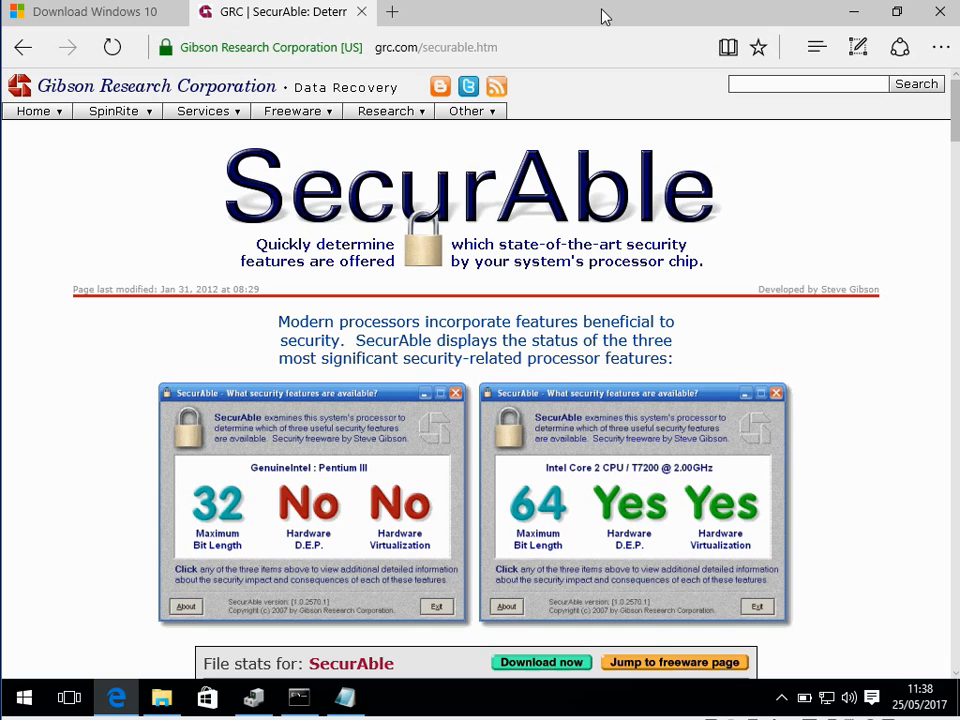
Bring up File Explorer showing the Downloads folder.
click(466, 112)
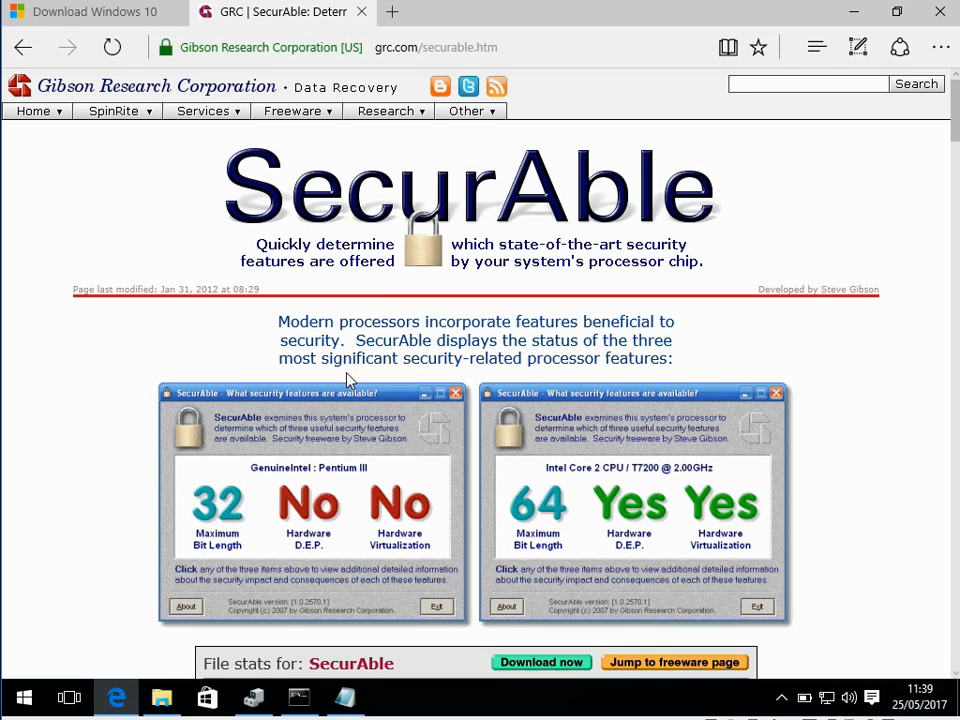
mouse_move(956, 148)
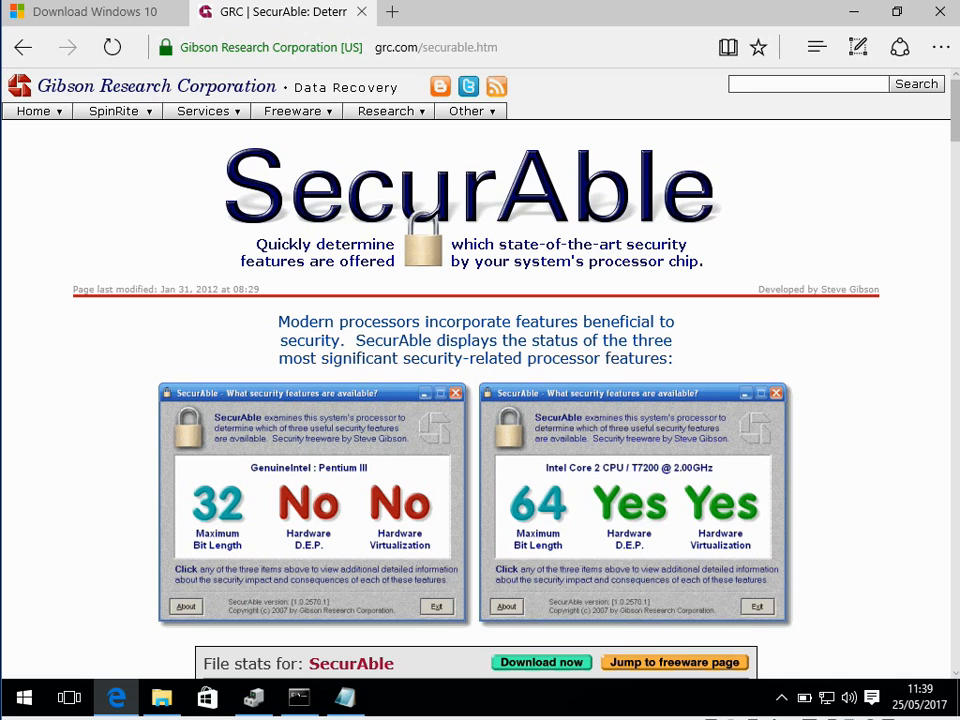
mouse_move(552, 72)
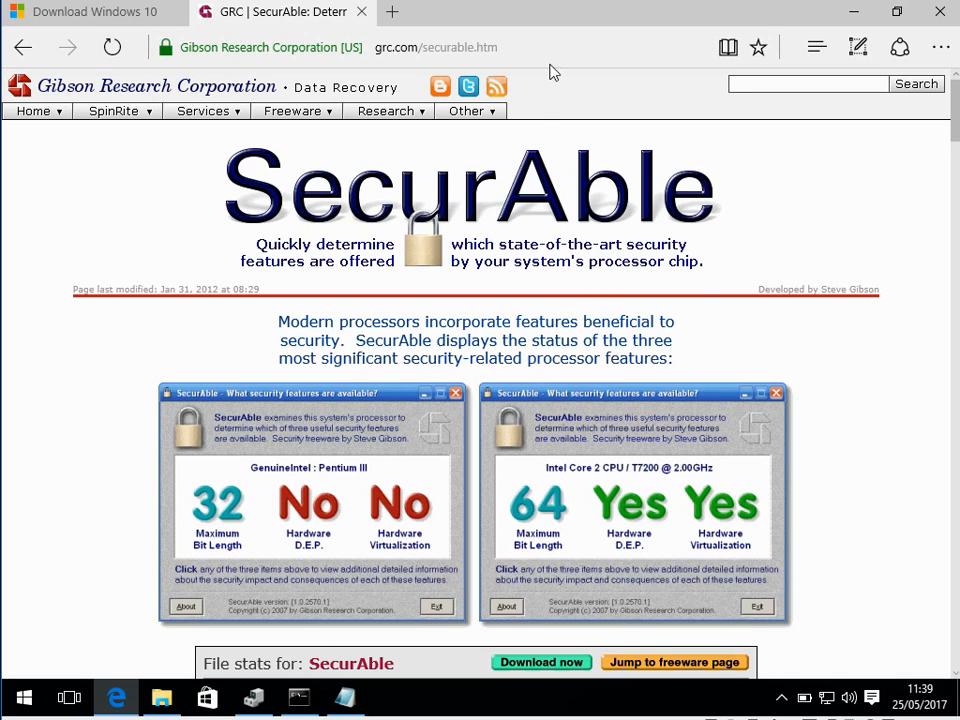
mouse_move(826, 224)
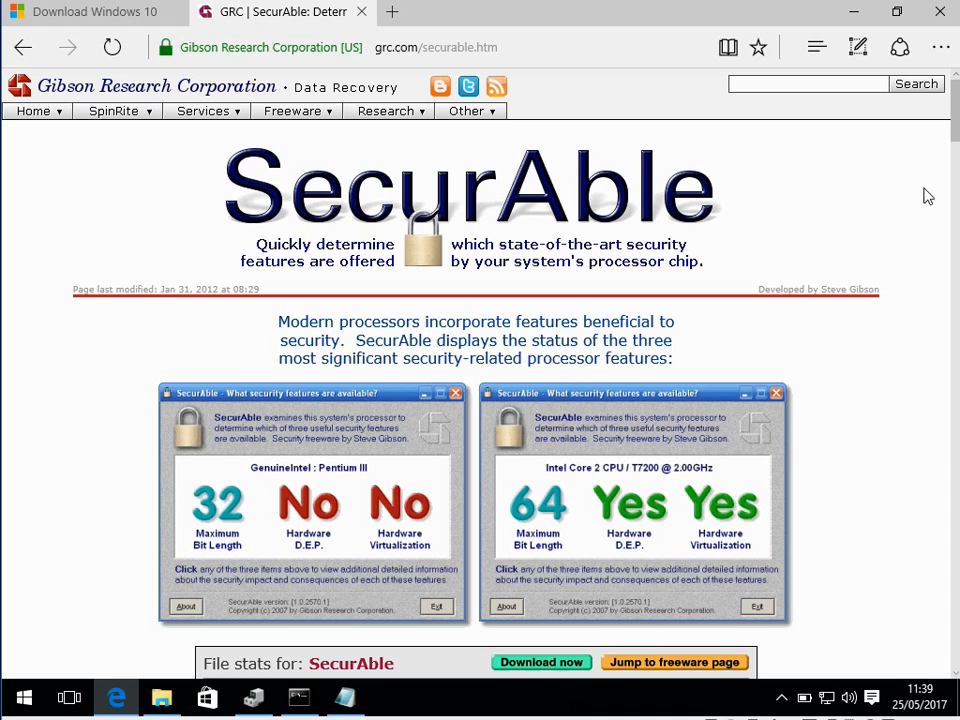
mouse_move(956, 136)
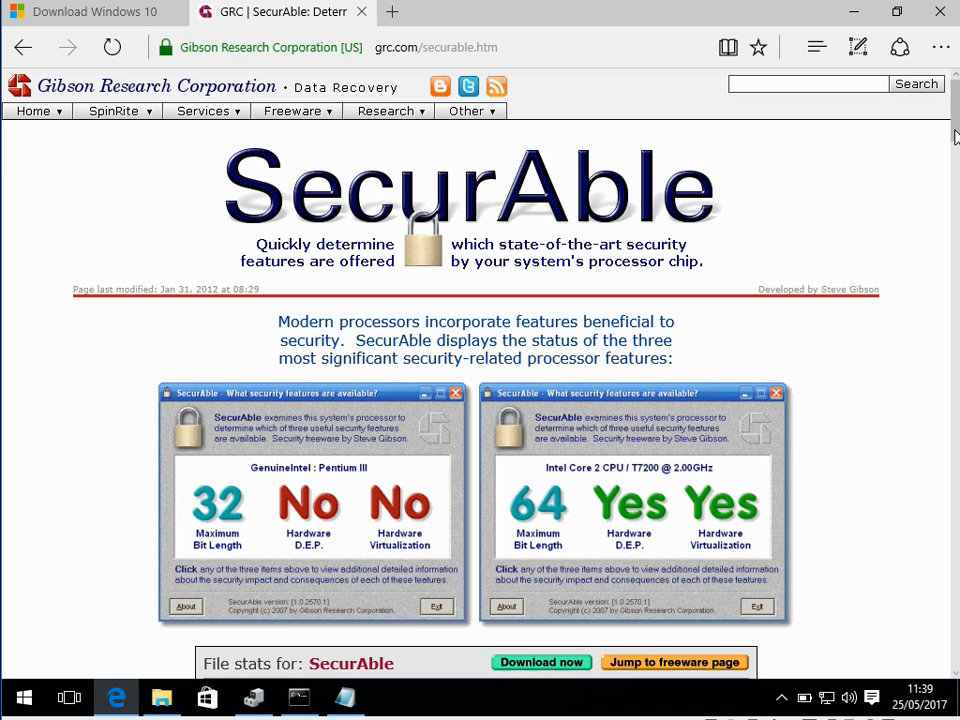
scroll(down, 3)
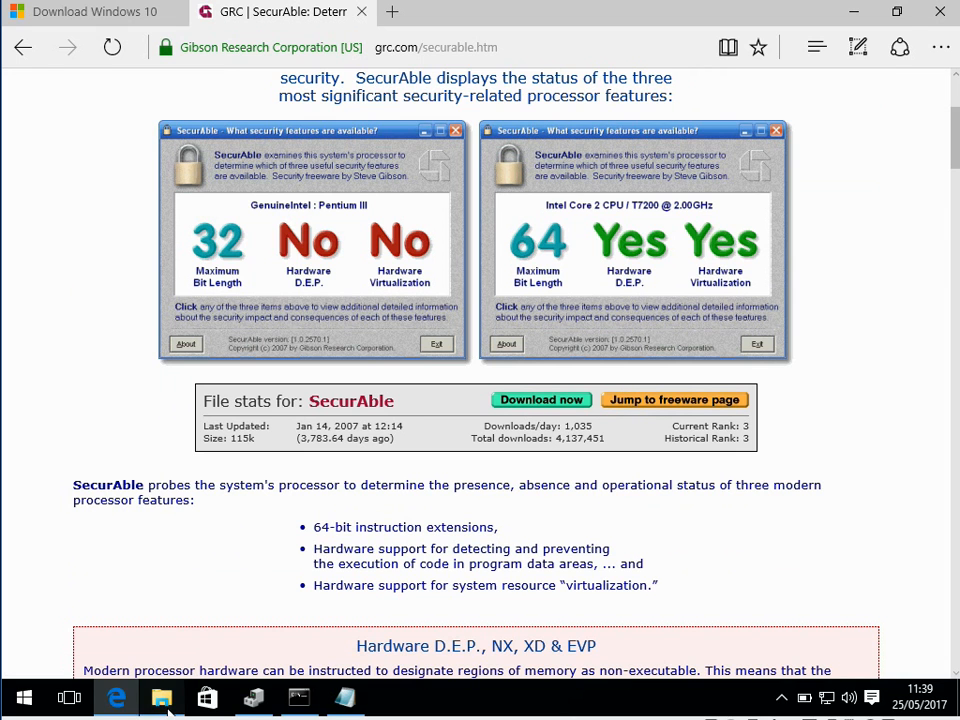
click(160, 696)
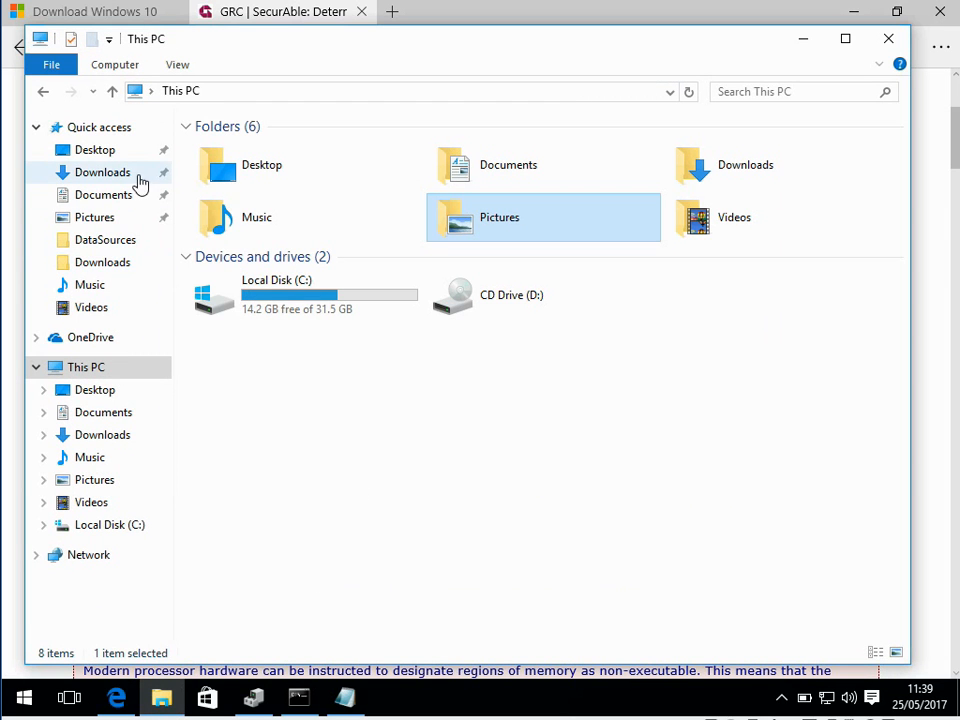
click(102, 172)
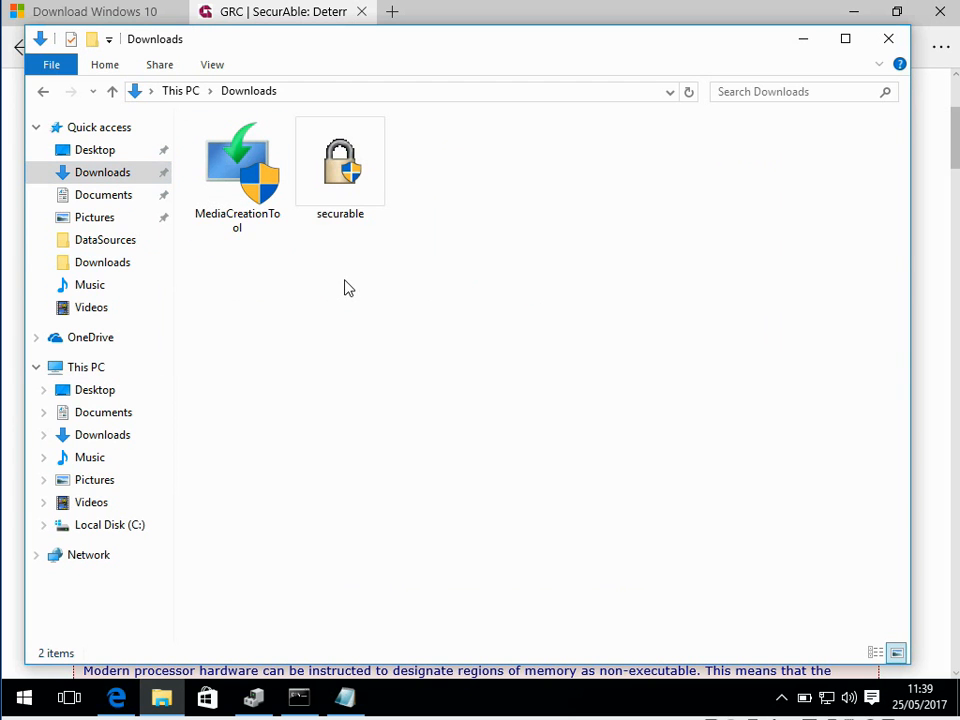
Launch SecurAble from Downloads and allow it through User Account Control.
double_click(340, 160)
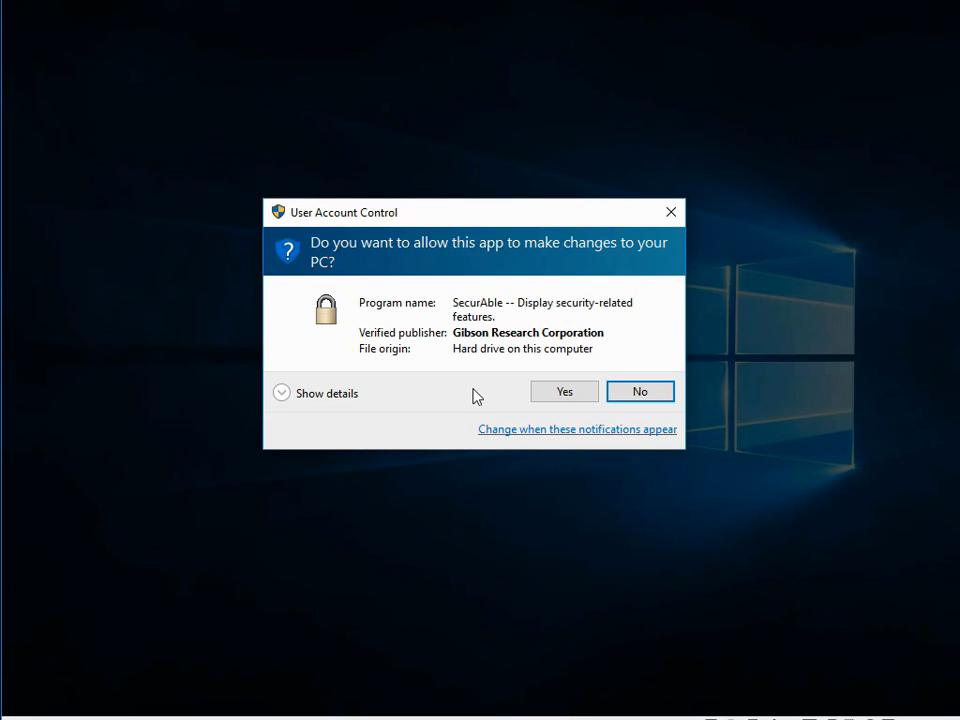
click(564, 390)
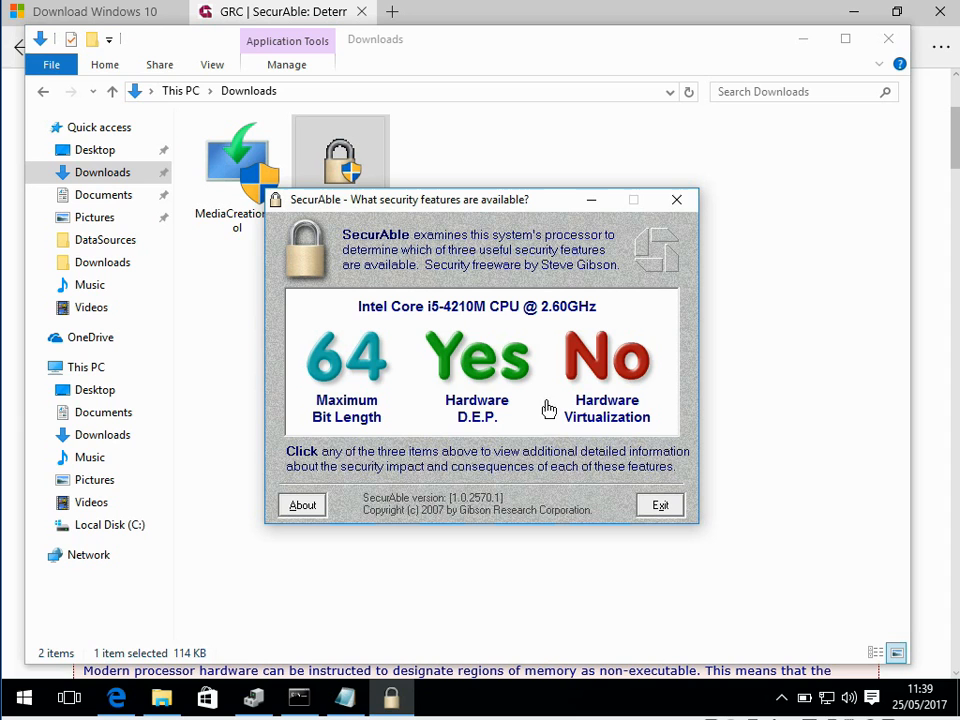
mouse_move(384, 318)
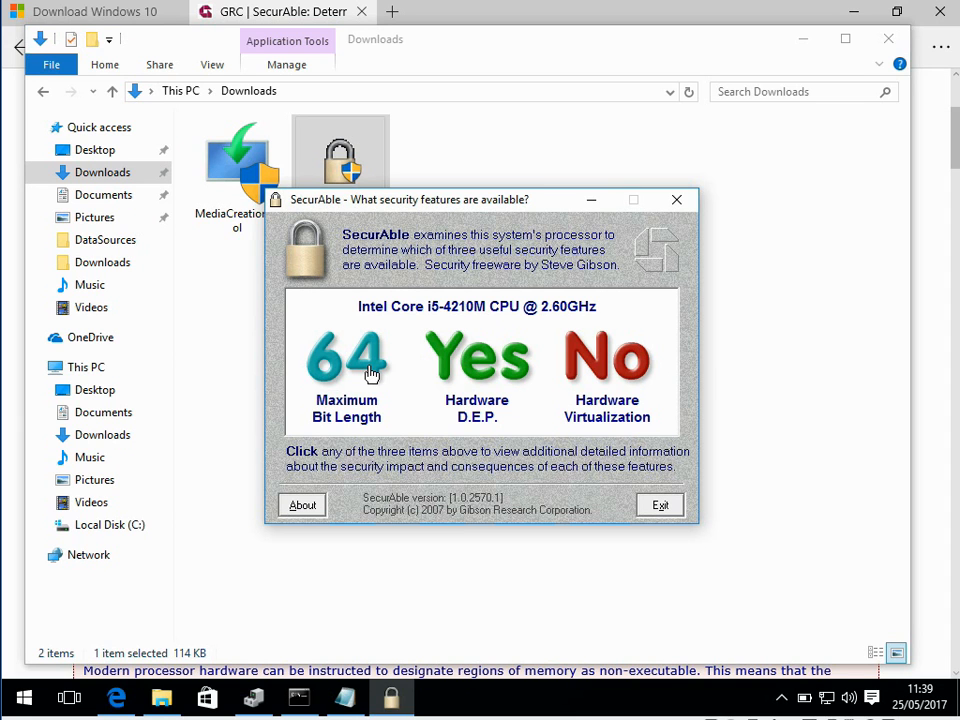
mouse_move(384, 378)
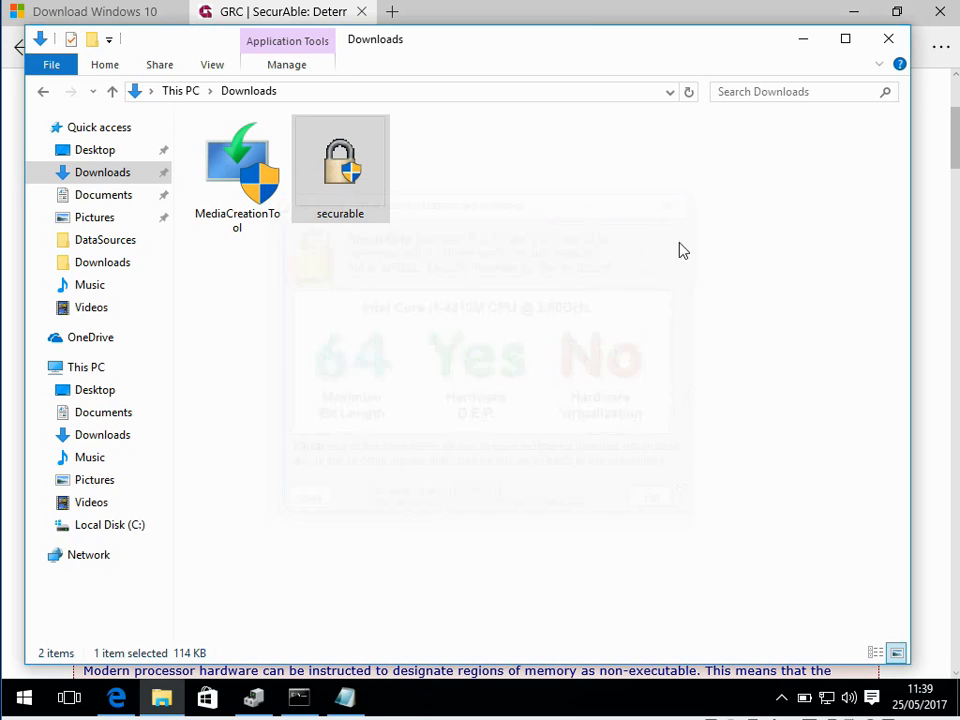
click(804, 40)
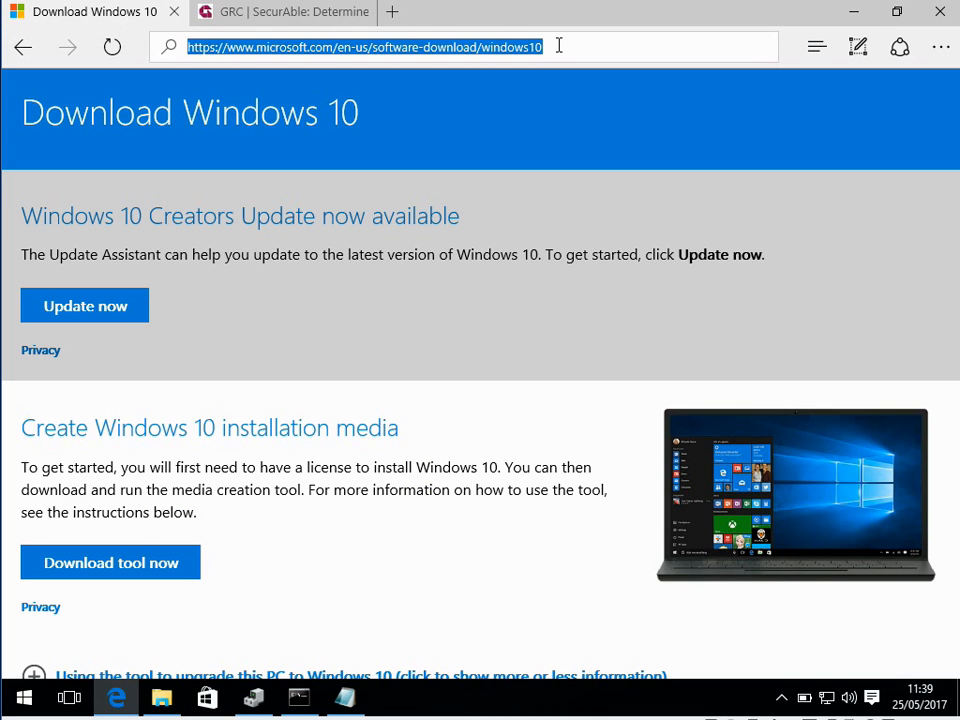
click(364, 48)
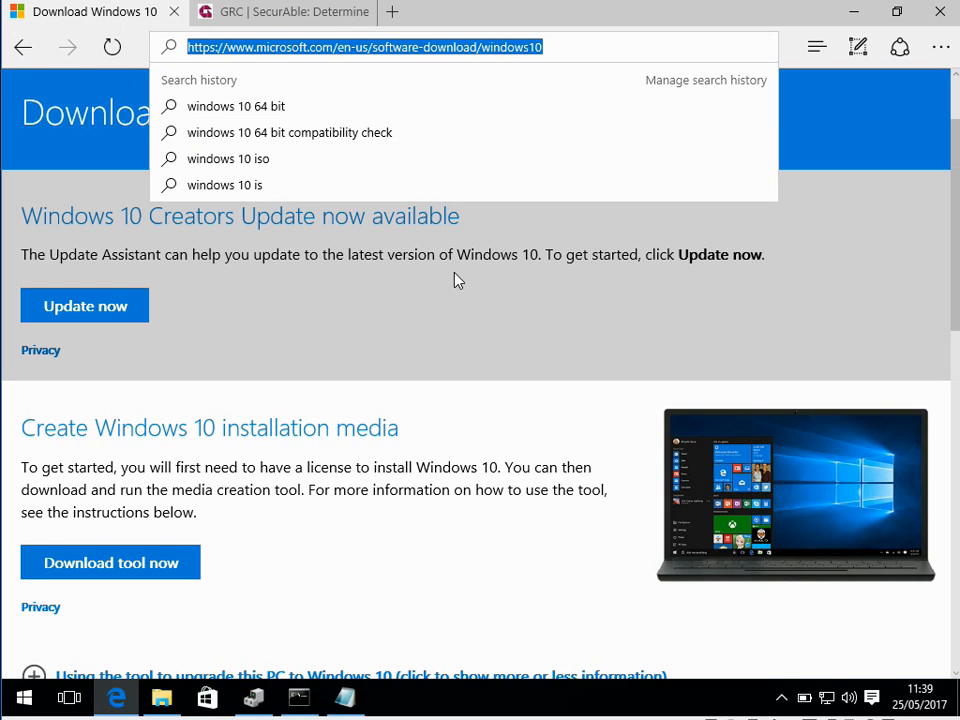
mouse_move(464, 356)
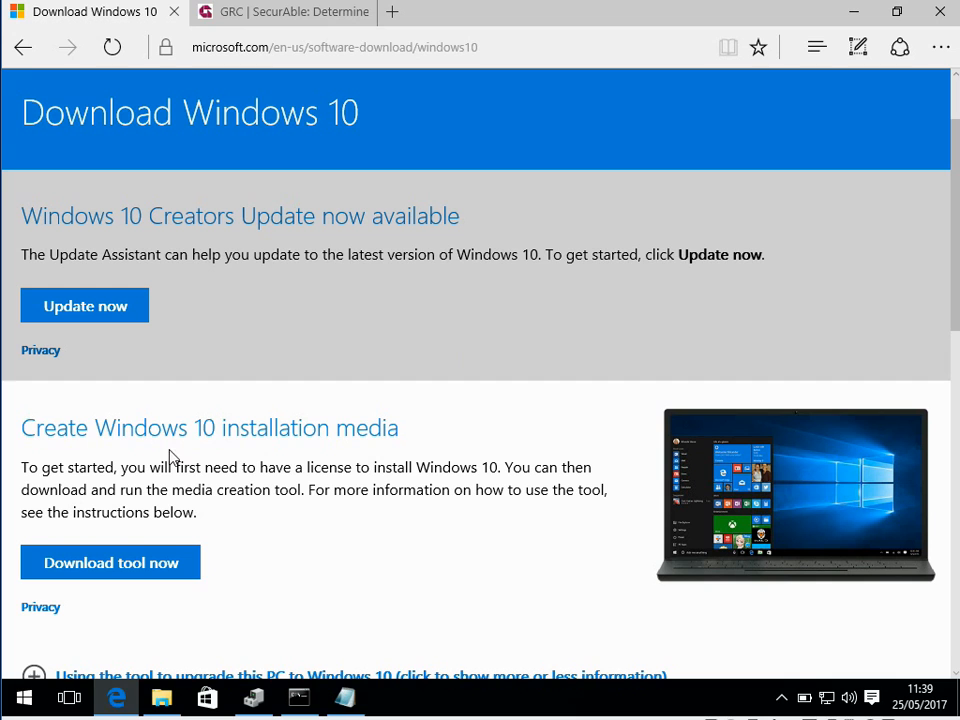
double_click(30, 428)
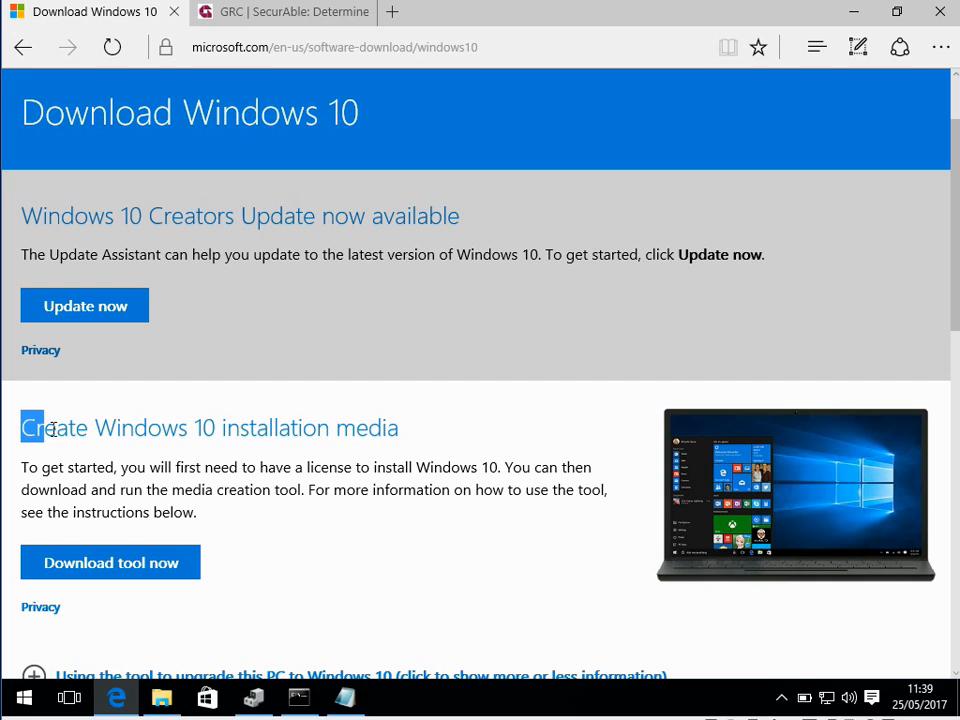
drag(30, 428, 330, 428)
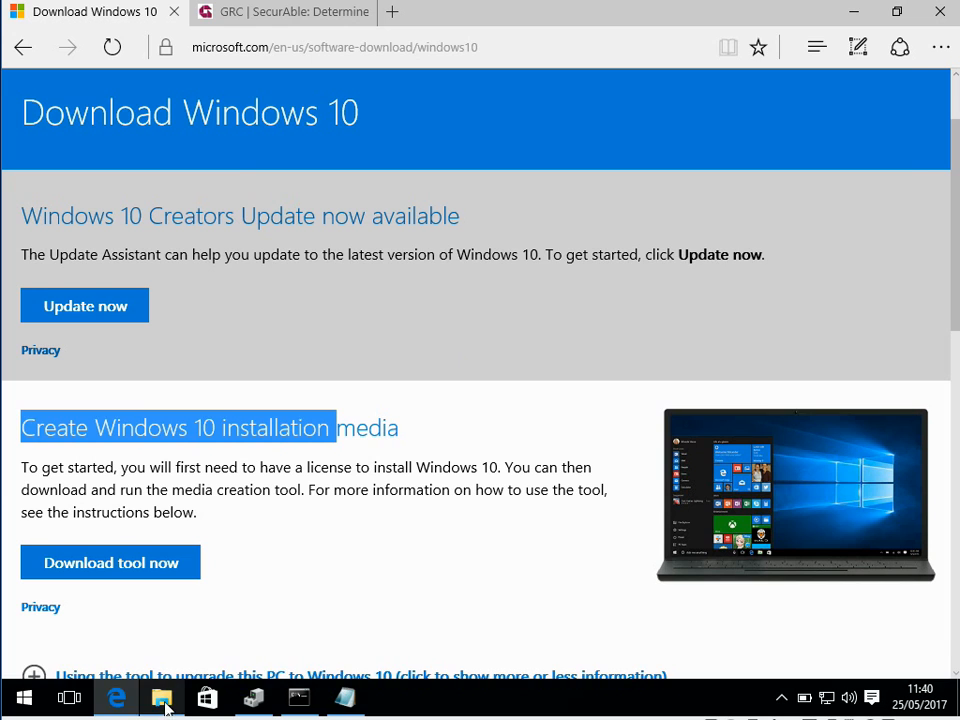
click(160, 696)
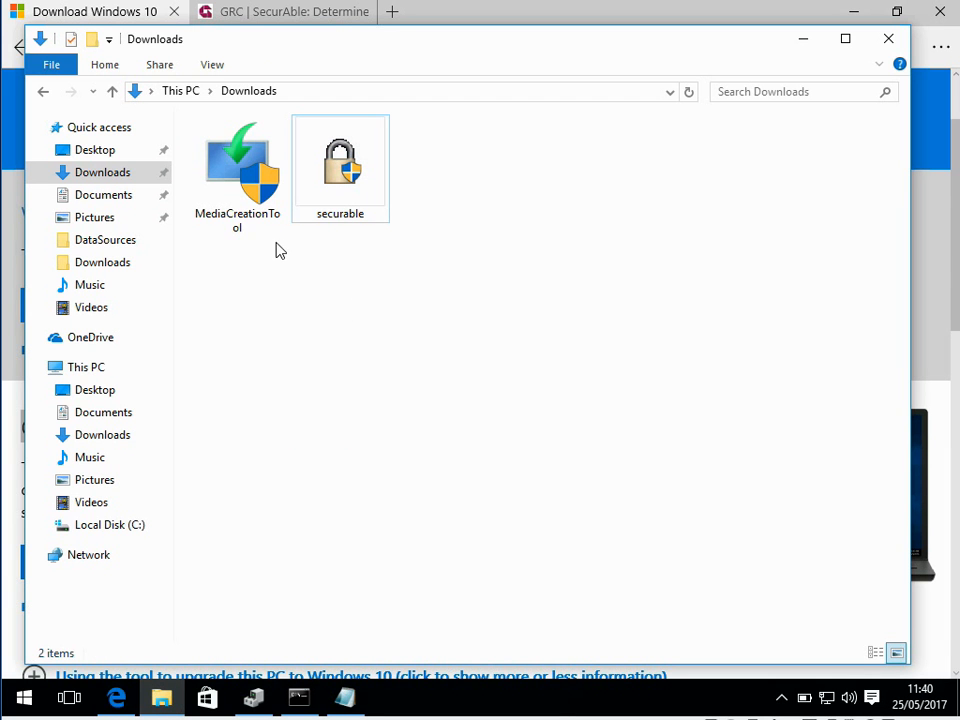
Launch MediaCreationTool from Downloads and accept the Microsoft license terms.
click(236, 170)
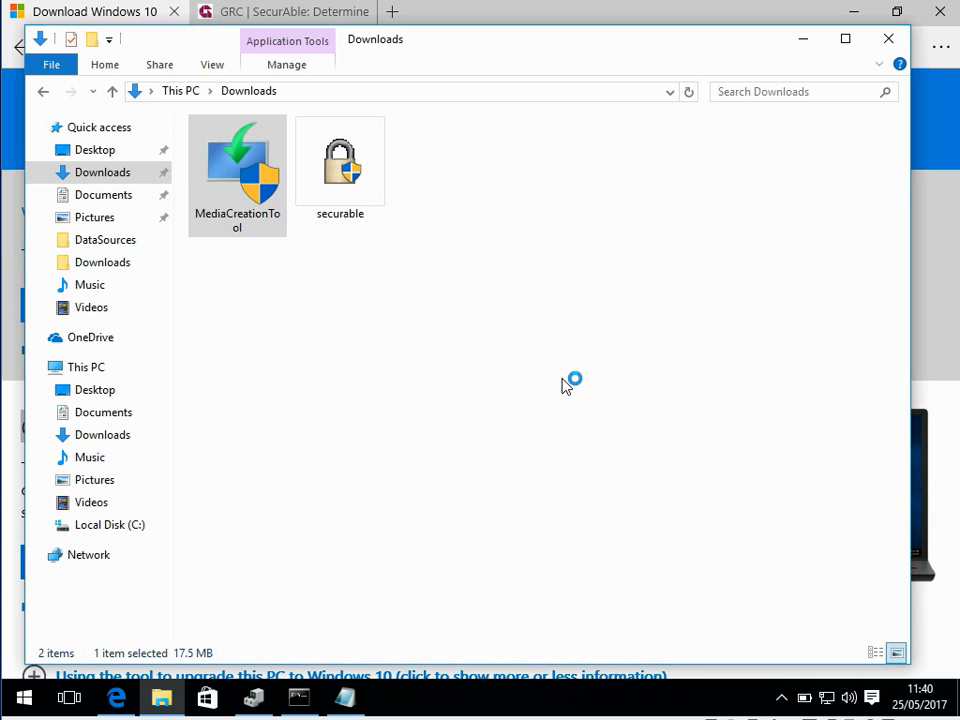
mouse_move(750, 262)
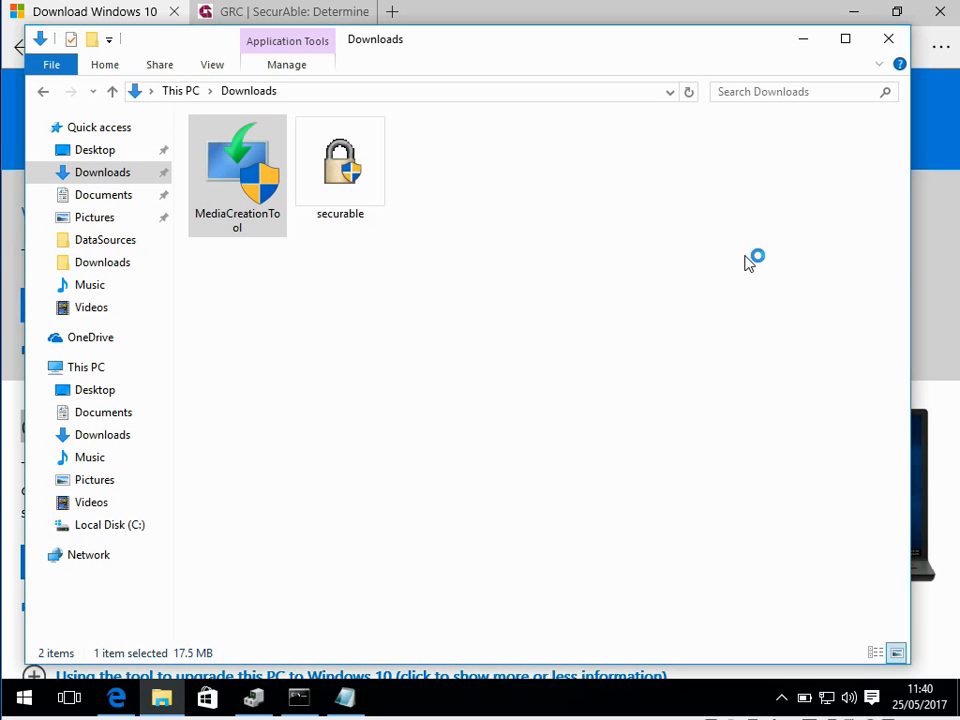
double_click(236, 164)
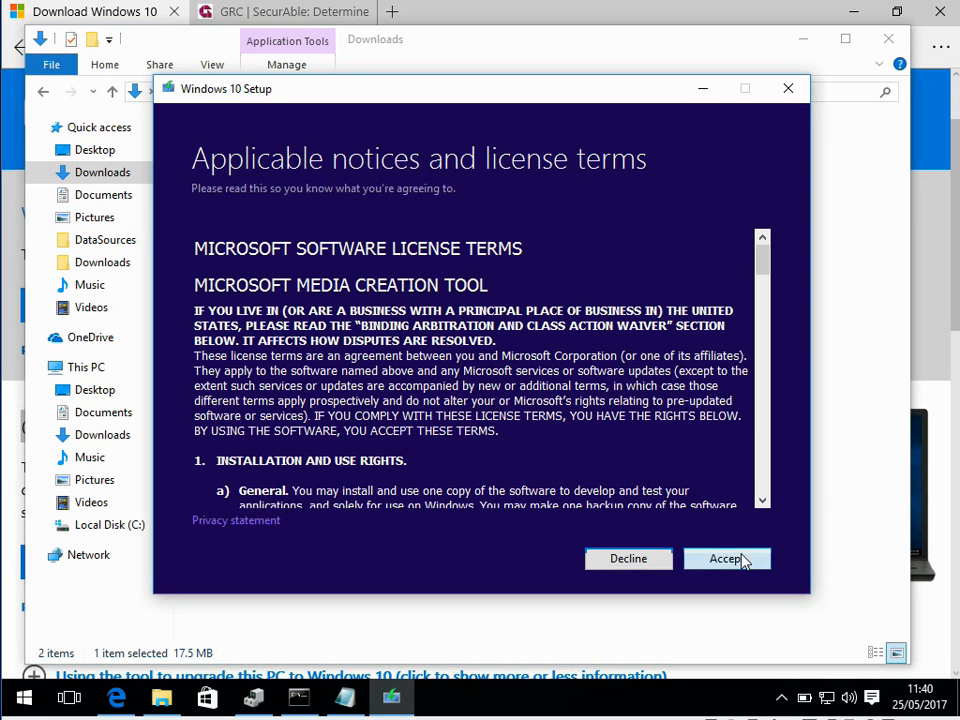
click(726, 558)
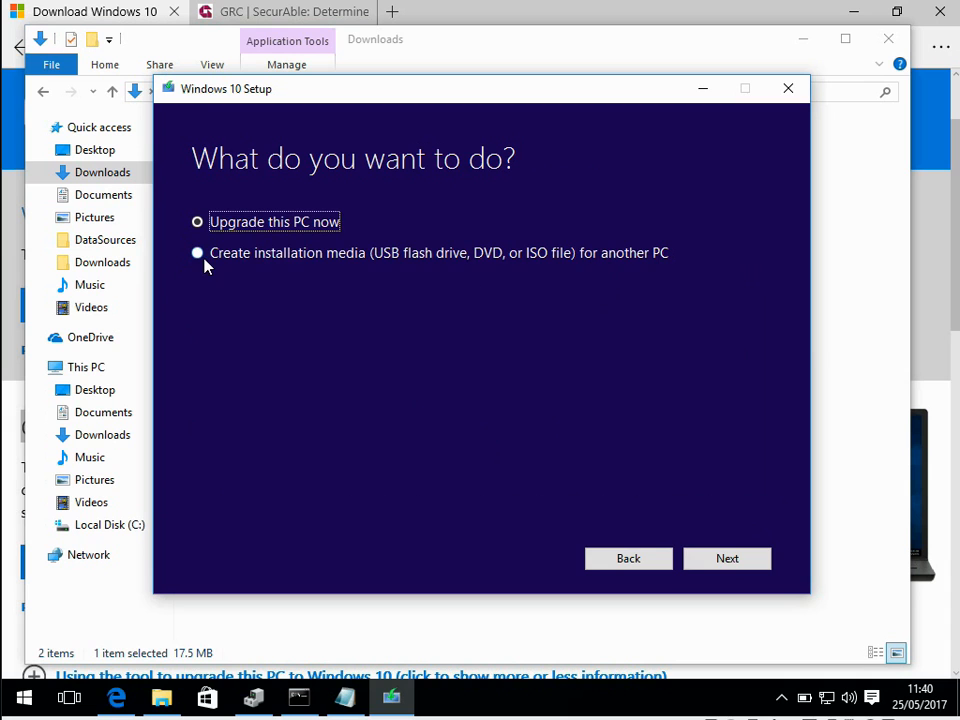
Choose installation media for another PC with English, Windows 10, 64-bit (x64).
click(196, 252)
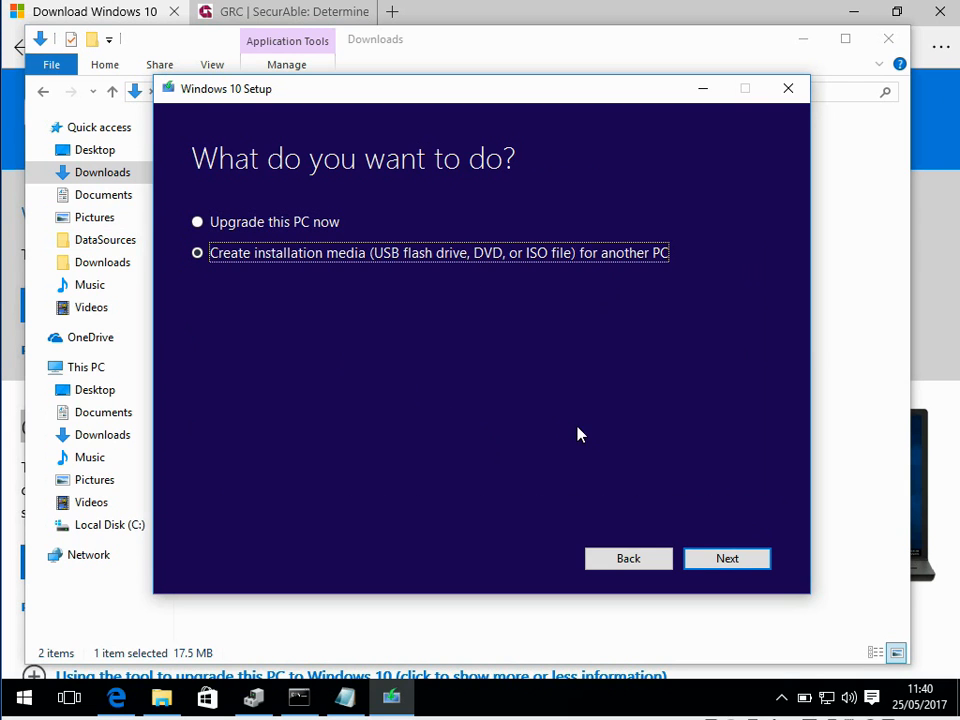
click(728, 558)
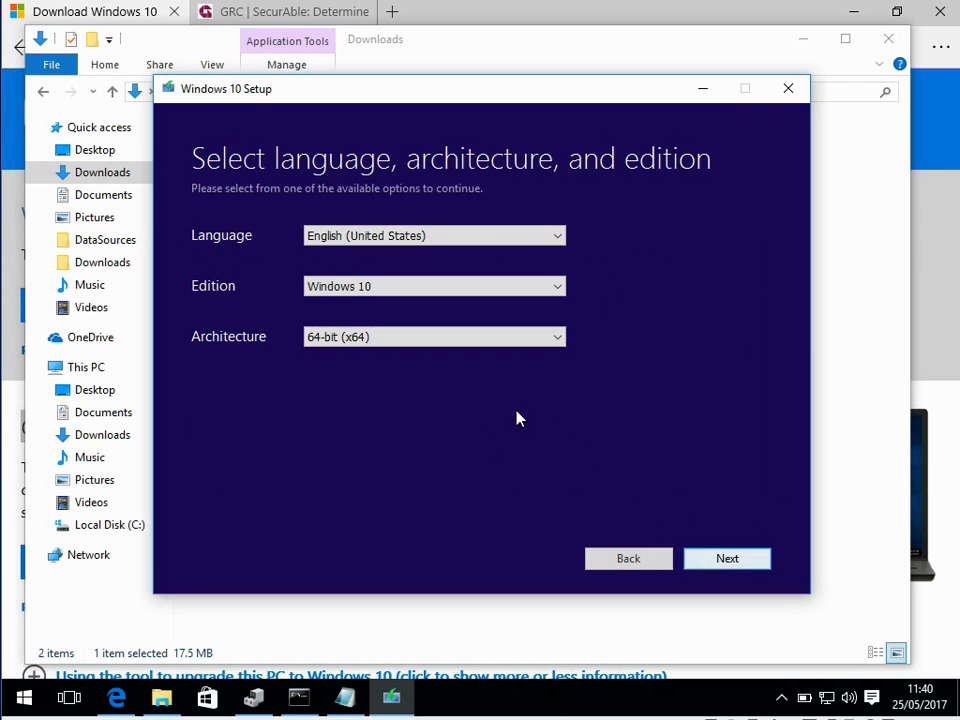
mouse_move(422, 362)
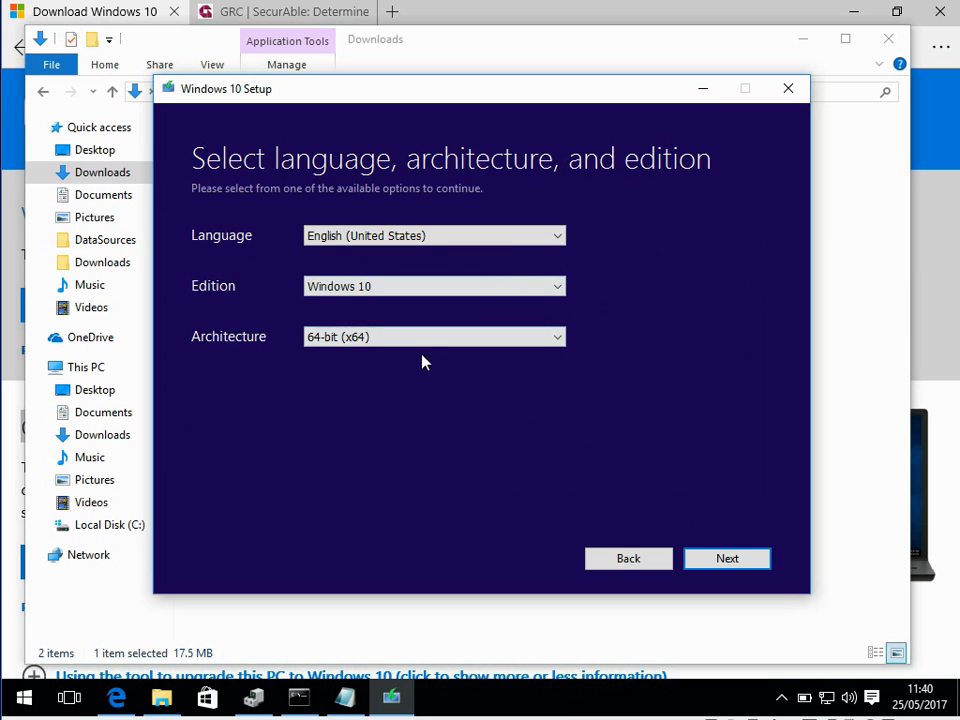
click(432, 336)
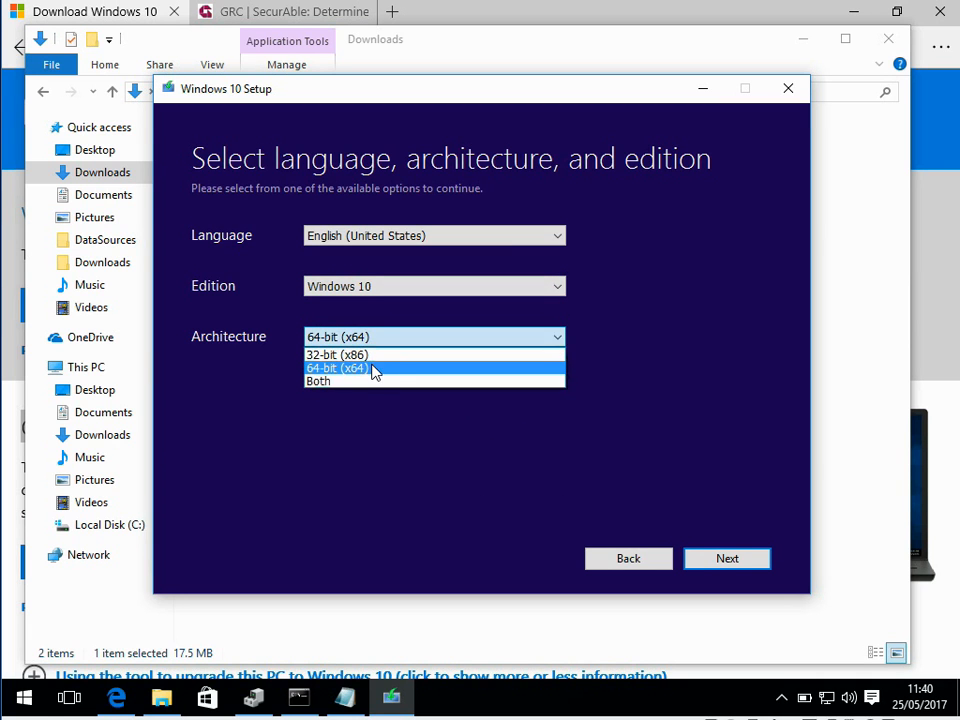
click(336, 368)
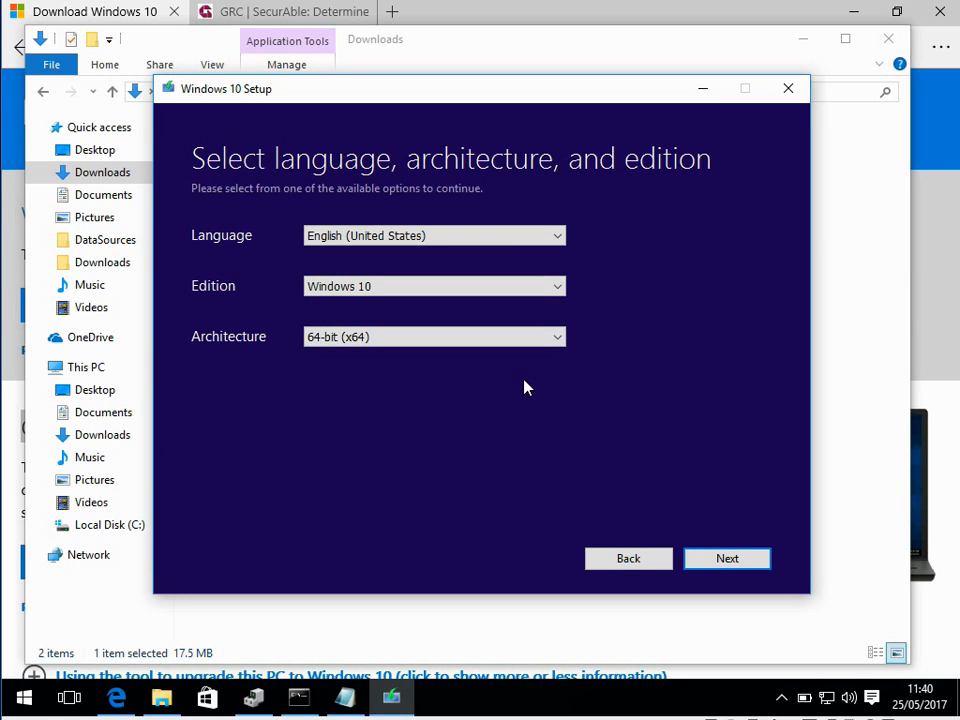
Continue and choose ISO file as the media to create.
click(728, 558)
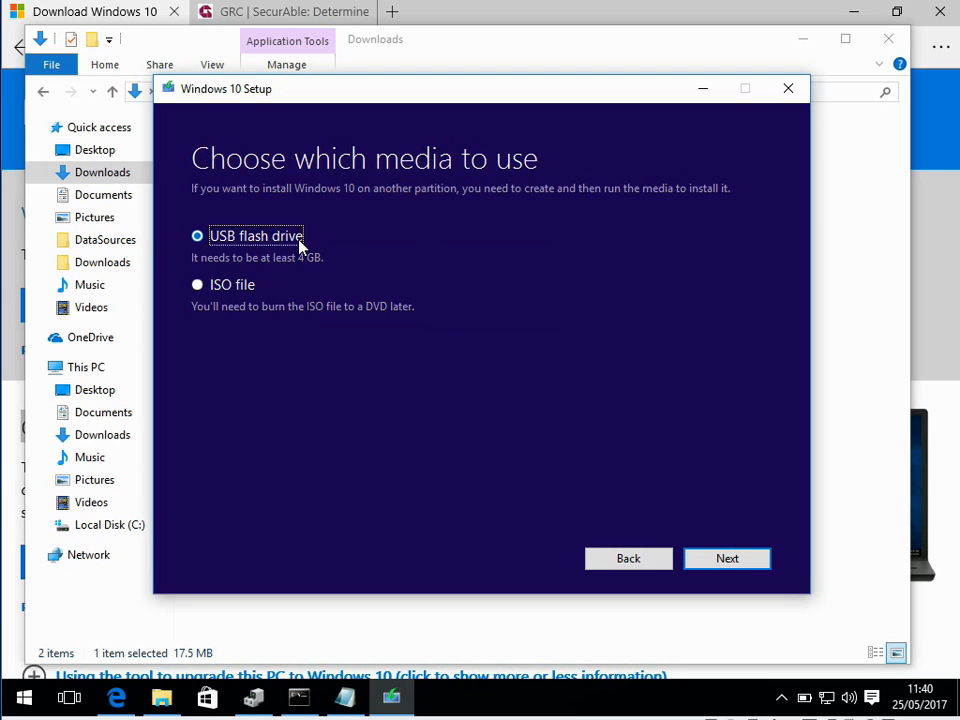
mouse_move(320, 248)
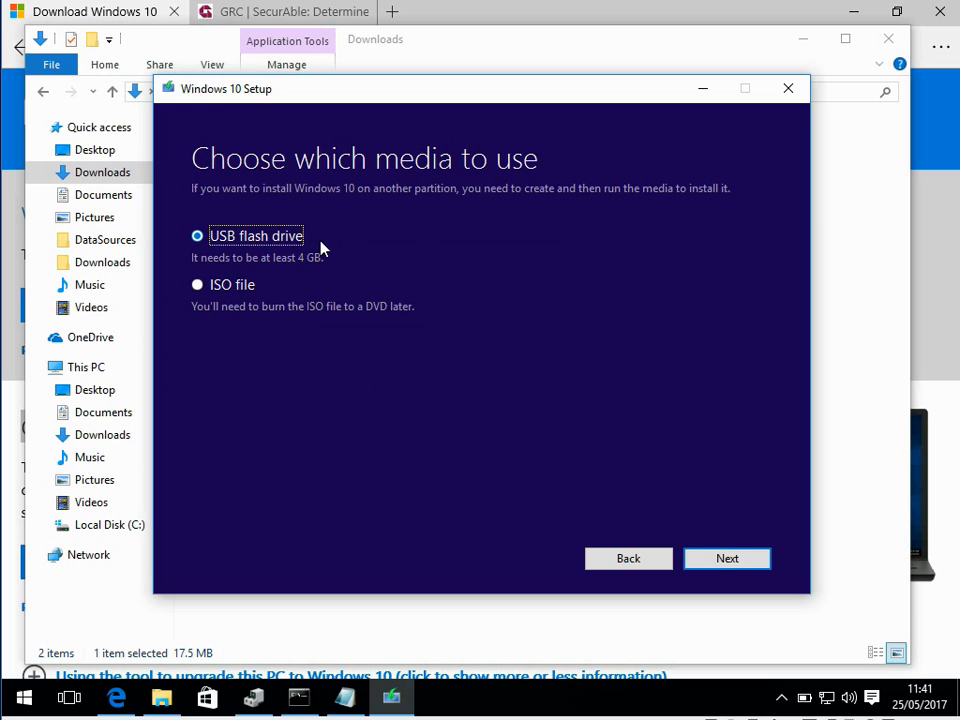
mouse_move(240, 288)
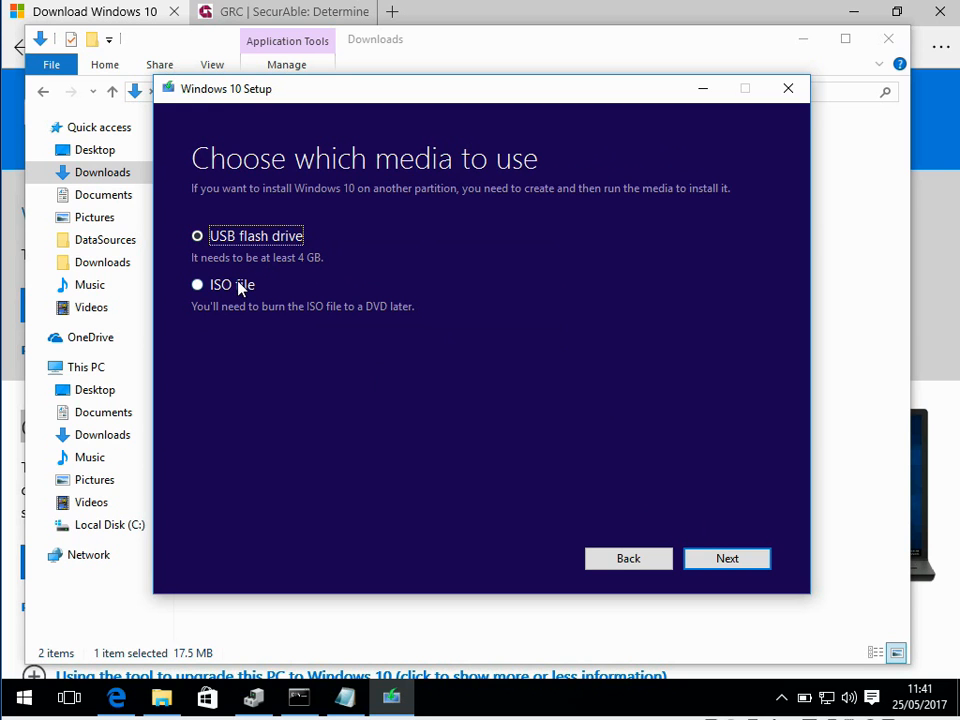
click(196, 284)
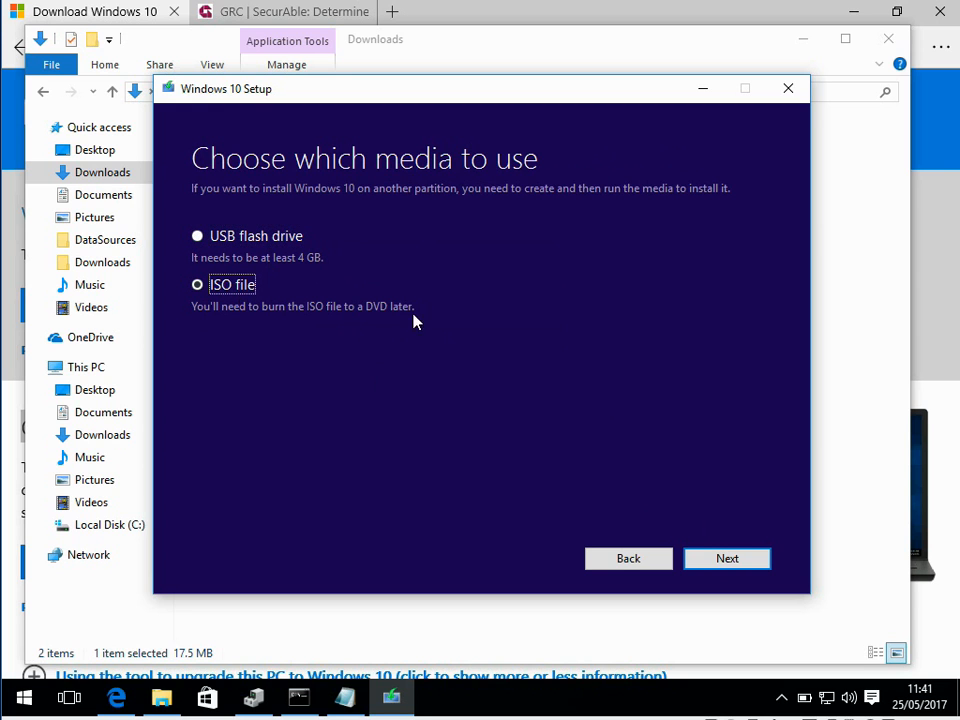
mouse_move(652, 524)
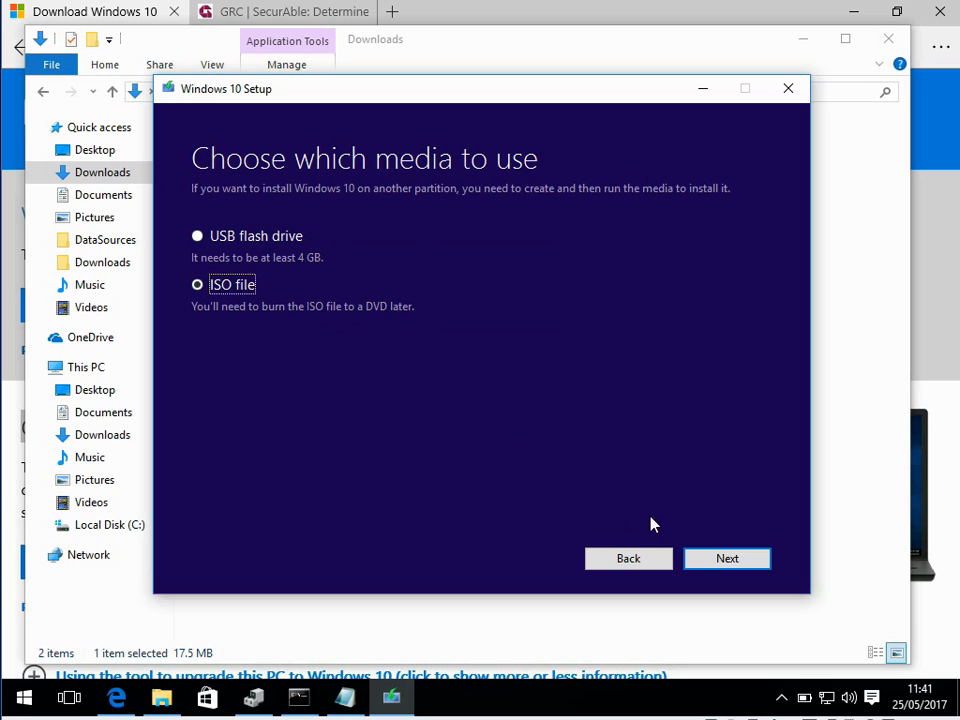
mouse_move(586, 358)
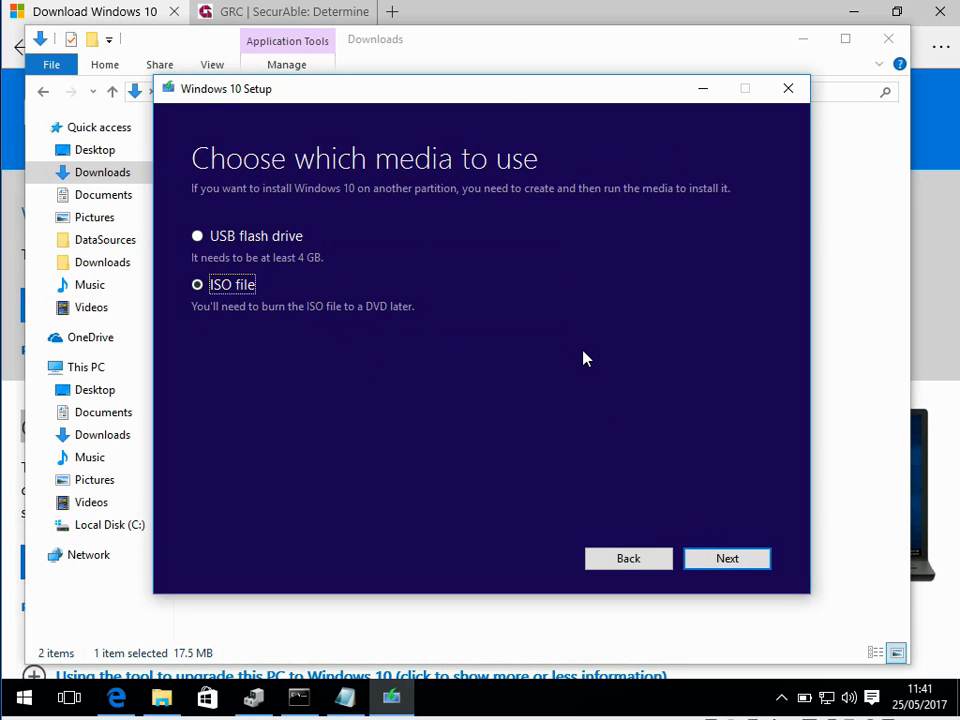
mouse_move(732, 532)
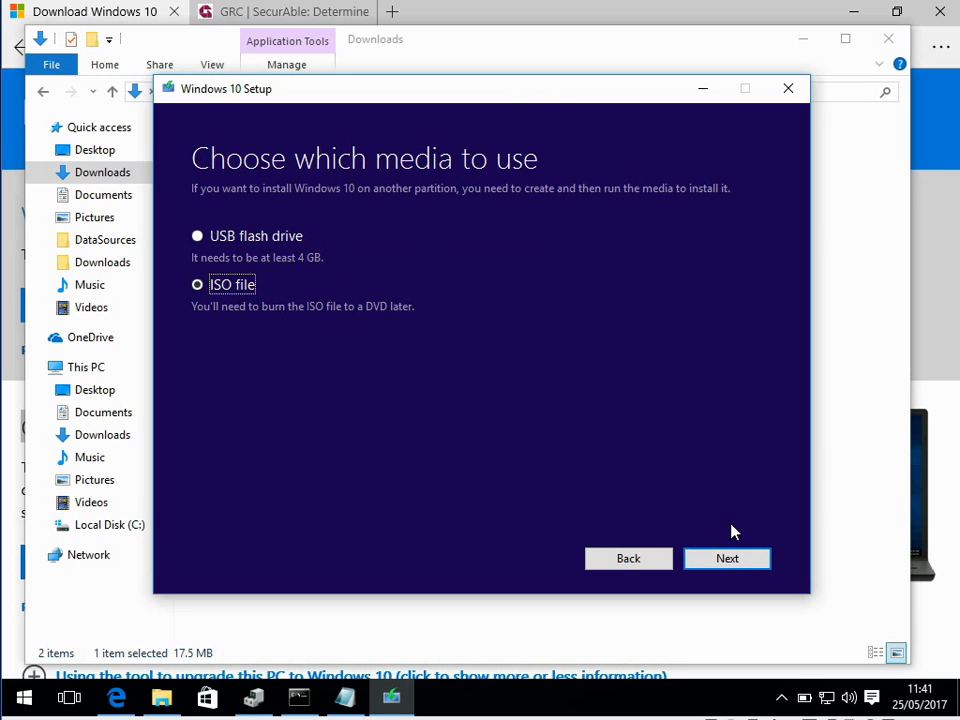
click(728, 558)
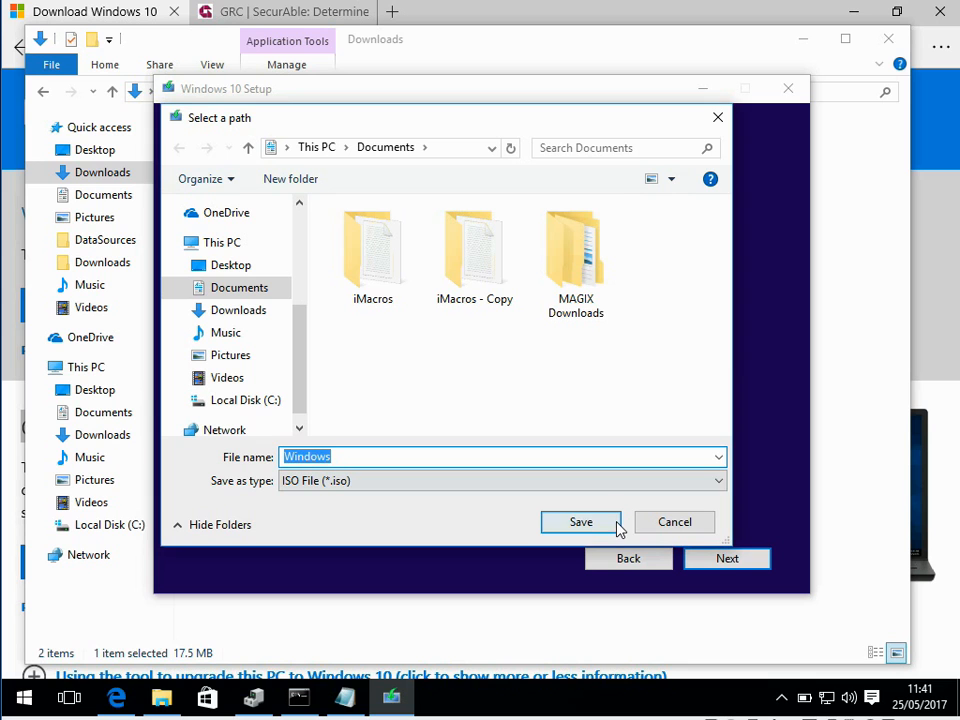
mouse_move(640, 338)
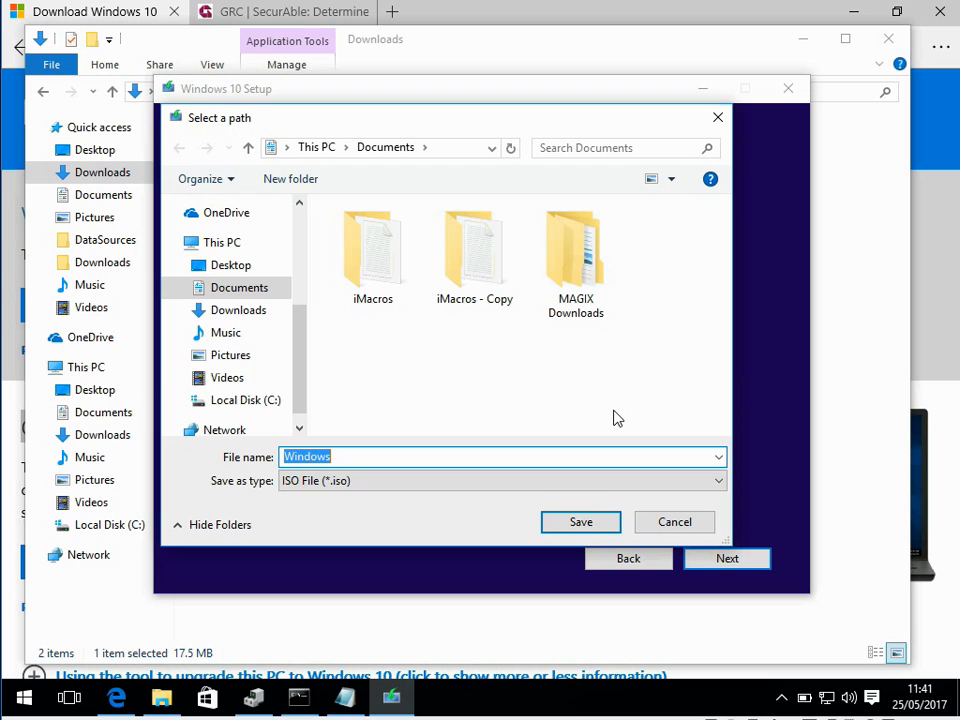
mouse_move(640, 378)
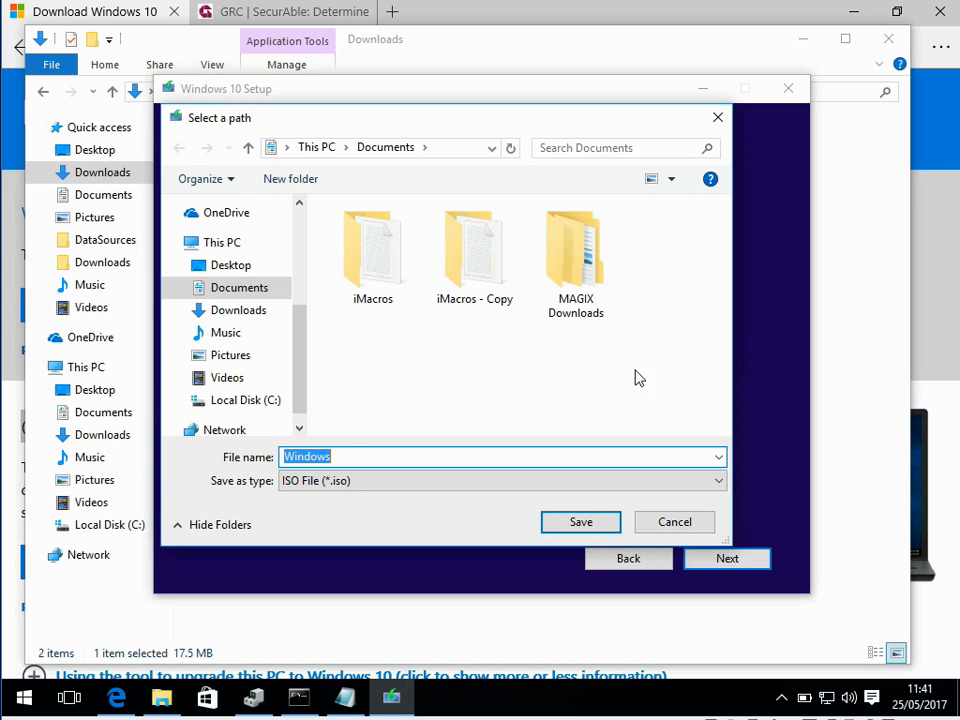
mouse_move(658, 252)
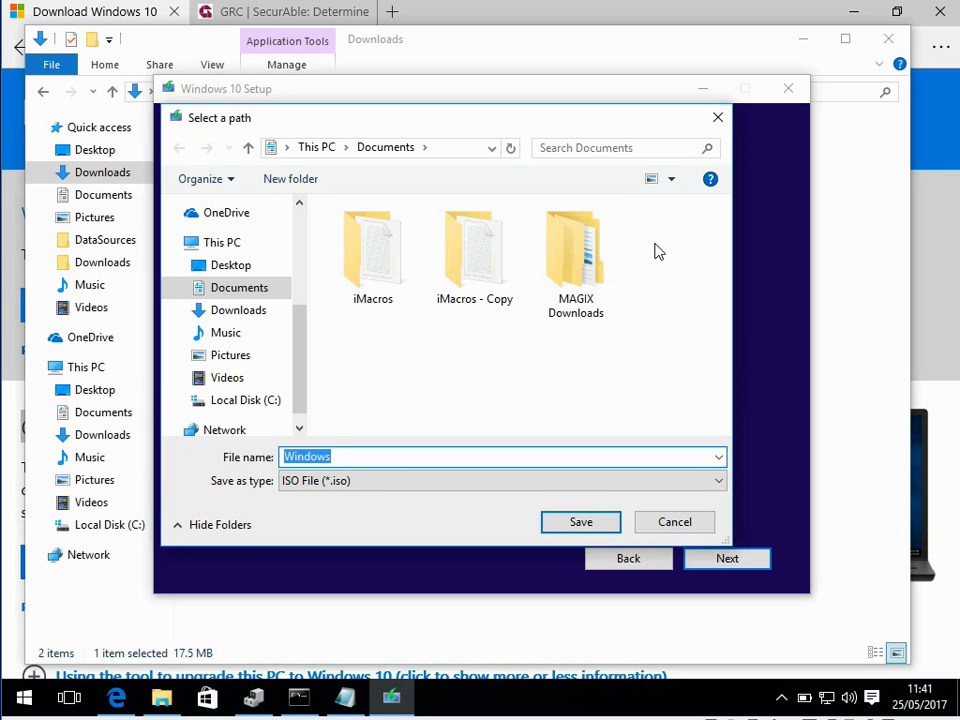
right_click(656, 250)
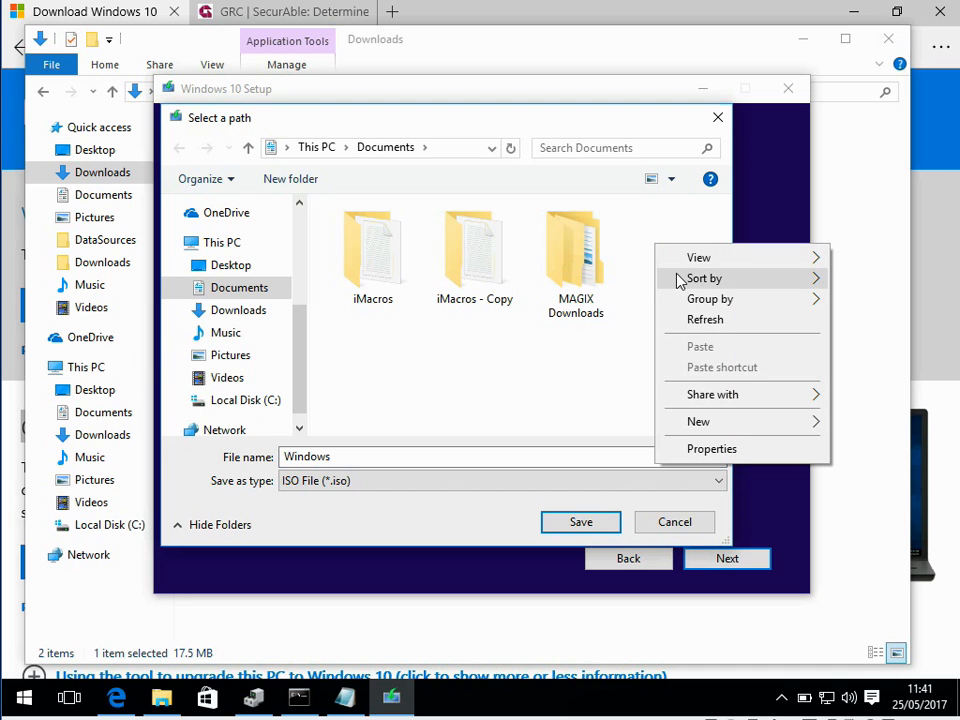
click(704, 278)
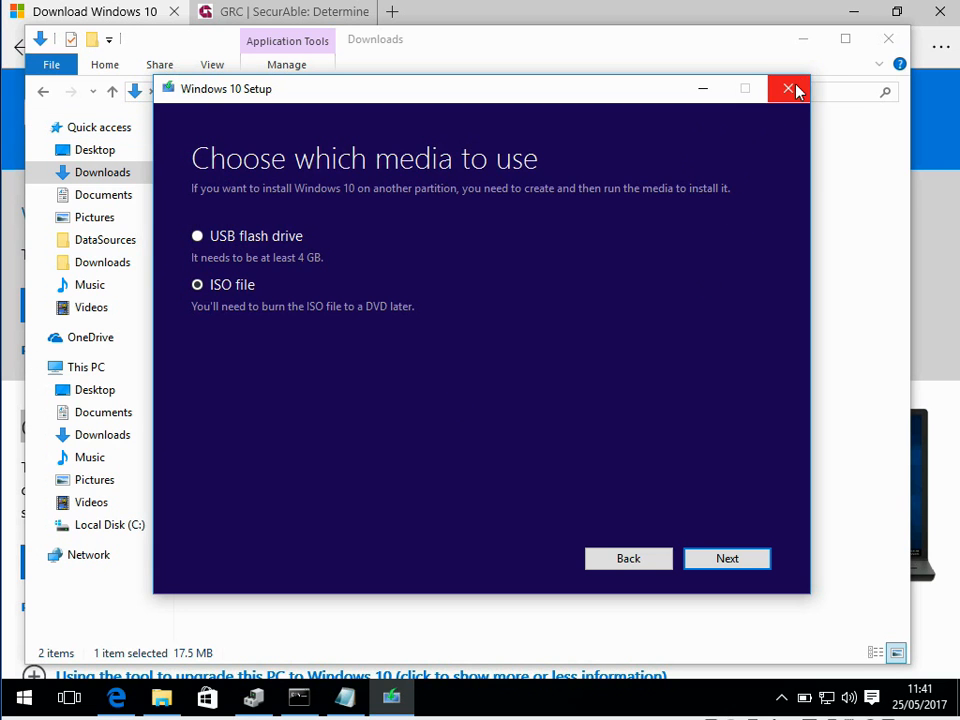
Quit the Windows 10 Setup, confirming Yes.
click(788, 88)
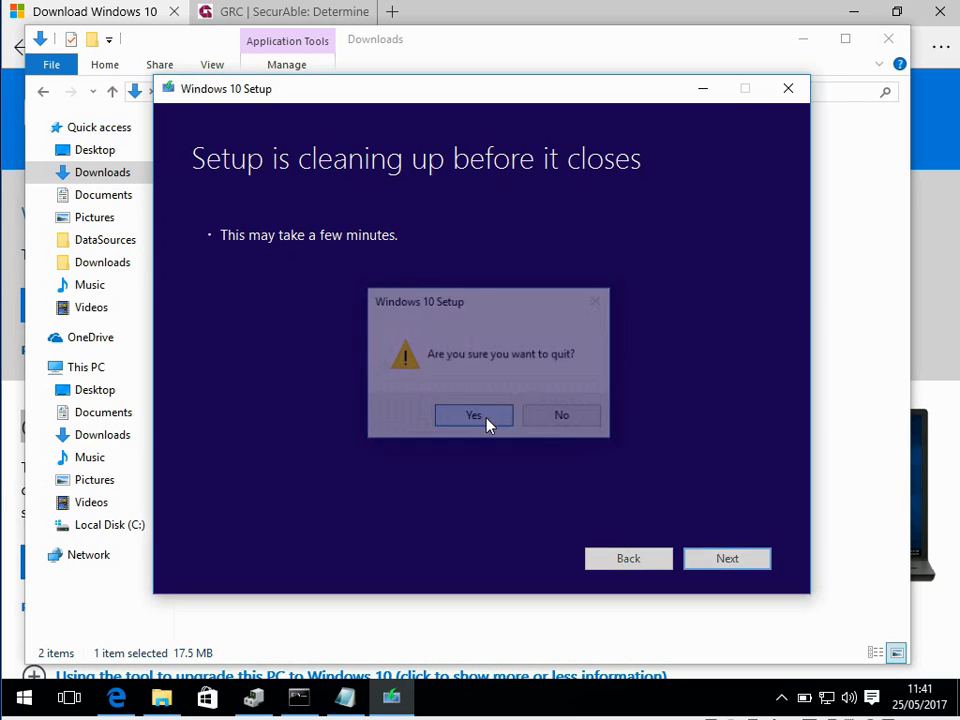
click(472, 414)
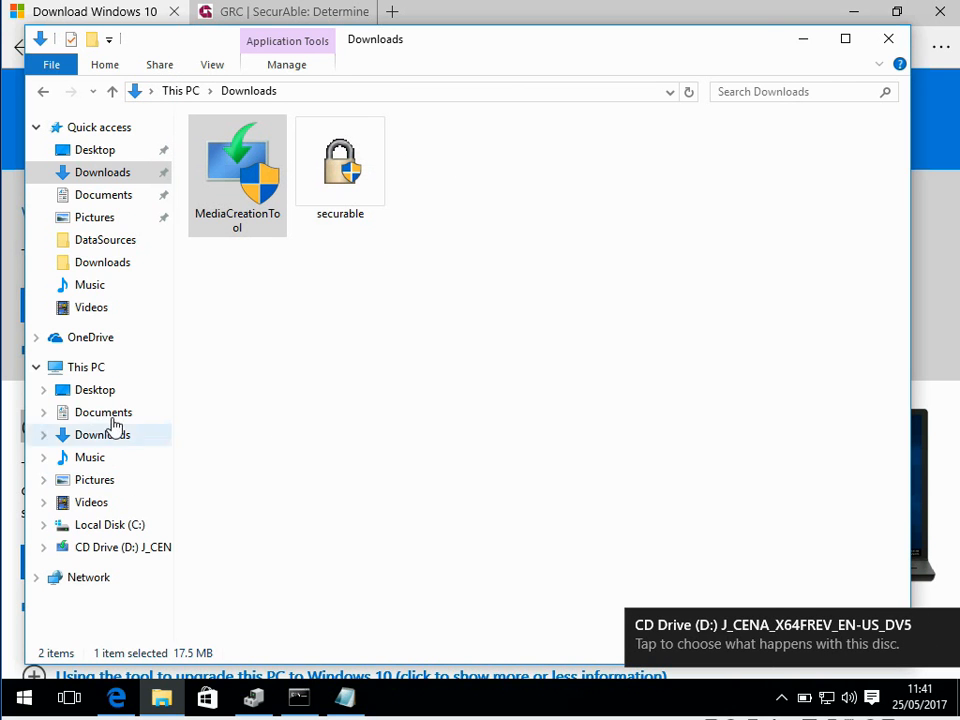
View This PC and select the mounted Windows CD Drive (D:).
click(84, 368)
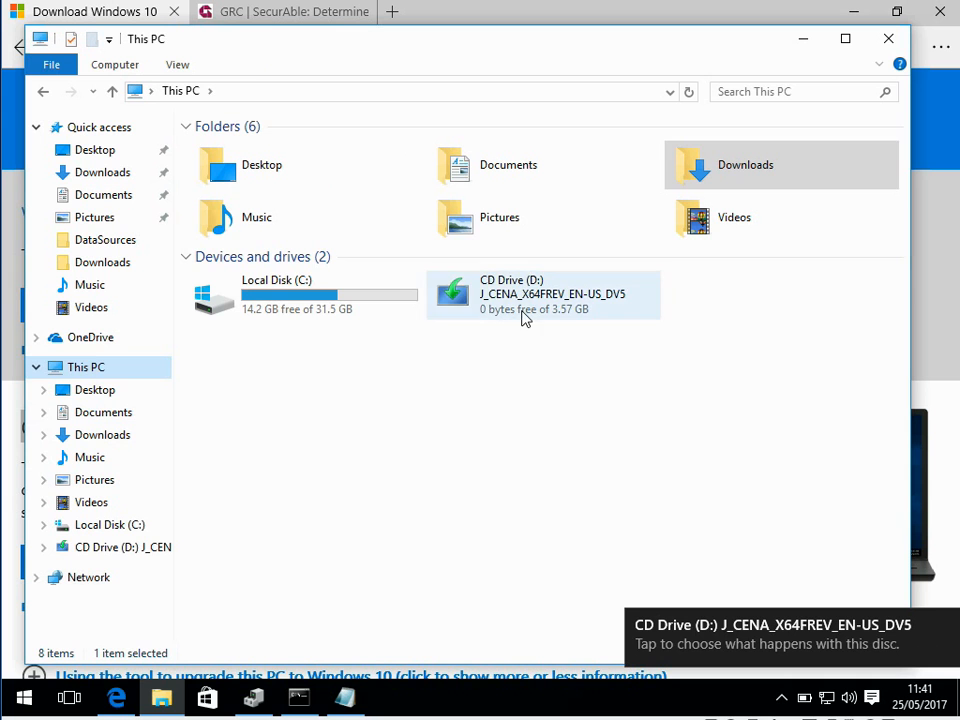
click(544, 294)
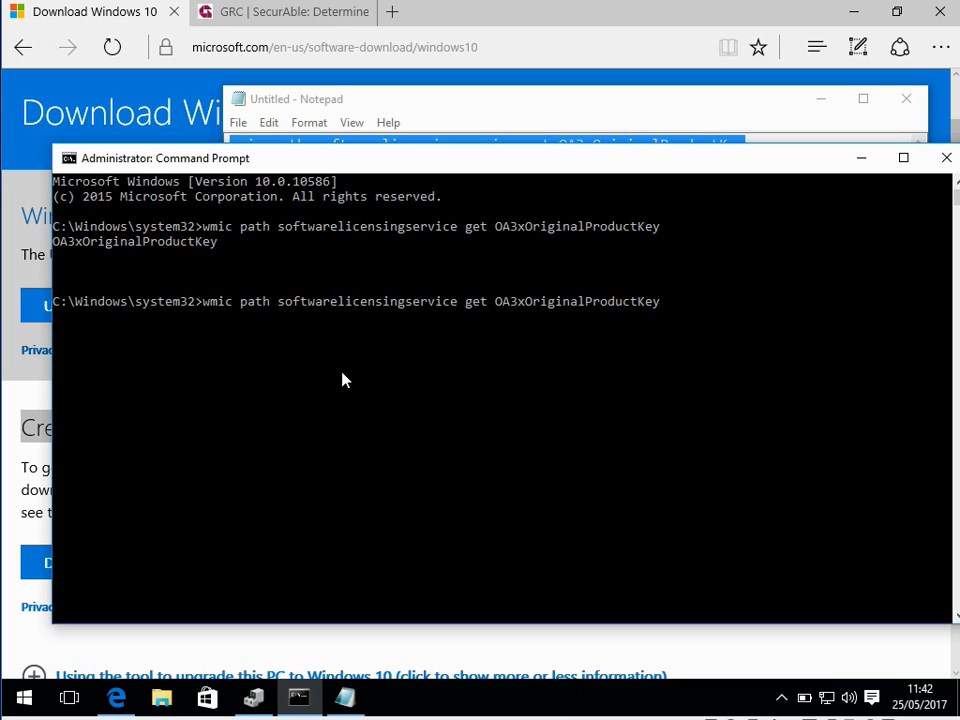
mouse_move(572, 332)
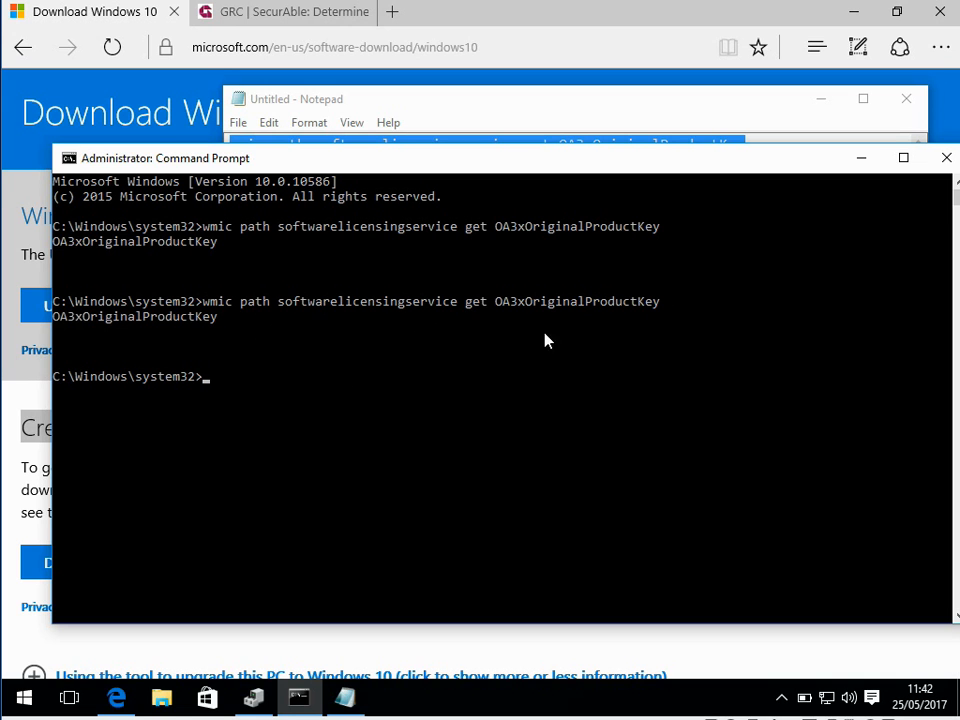
mouse_move(72, 344)
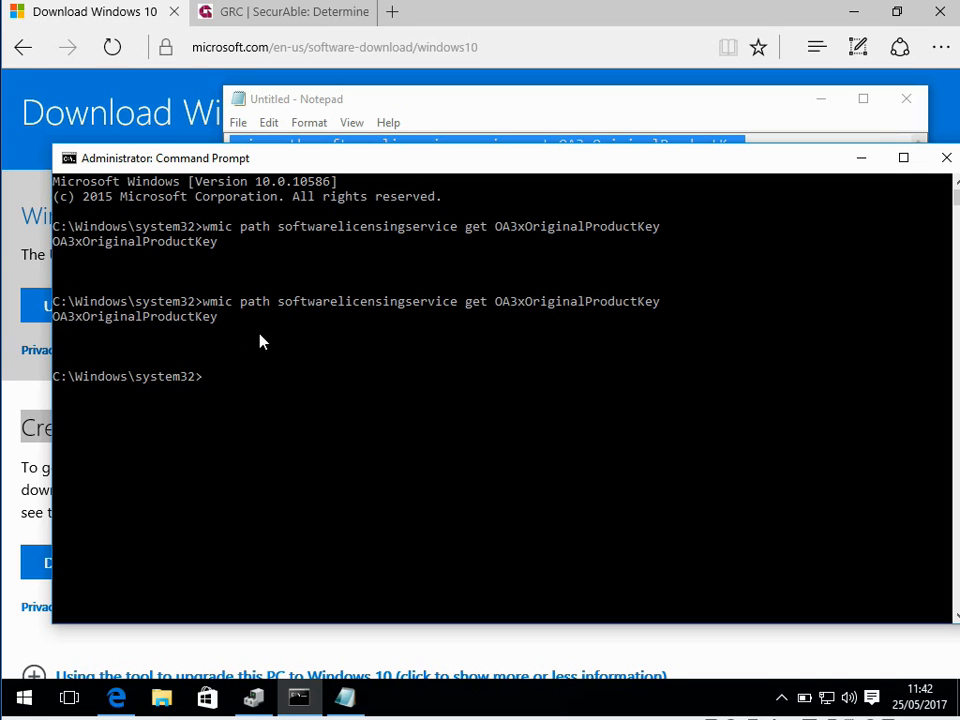
mouse_move(348, 400)
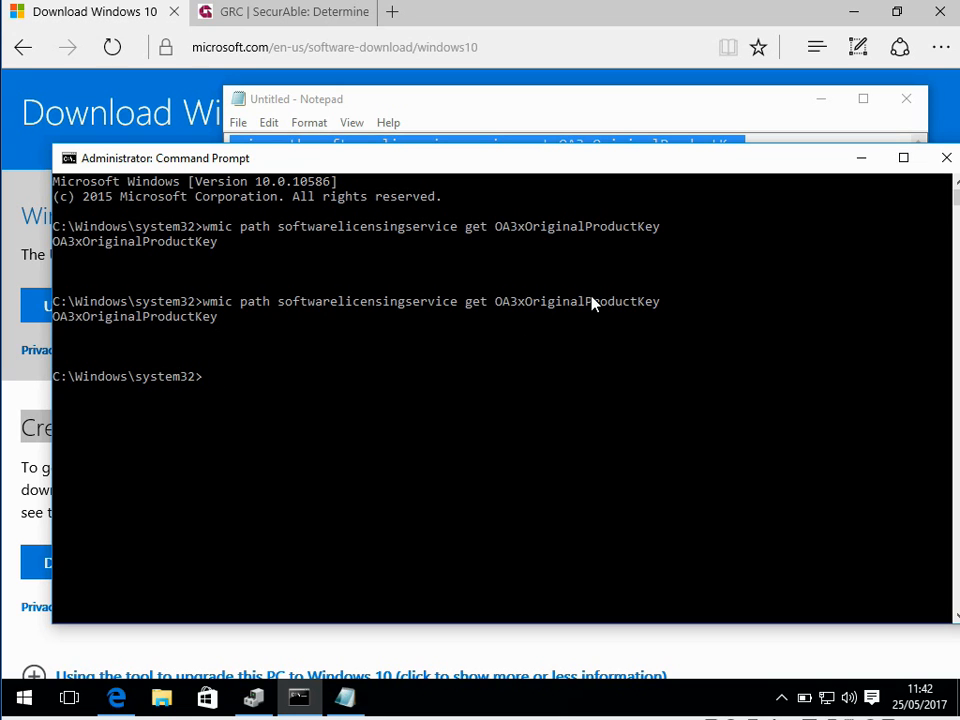
mouse_move(810, 200)
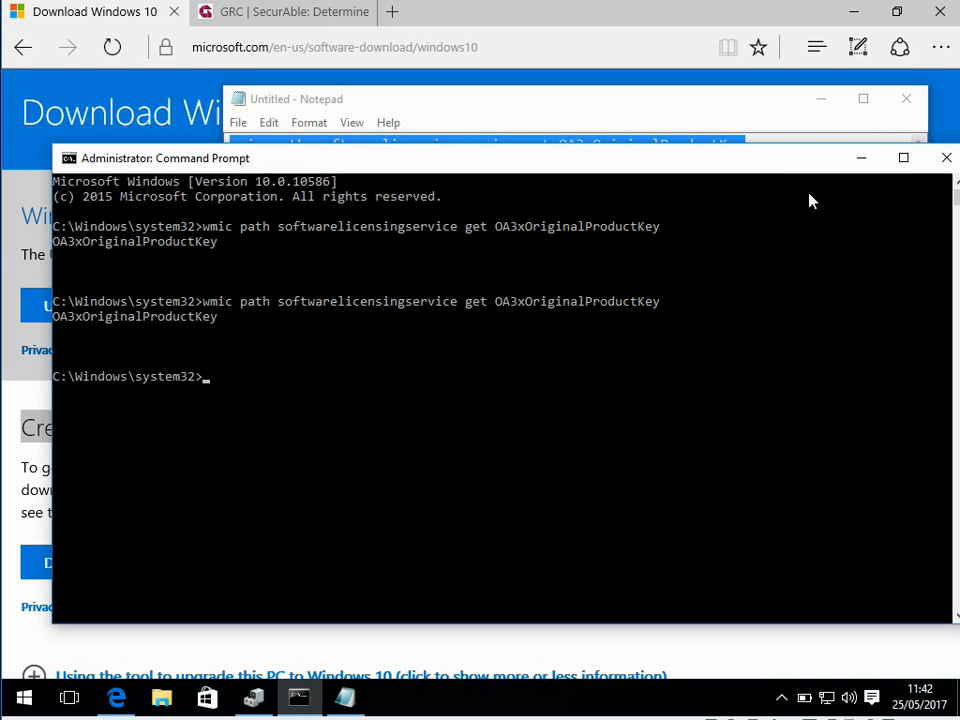
mouse_move(486, 324)
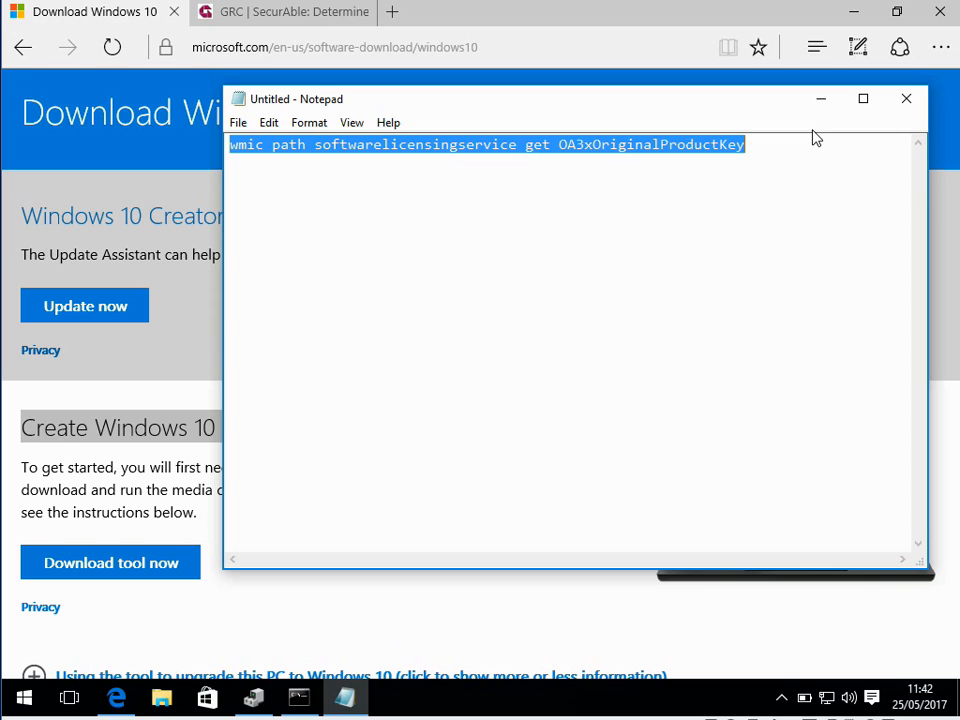
mouse_move(400, 348)
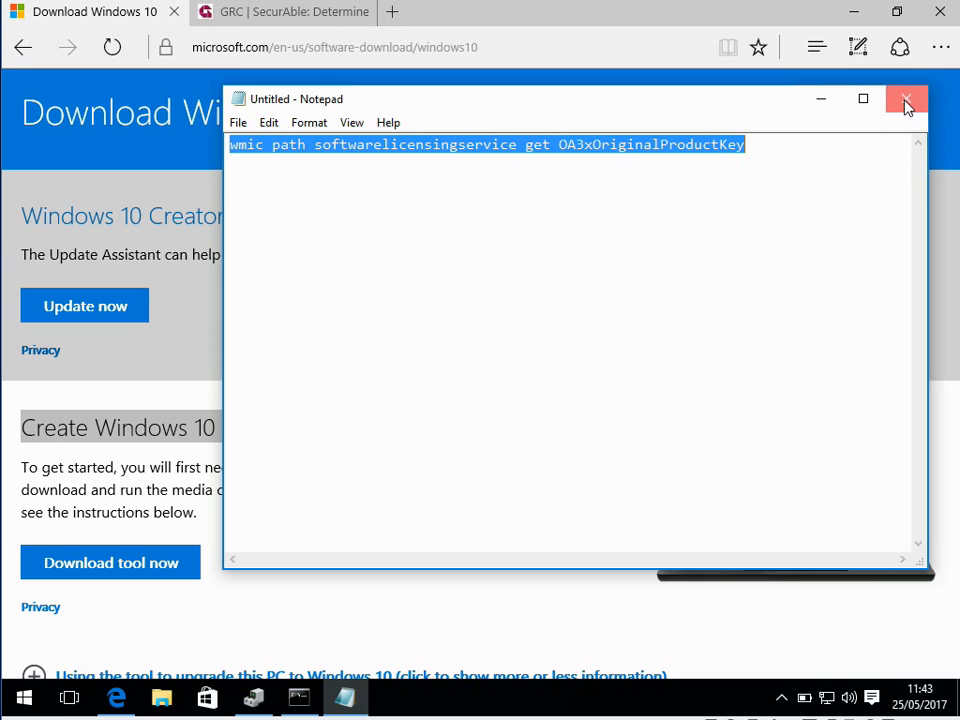
Close the Notepad window holding the product-key command.
click(906, 100)
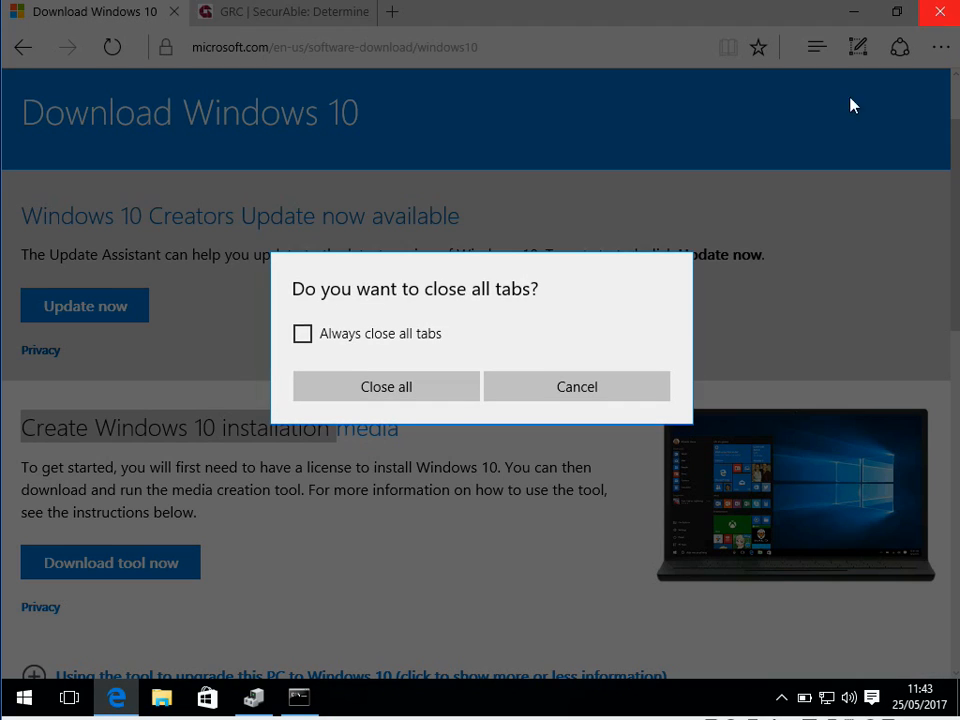
Expand Processors to view the CPU model, then close Device Manager.
click(384, 386)
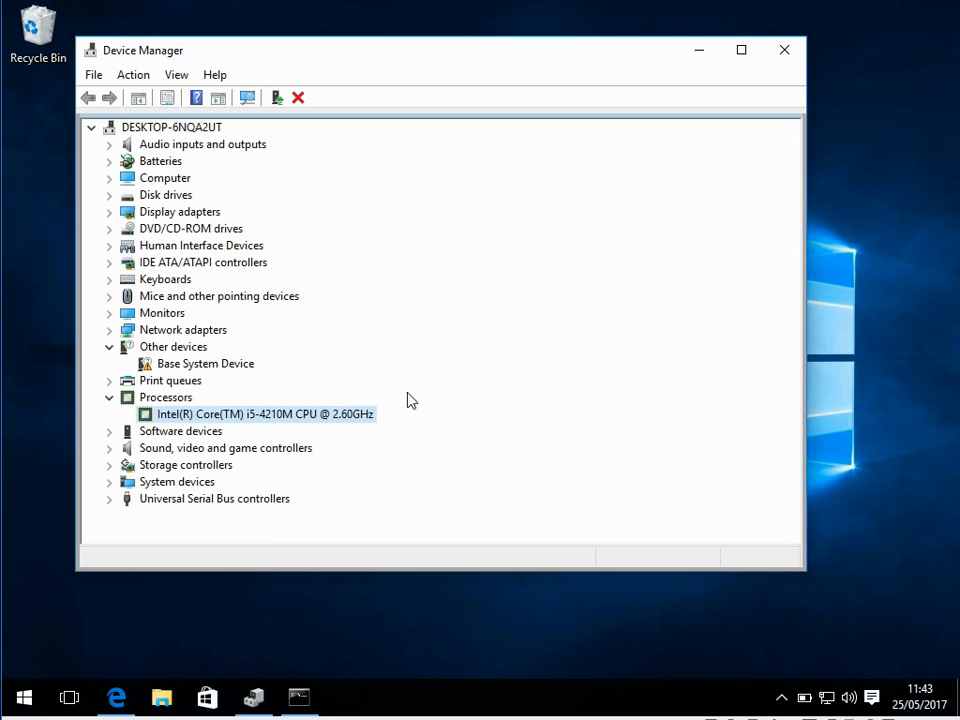
click(784, 50)
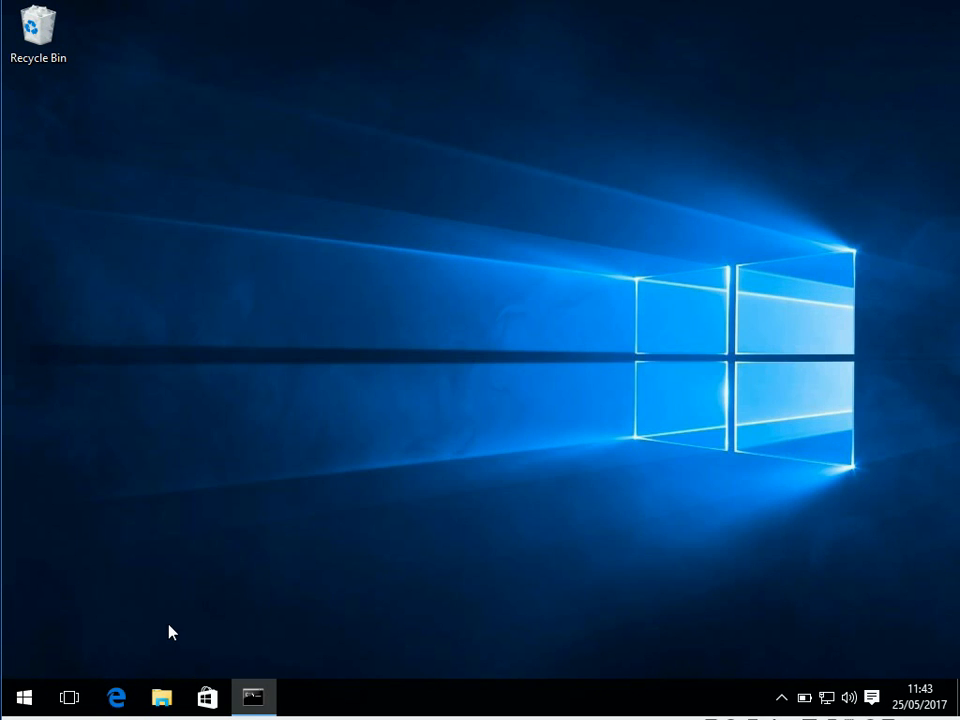
click(24, 696)
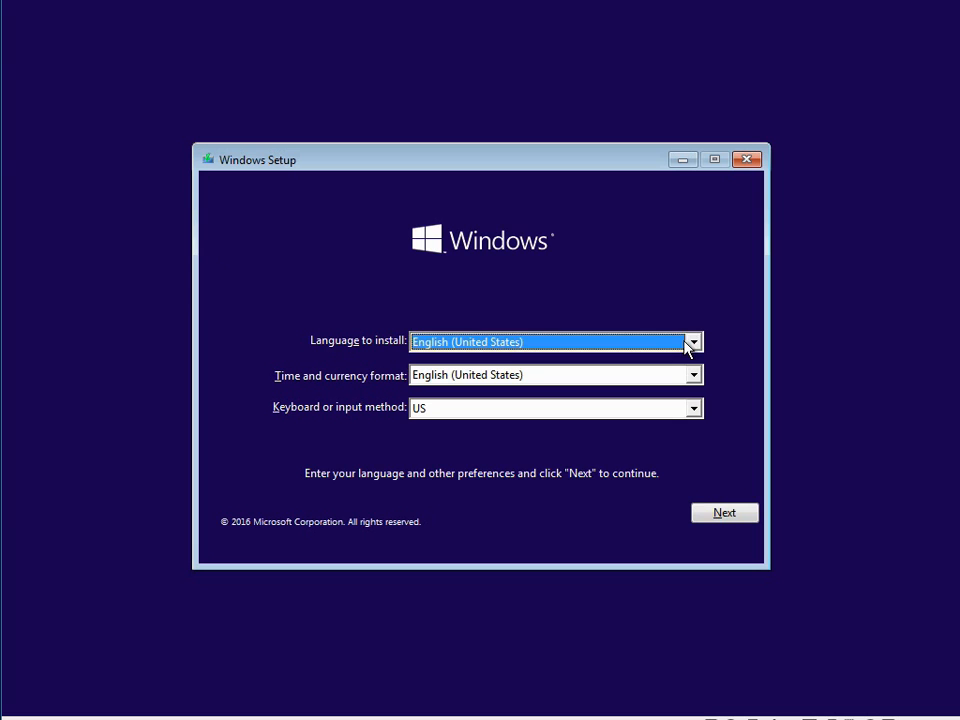
Set English (United Kingdom) time format and keyboard and continue past language preferences.
click(692, 374)
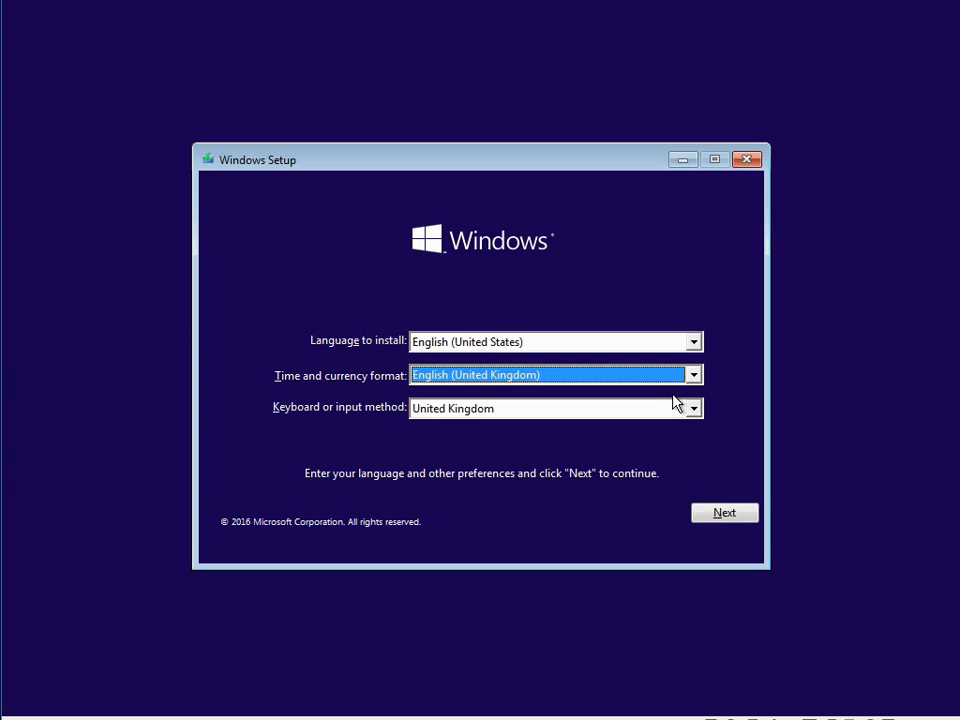
click(724, 512)
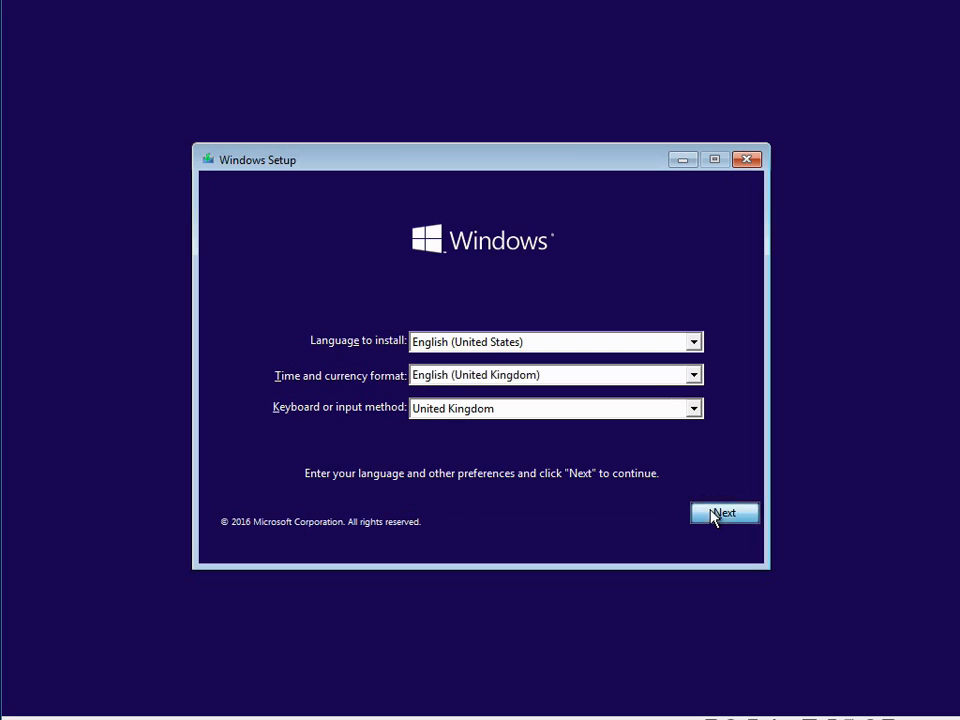
click(724, 512)
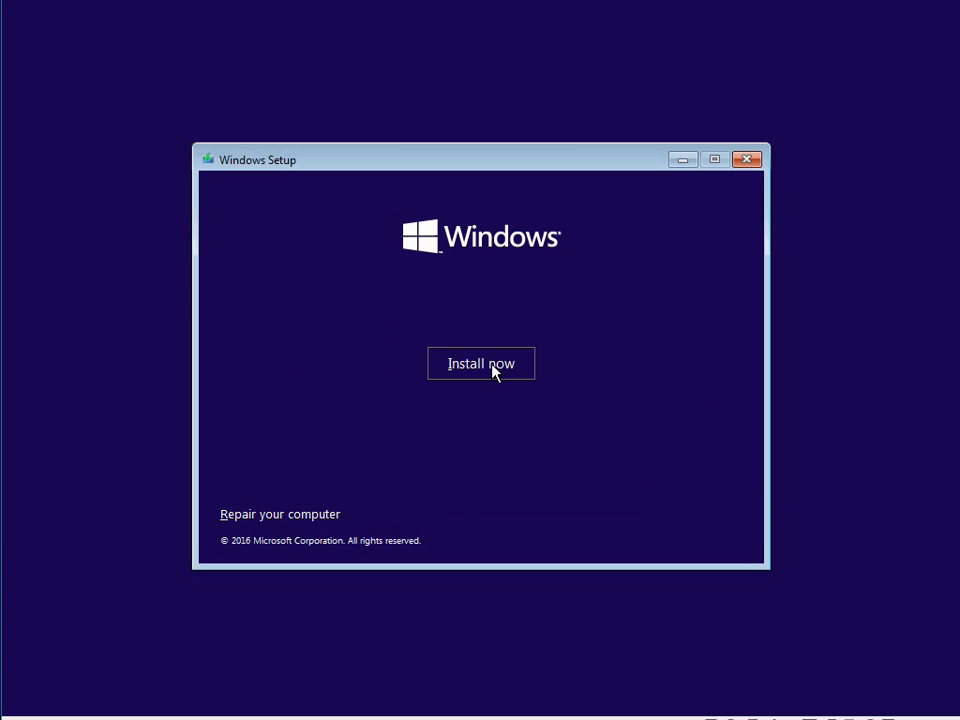
Start Install now and accept the license terms, reaching the installation-type choice.
click(482, 364)
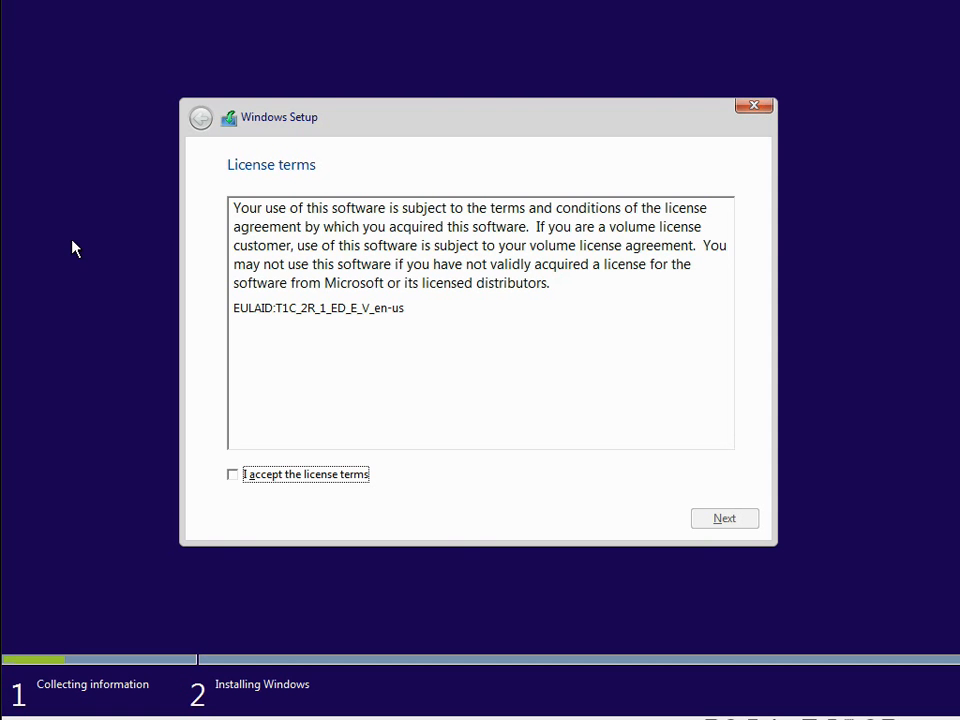
click(232, 474)
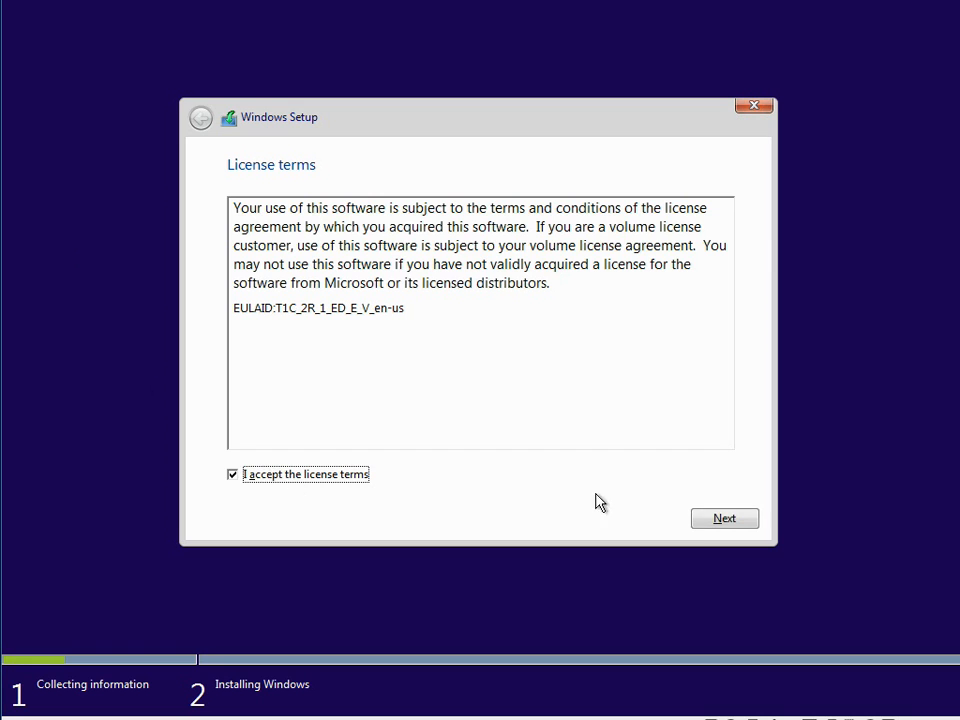
click(724, 518)
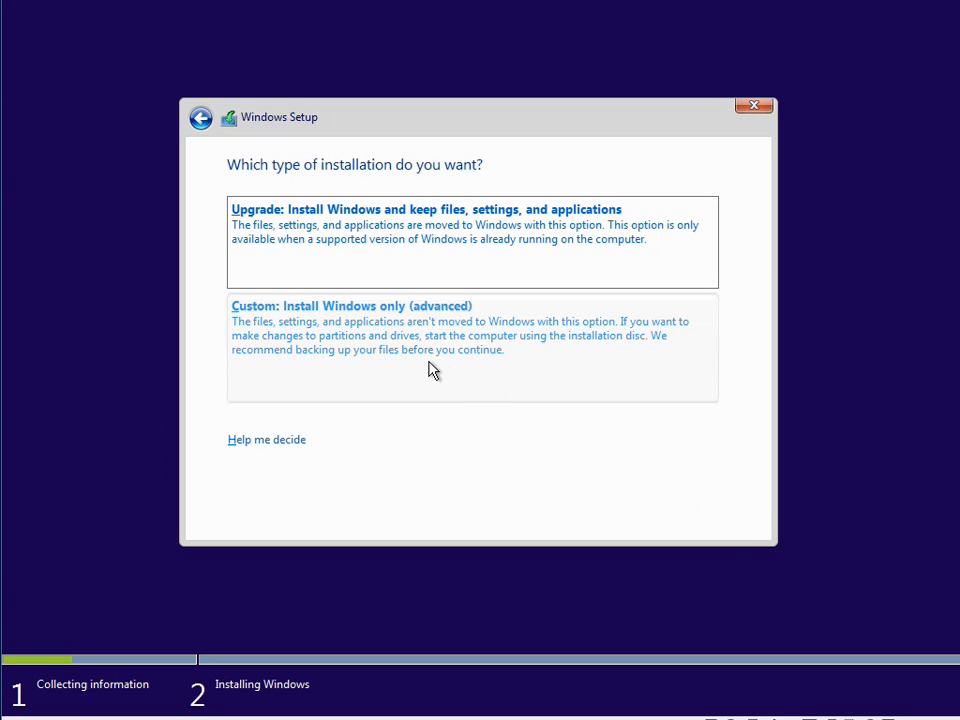
mouse_move(304, 374)
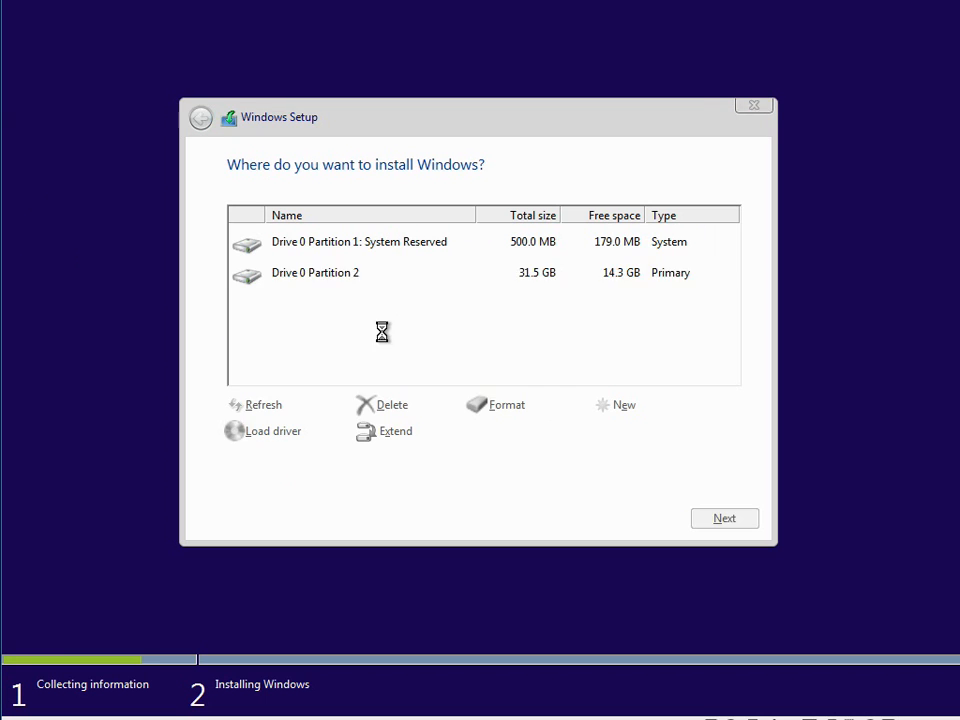
Delete Drive 0 Partition 2 and the System Reserved partition, confirming each.
click(316, 272)
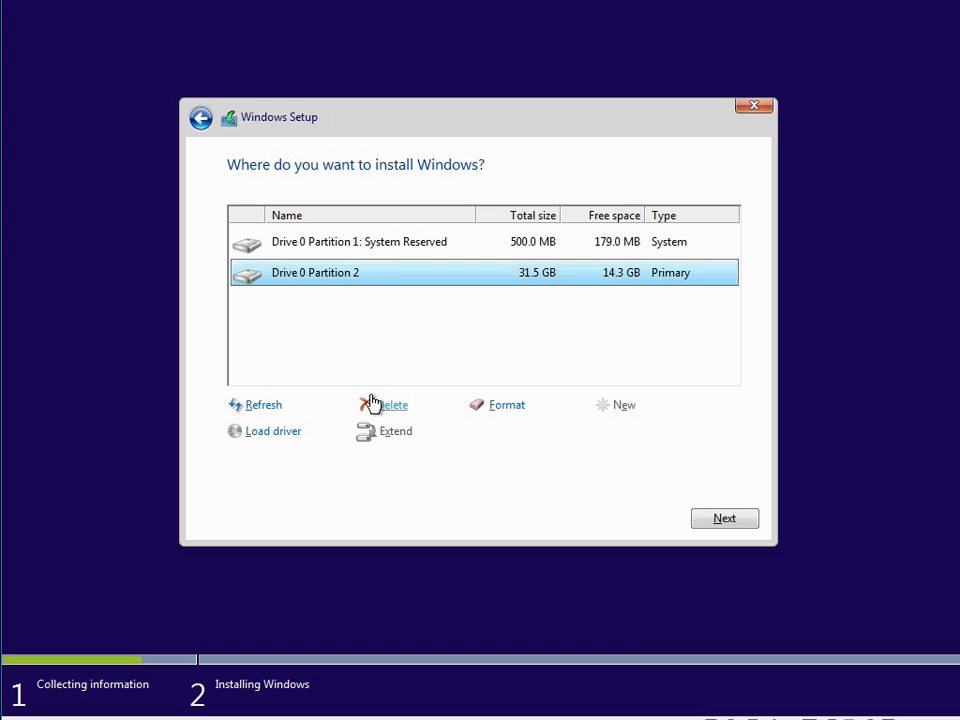
click(392, 404)
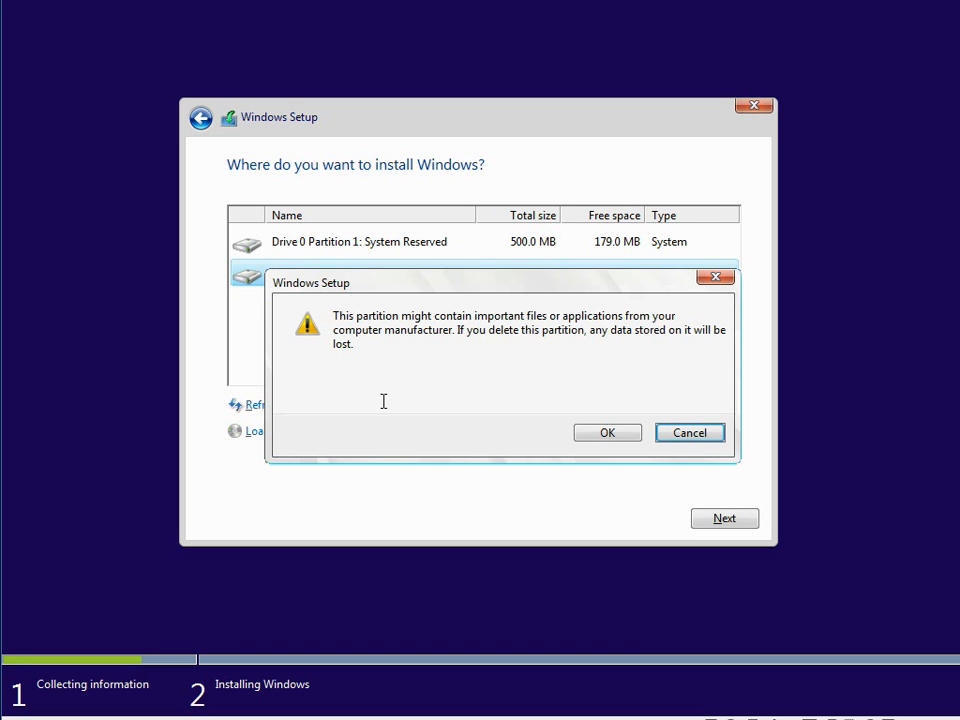
click(608, 432)
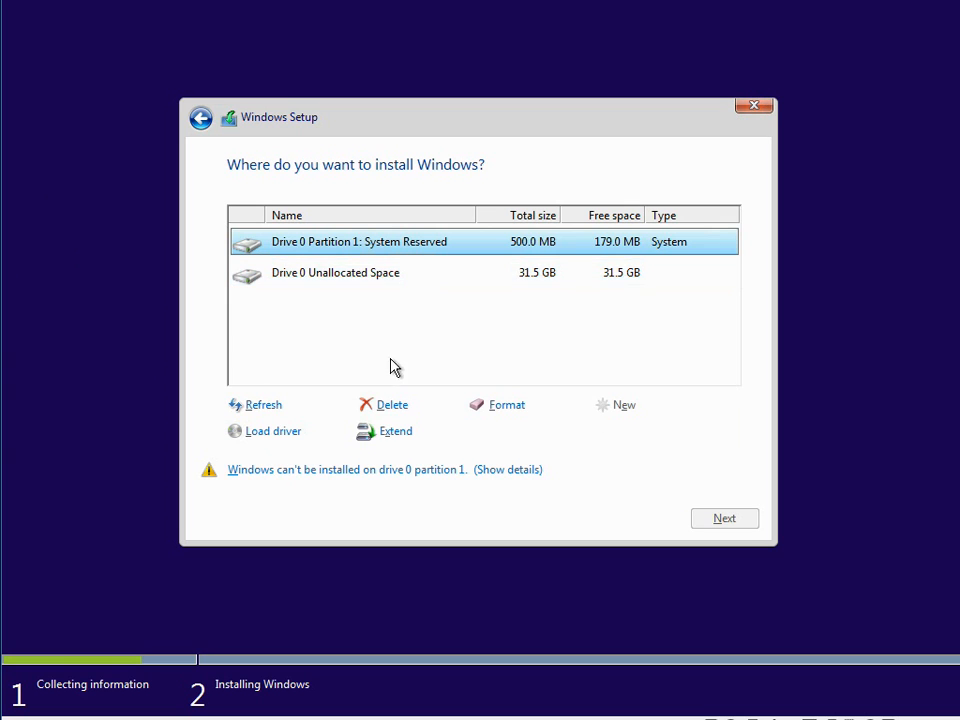
click(392, 404)
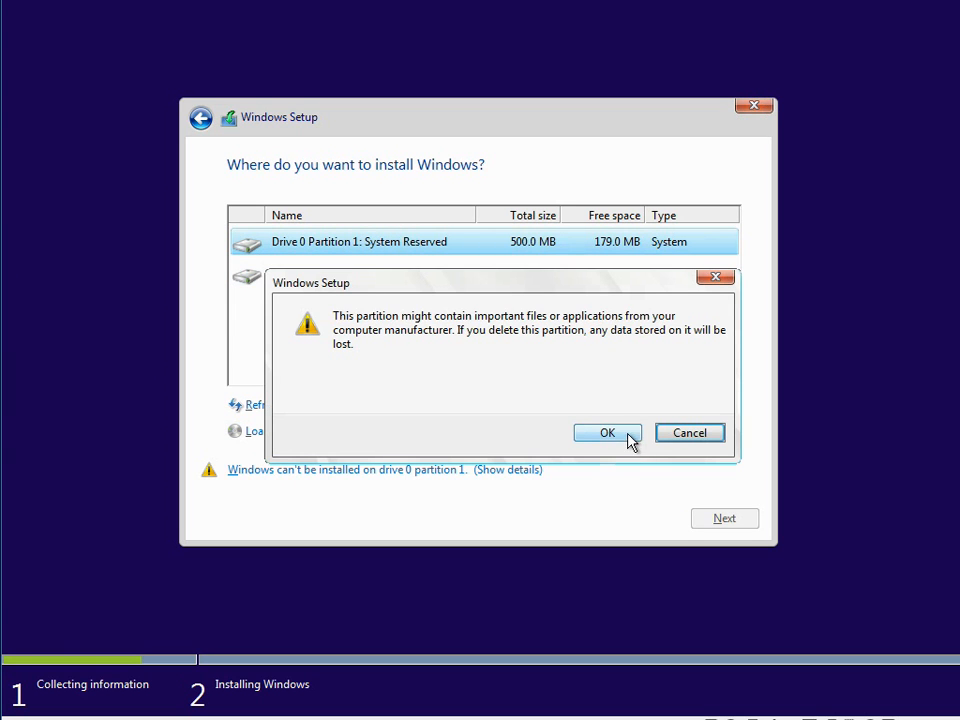
click(608, 432)
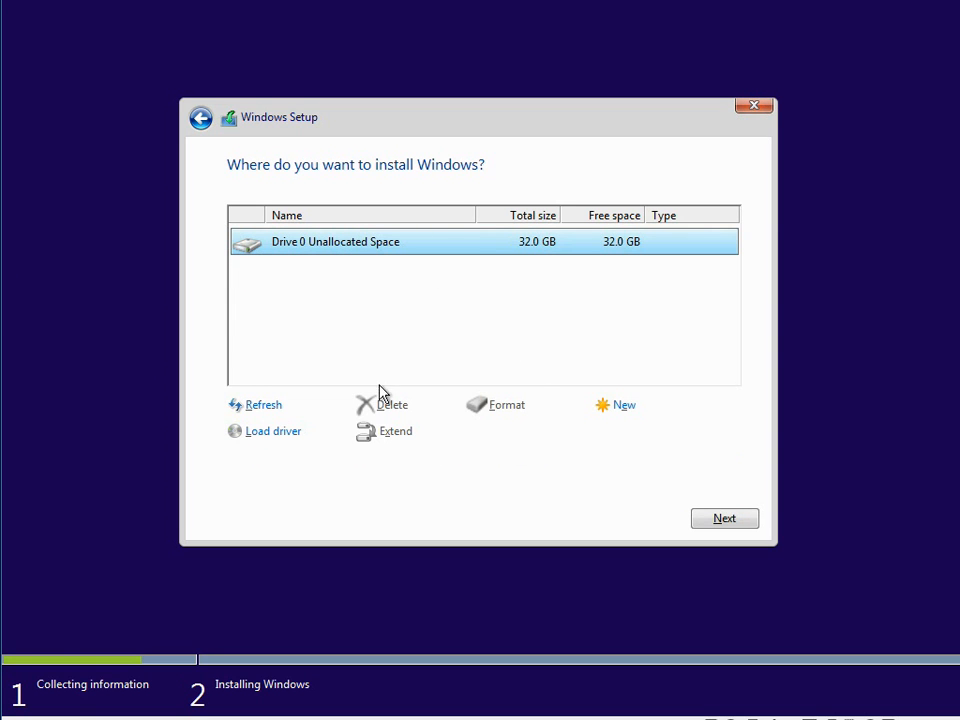
mouse_move(620, 408)
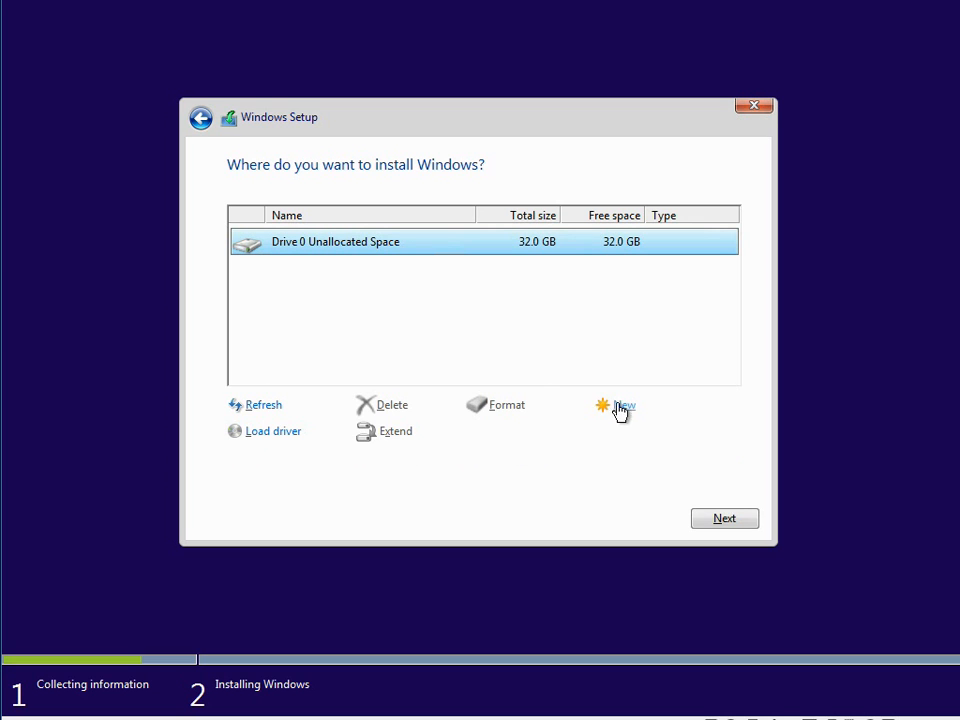
Create a new partition using the full 32766 MB and install Windows on Partition 2.
click(624, 404)
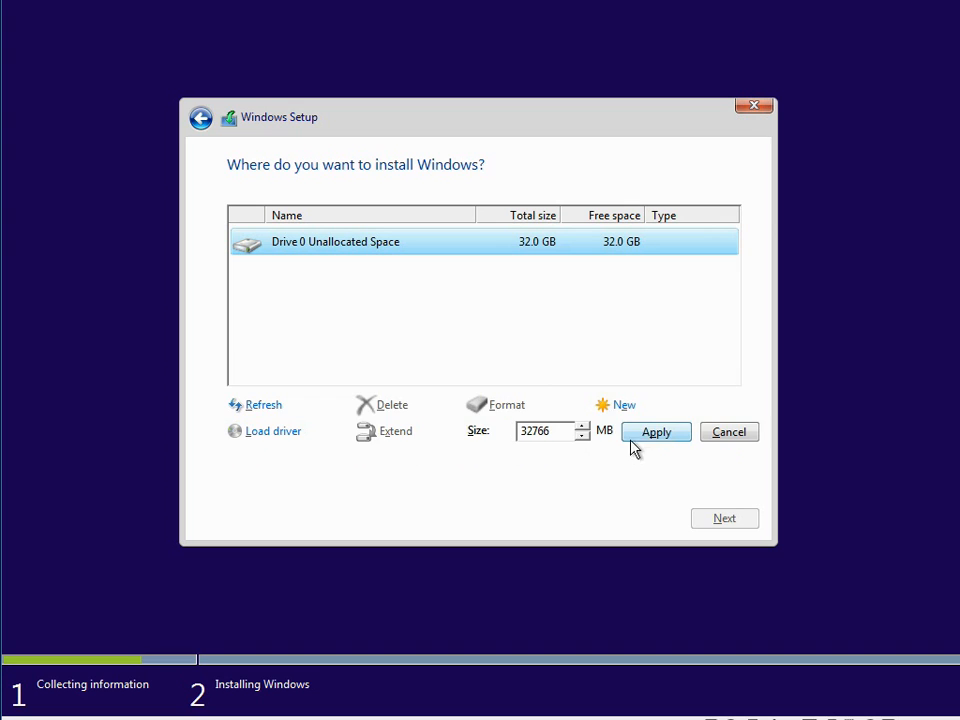
click(656, 432)
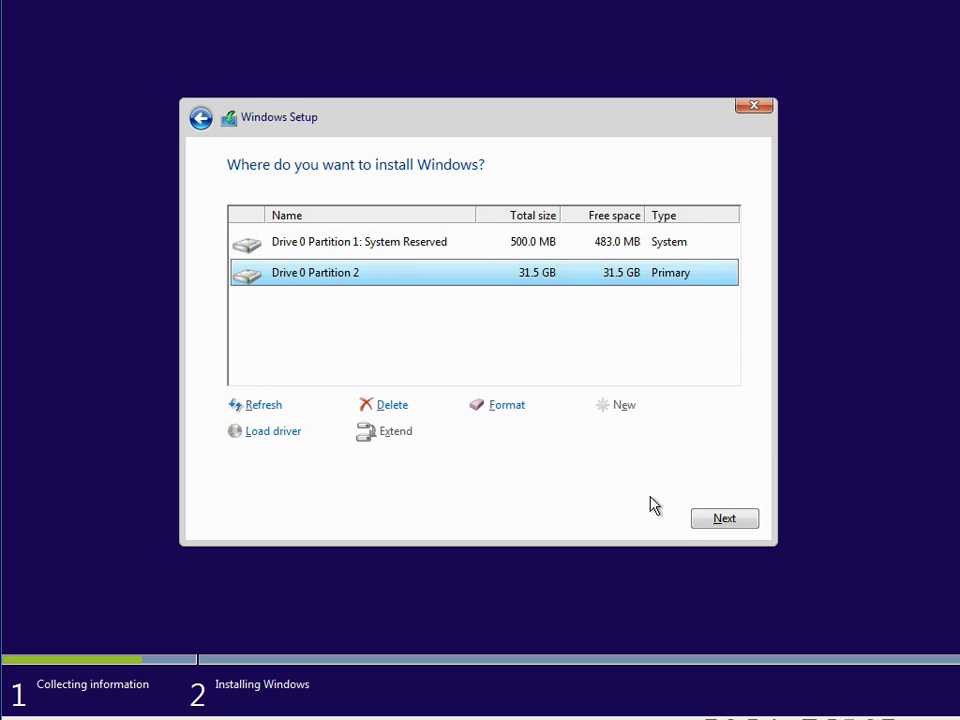
click(724, 518)
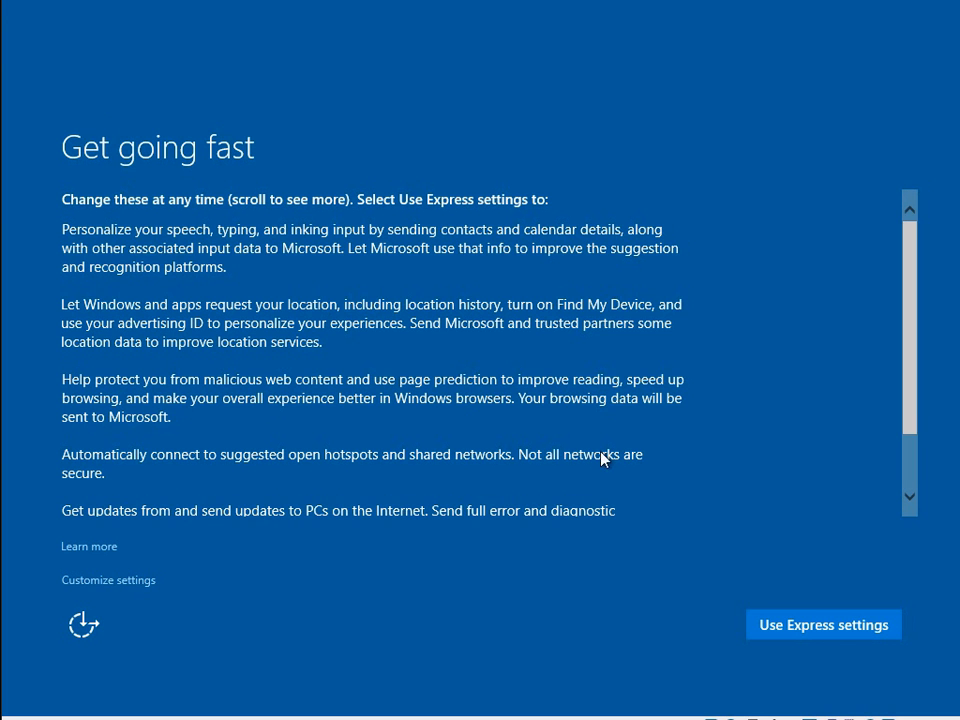
Scroll the Get going fast text and accept Use Express settings.
scroll(down, 3)
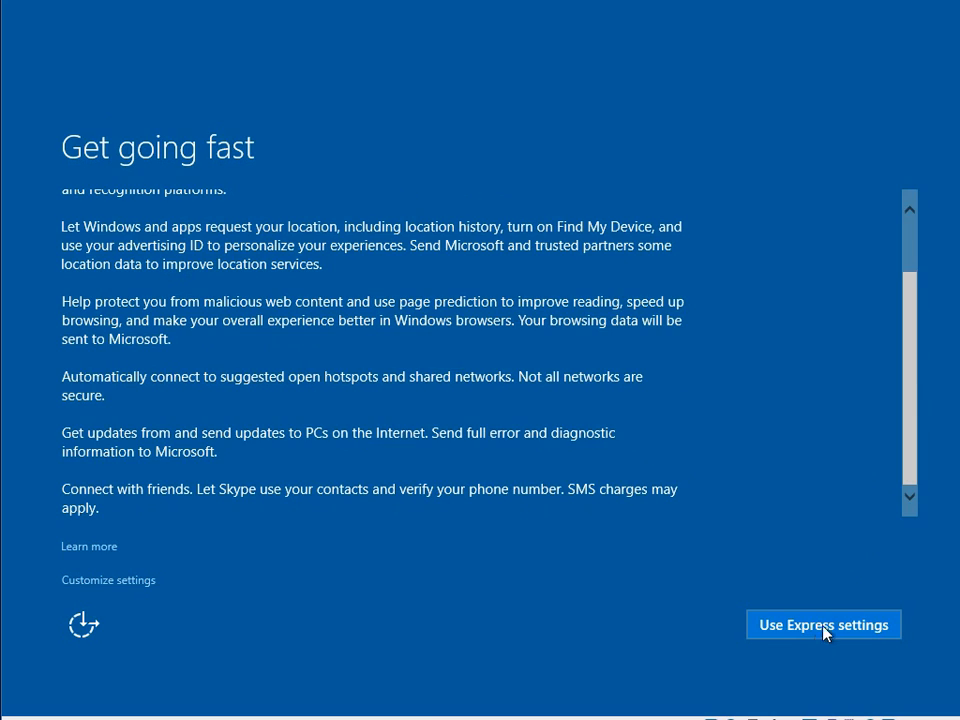
click(824, 624)
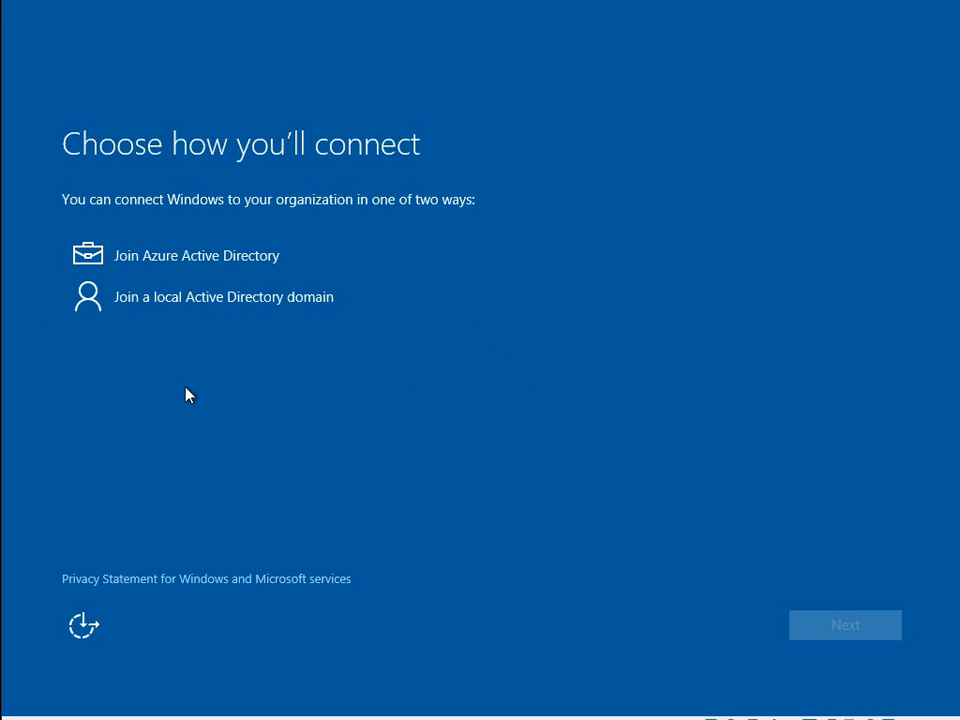
mouse_move(10, 270)
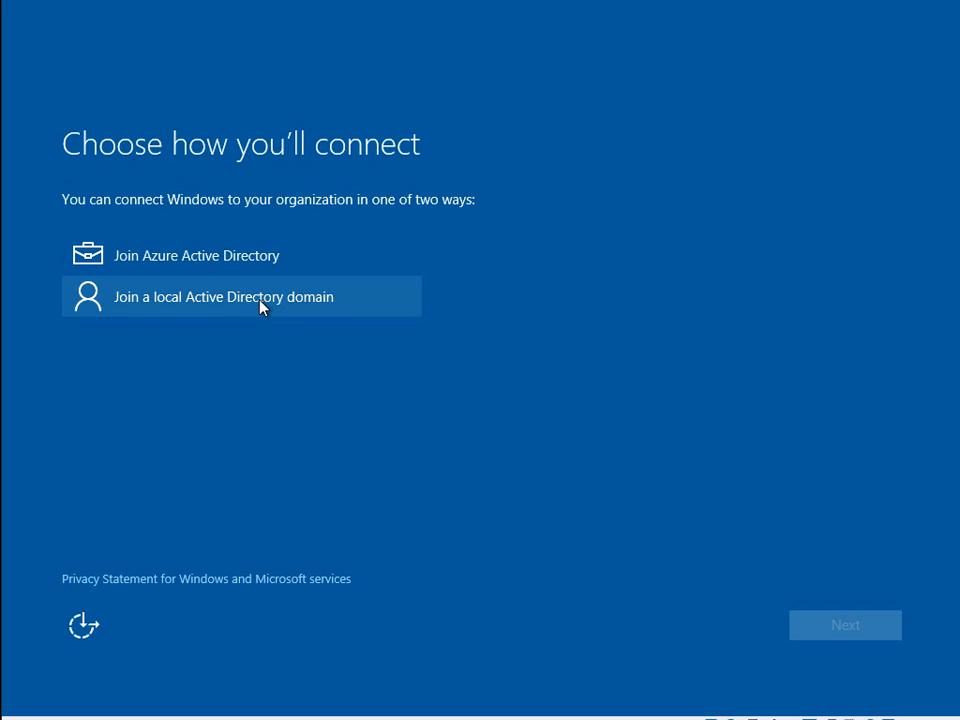
Choose Join a local Active Directory domain and continue to account creation.
click(240, 296)
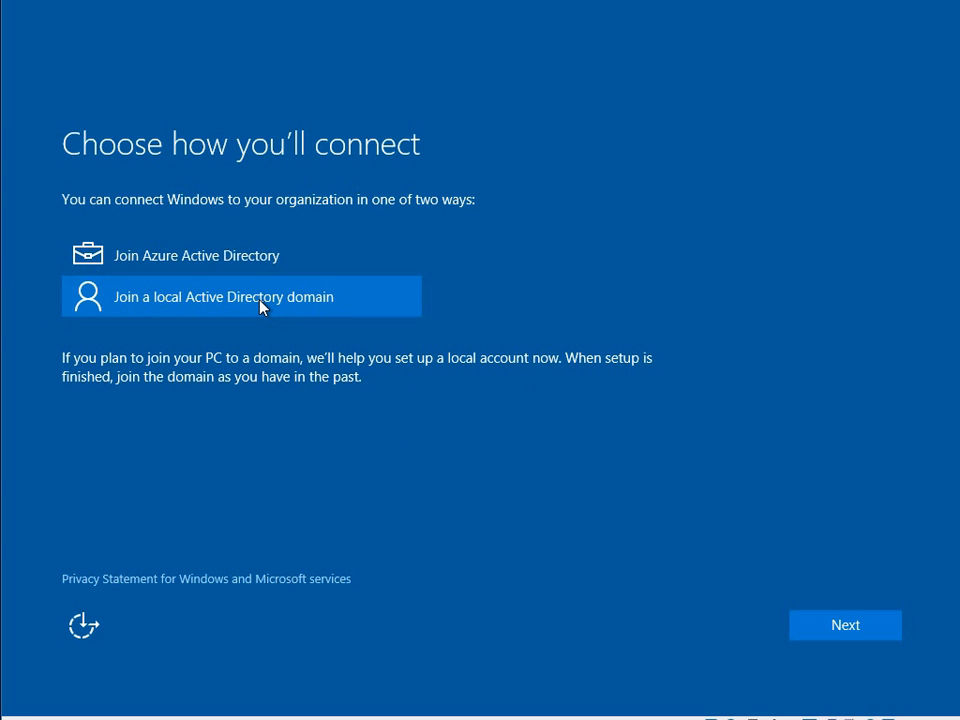
mouse_move(284, 364)
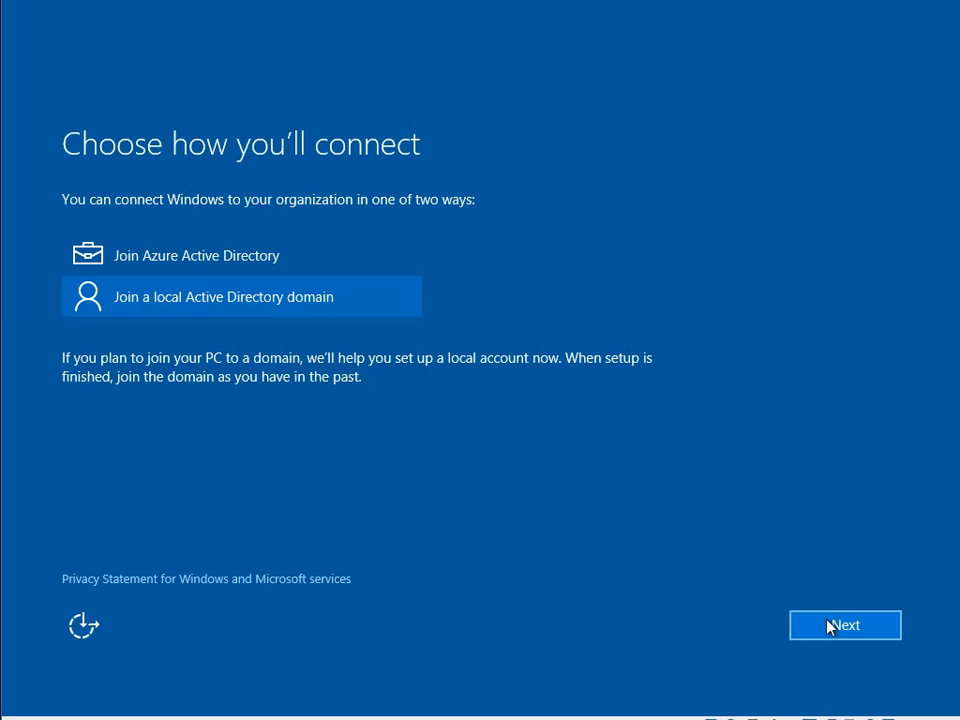
click(844, 624)
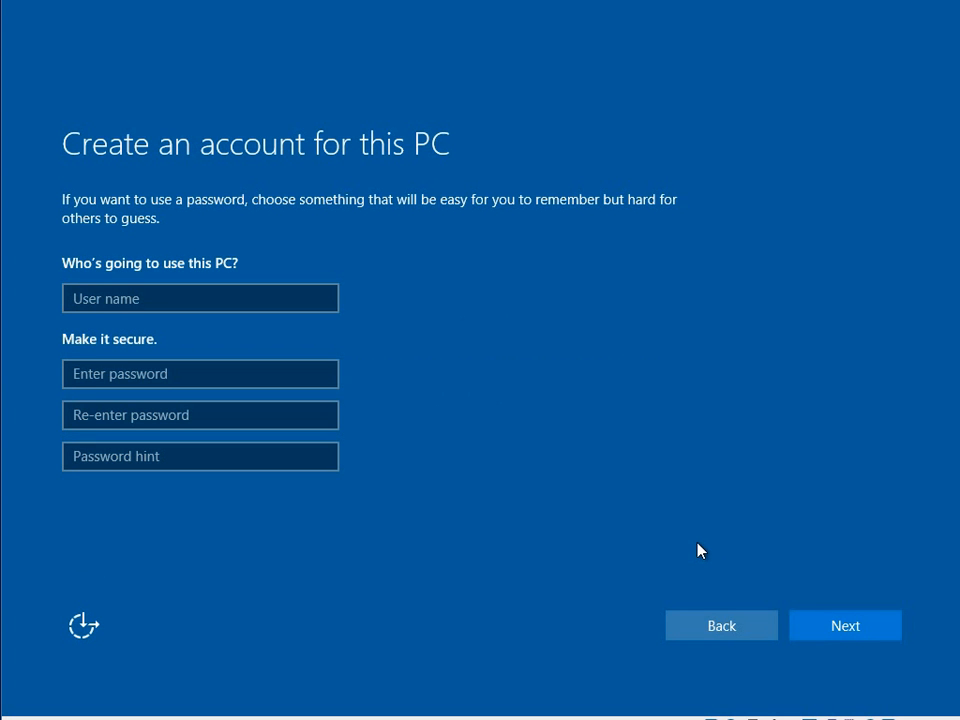
Create the local account 'jaso' with a password, matching confirmation and hint, then continue setup.
click(200, 298)
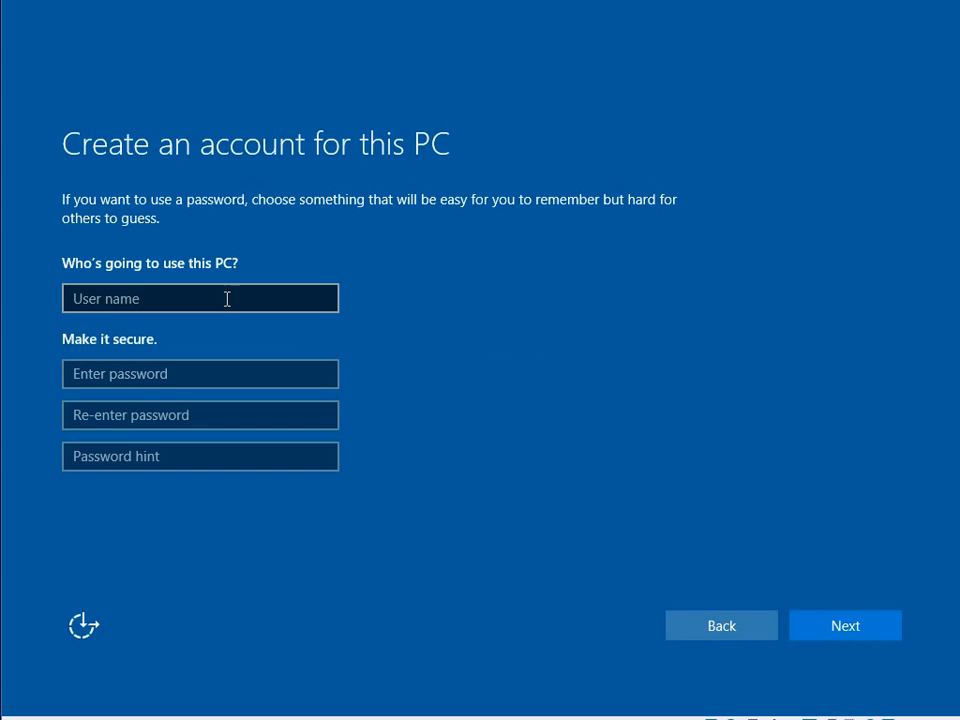
text(jason)
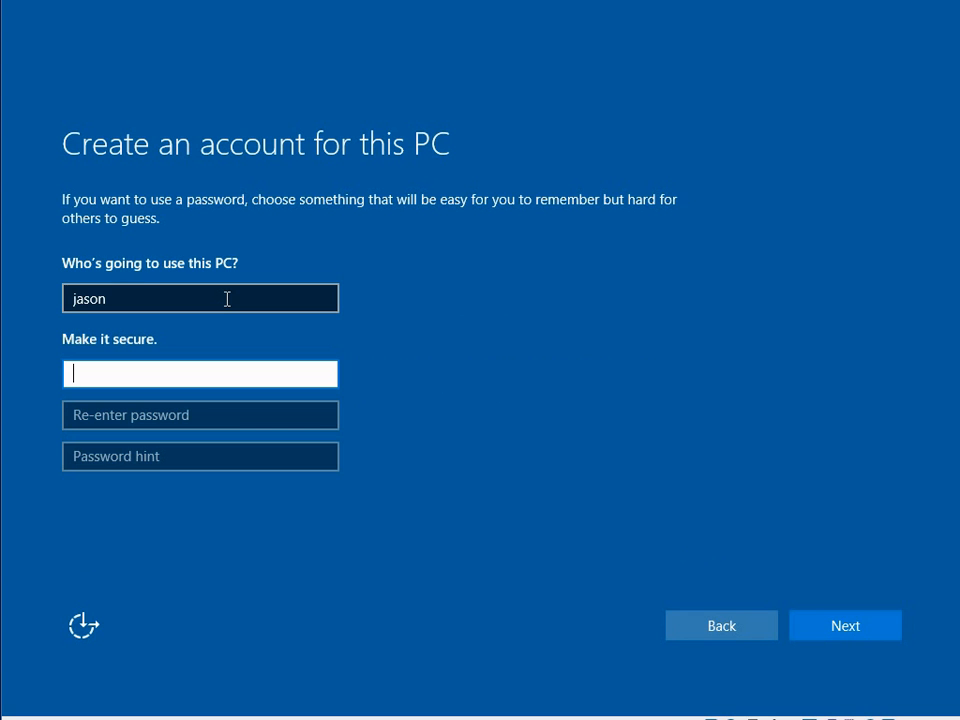
text(•)
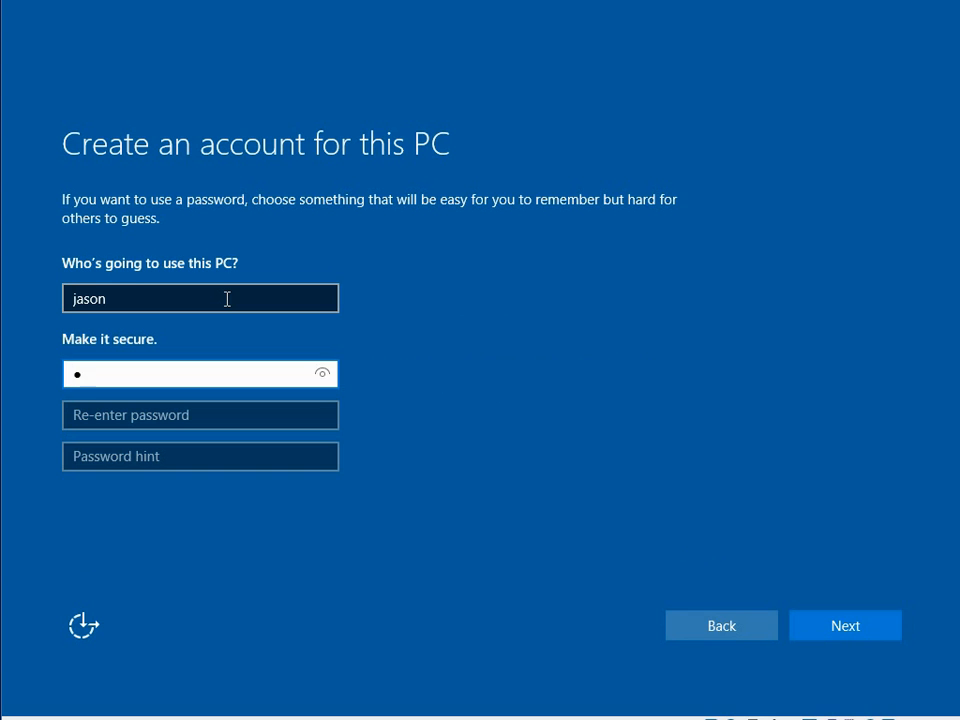
text(assword)
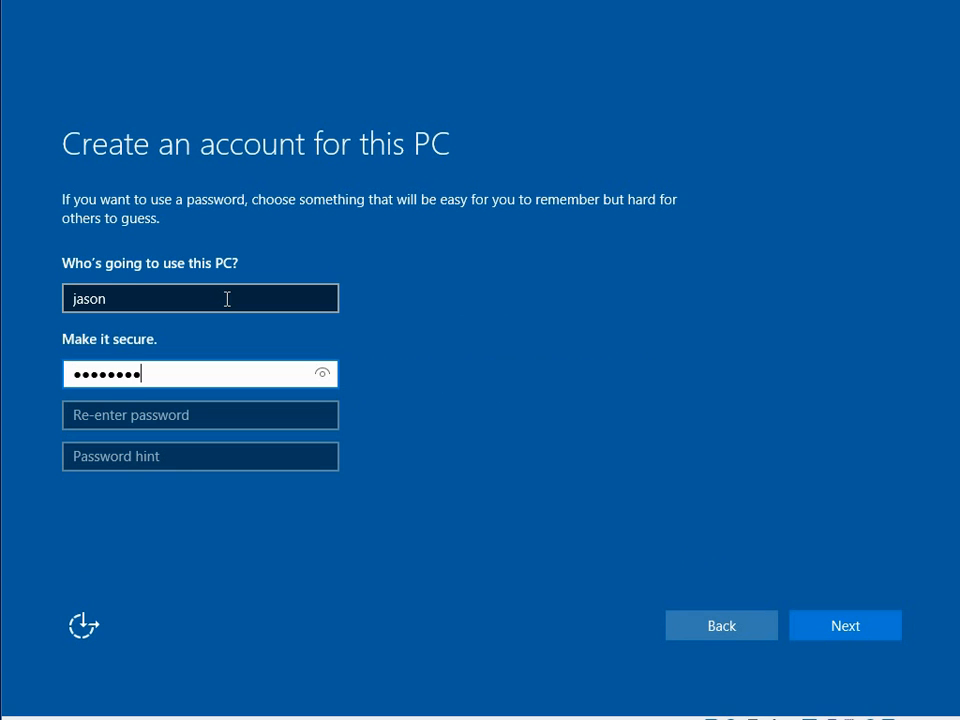
text(••)
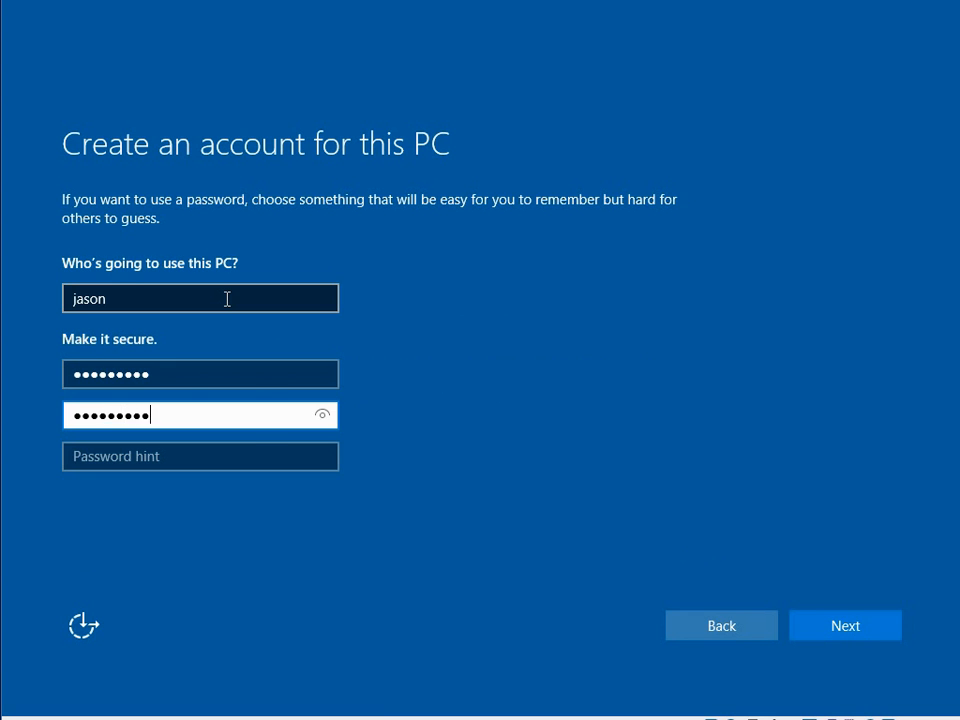
text(normal)
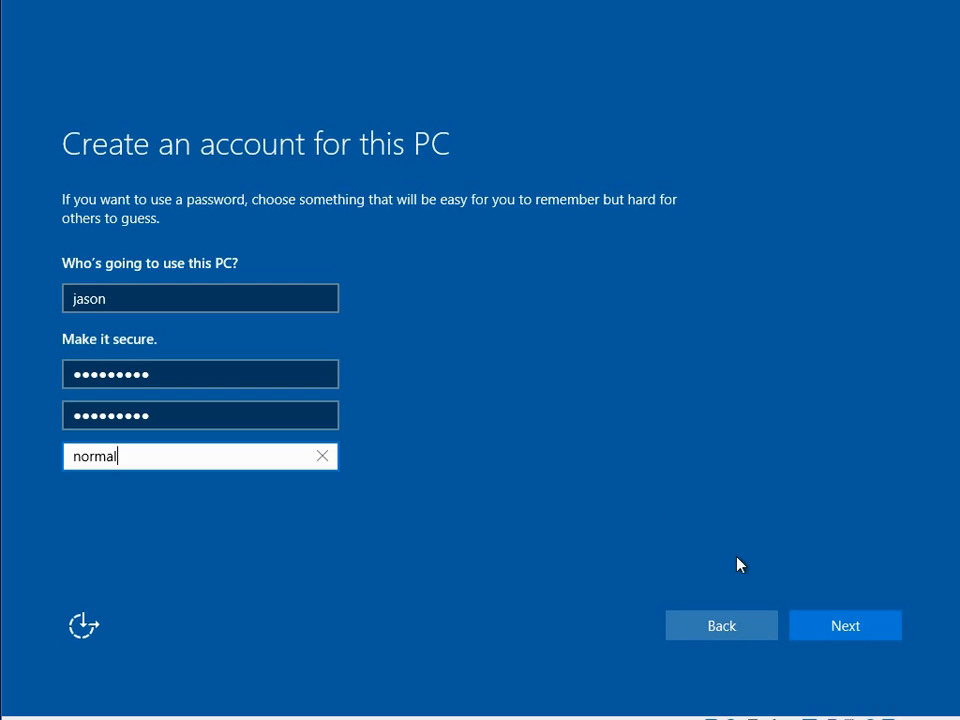
click(844, 624)
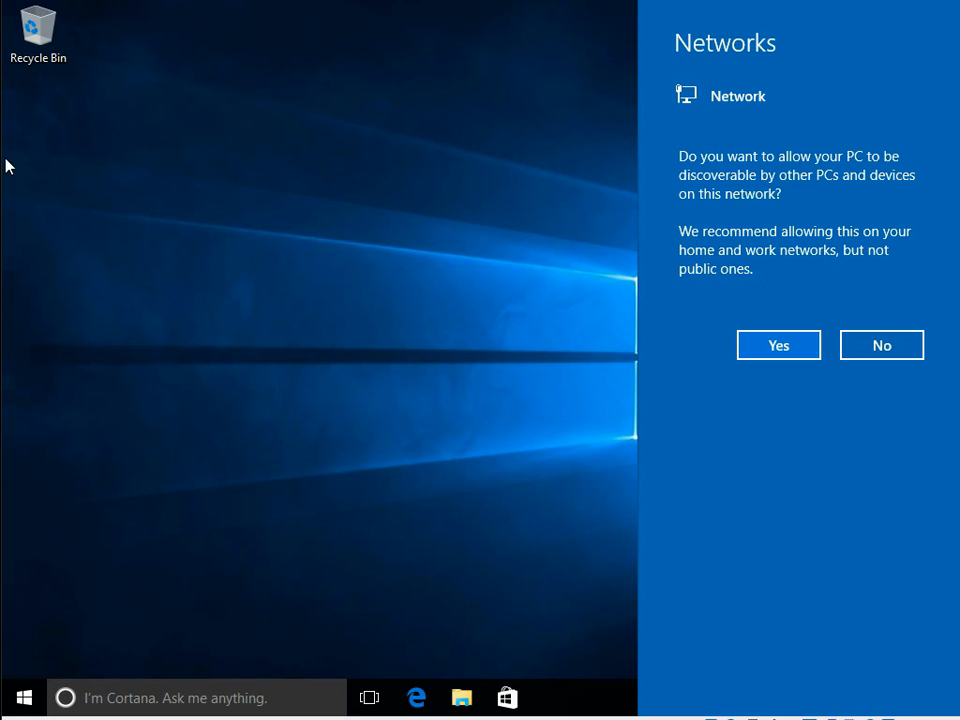
mouse_move(496, 288)
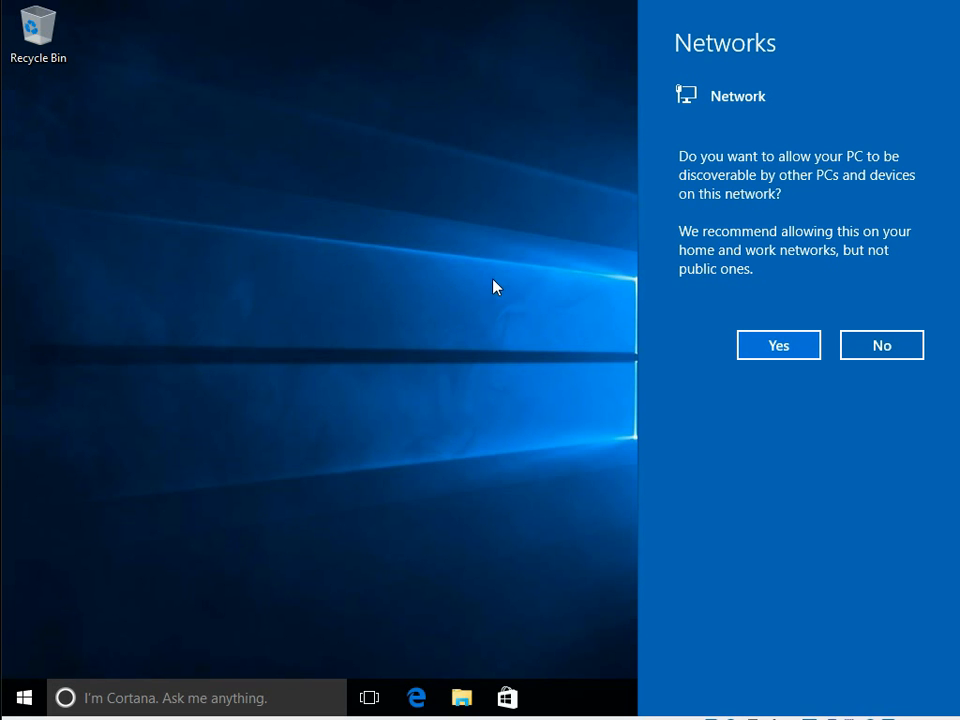
mouse_move(706, 176)
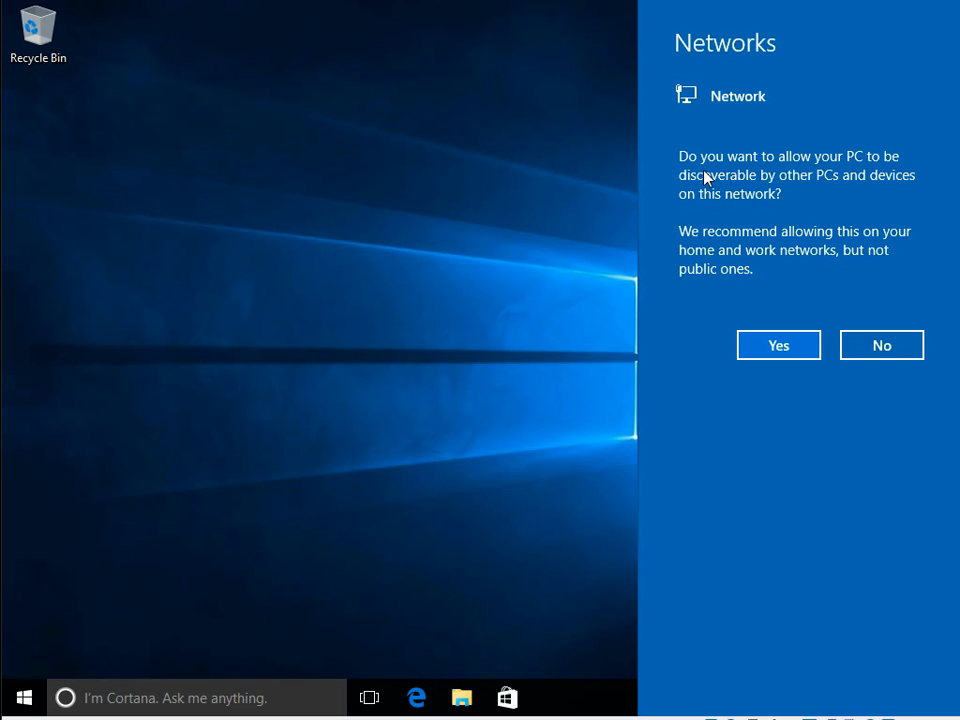
mouse_move(704, 210)
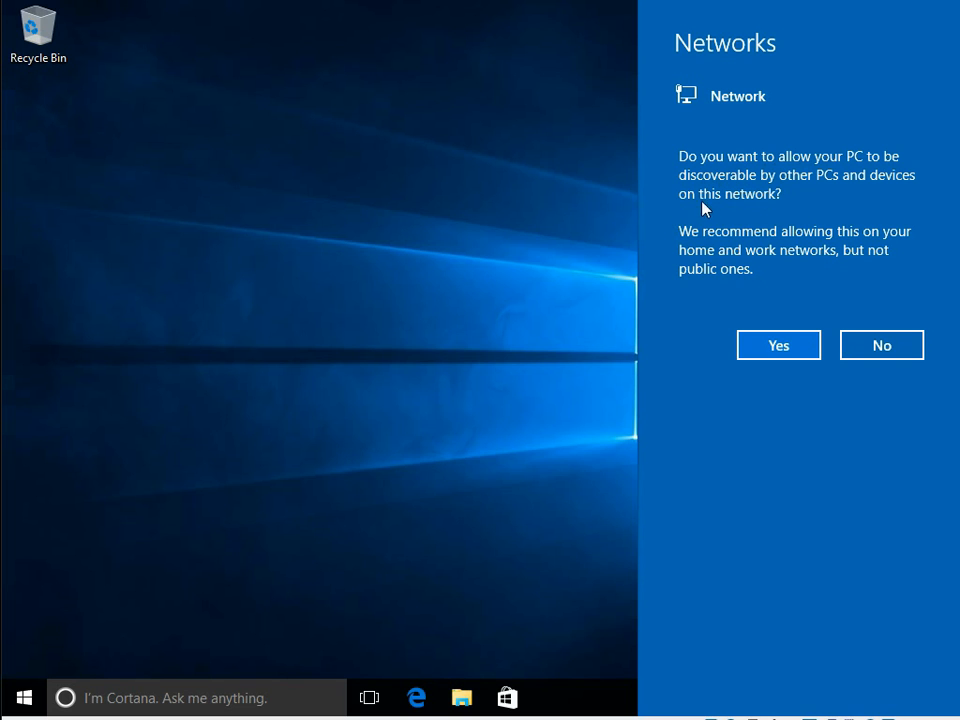
mouse_move(862, 194)
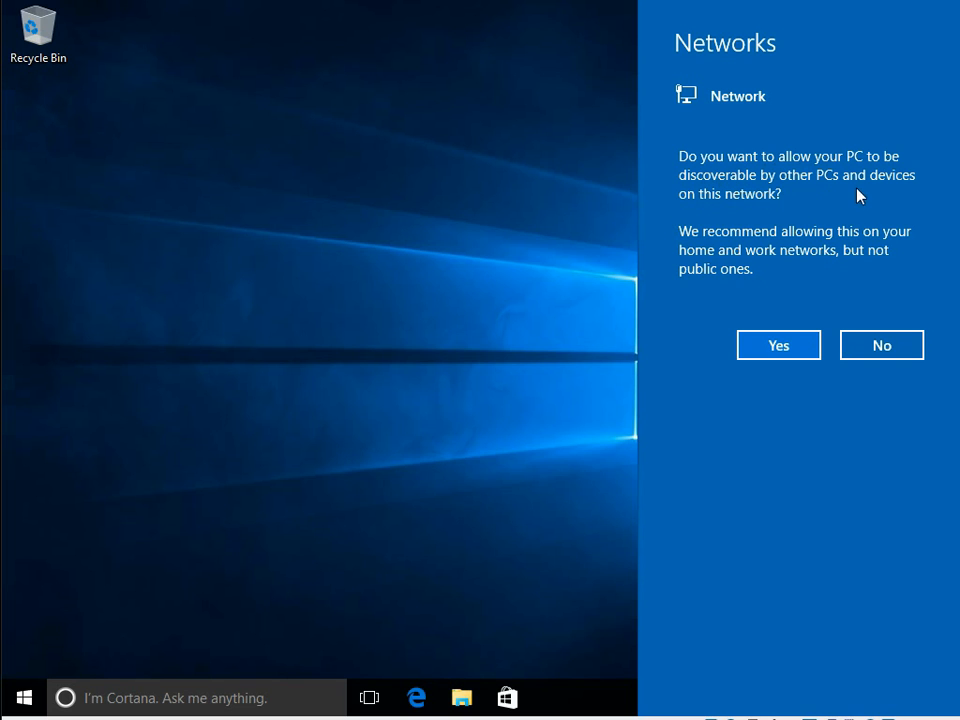
mouse_move(704, 236)
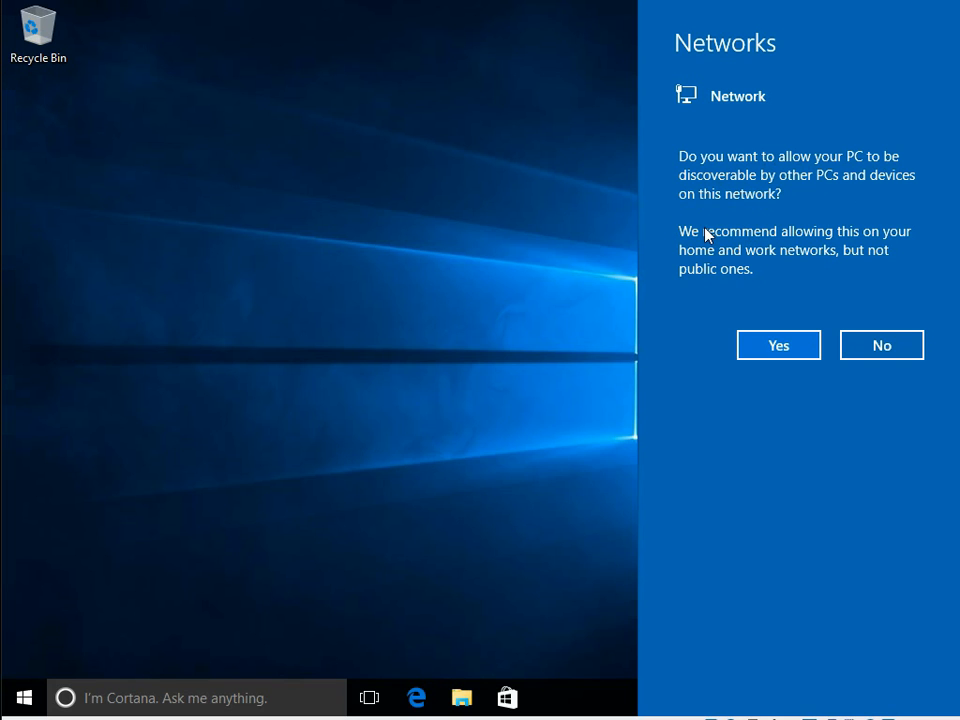
mouse_move(752, 318)
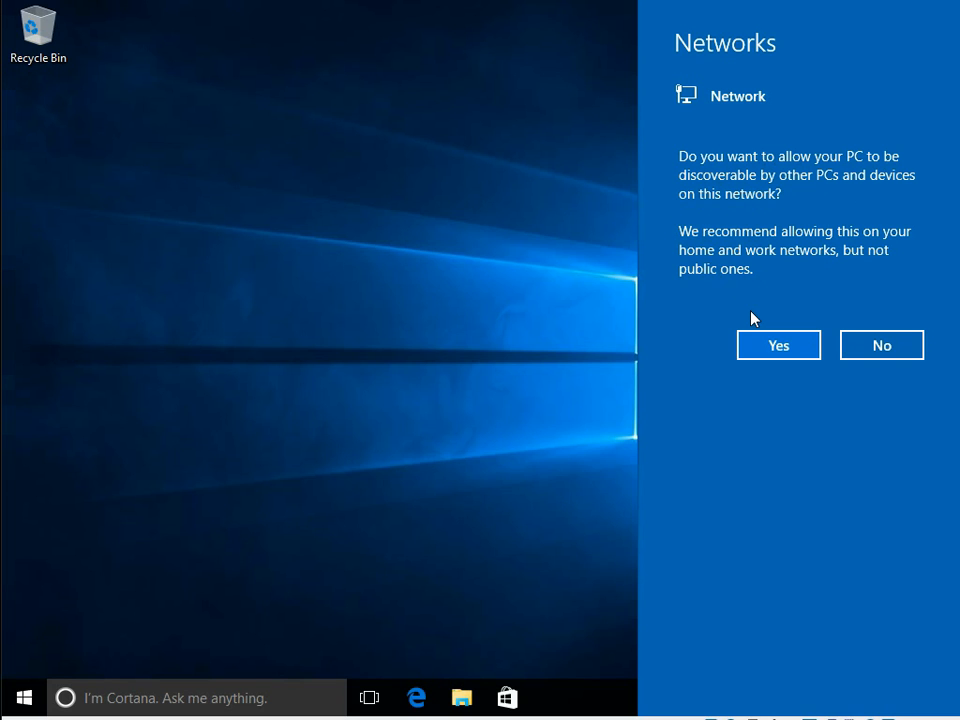
mouse_move(818, 344)
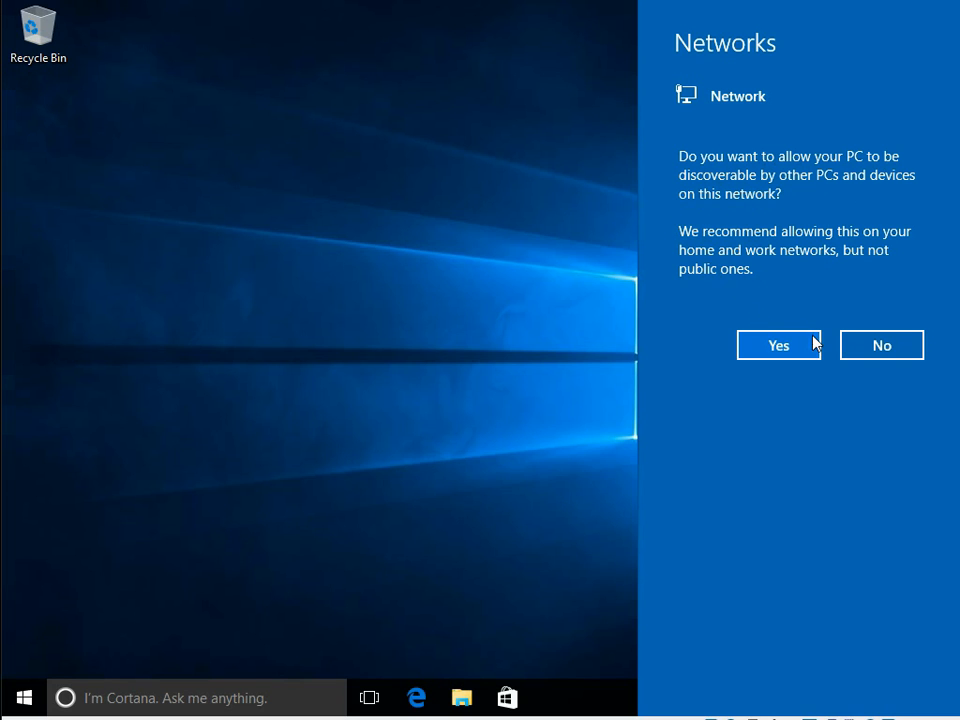
Answer No to network discoverability so the PC stays hidden from other devices.
click(880, 344)
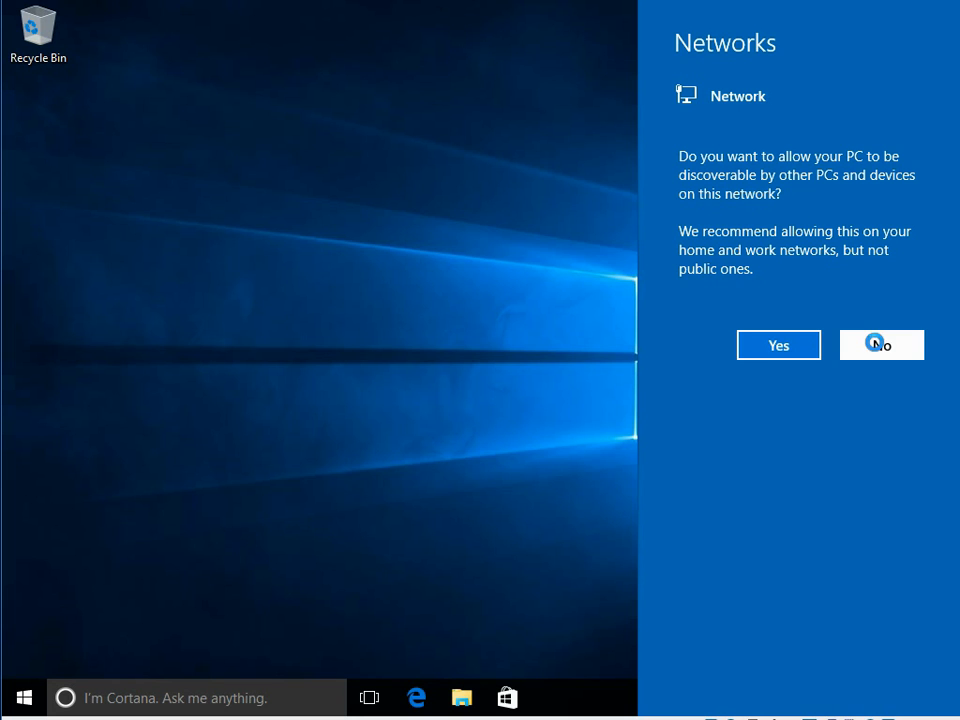
click(880, 344)
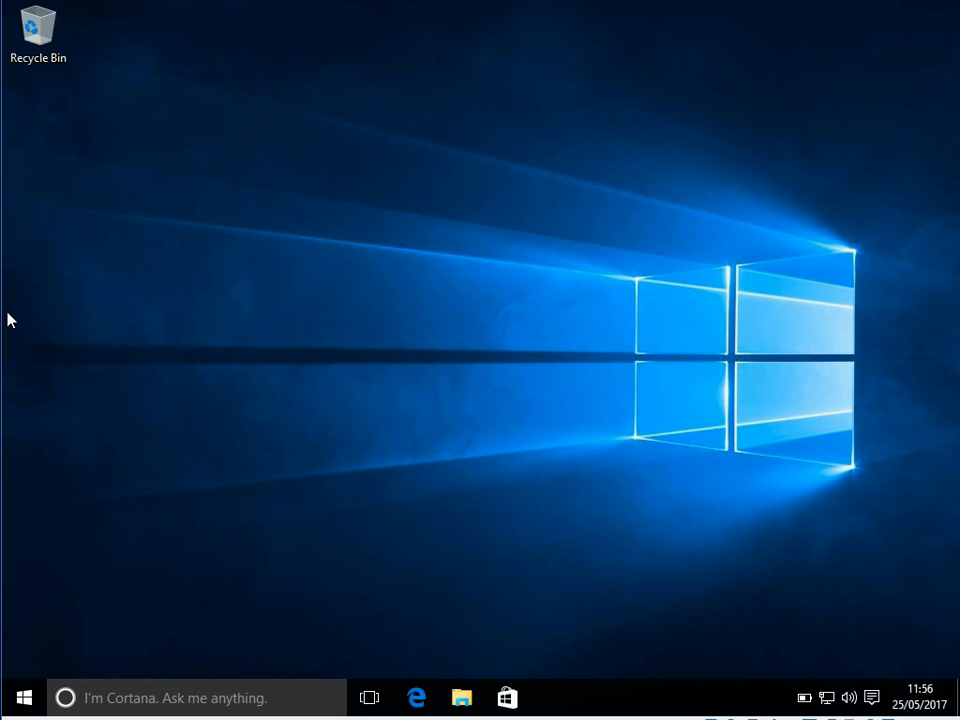
mouse_move(490, 620)
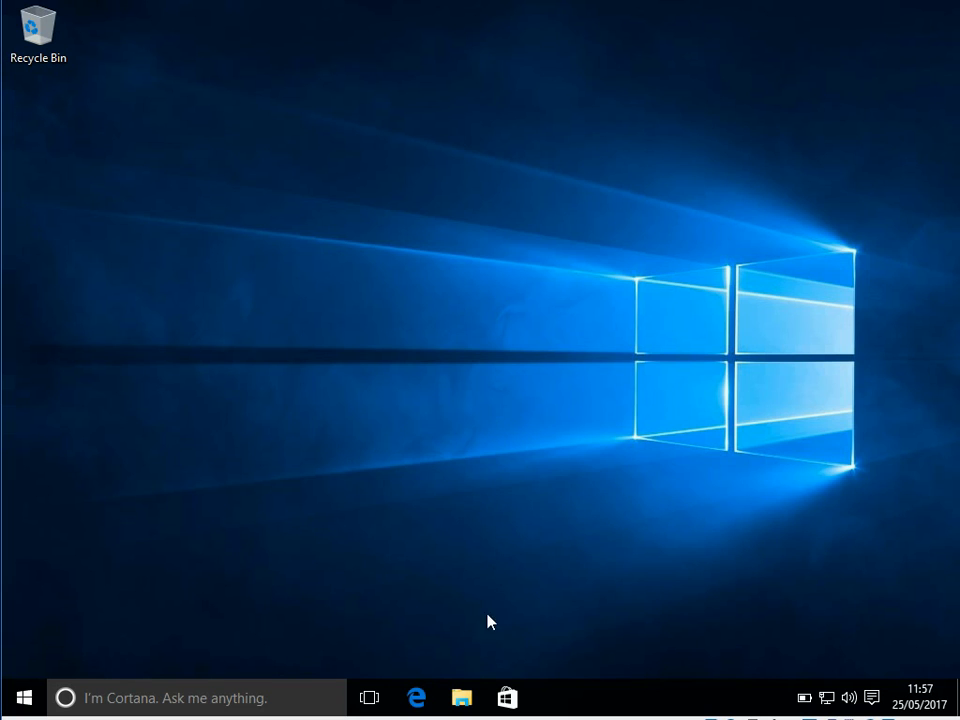
Show This PC's System properties full screen: Windows 10 Enterprise, 64-bit, 2 GB RAM, not activated.
click(460, 696)
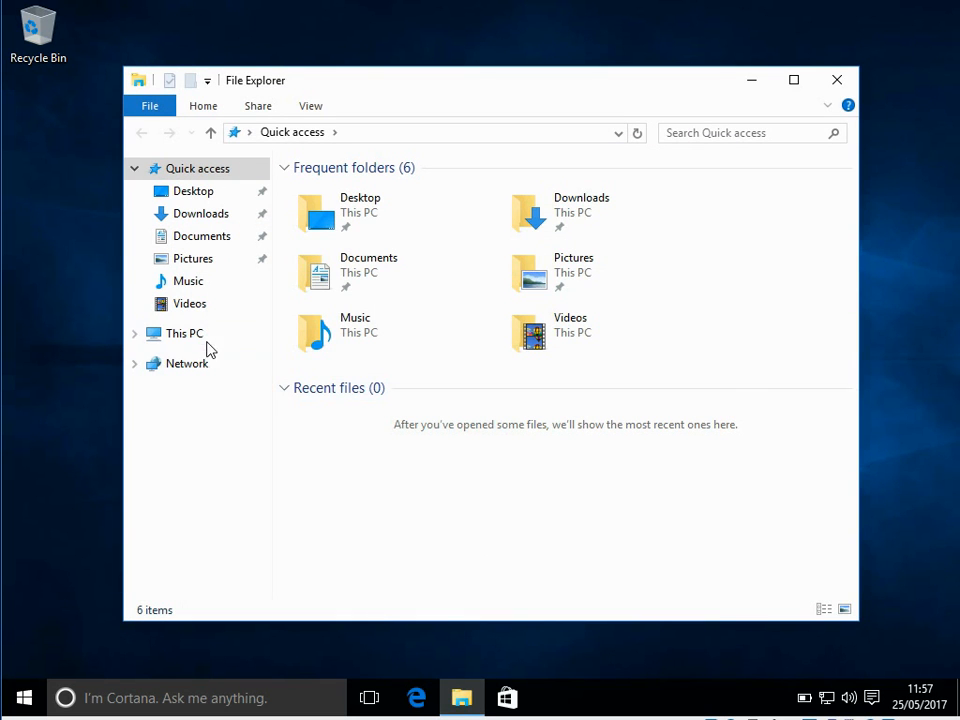
click(184, 332)
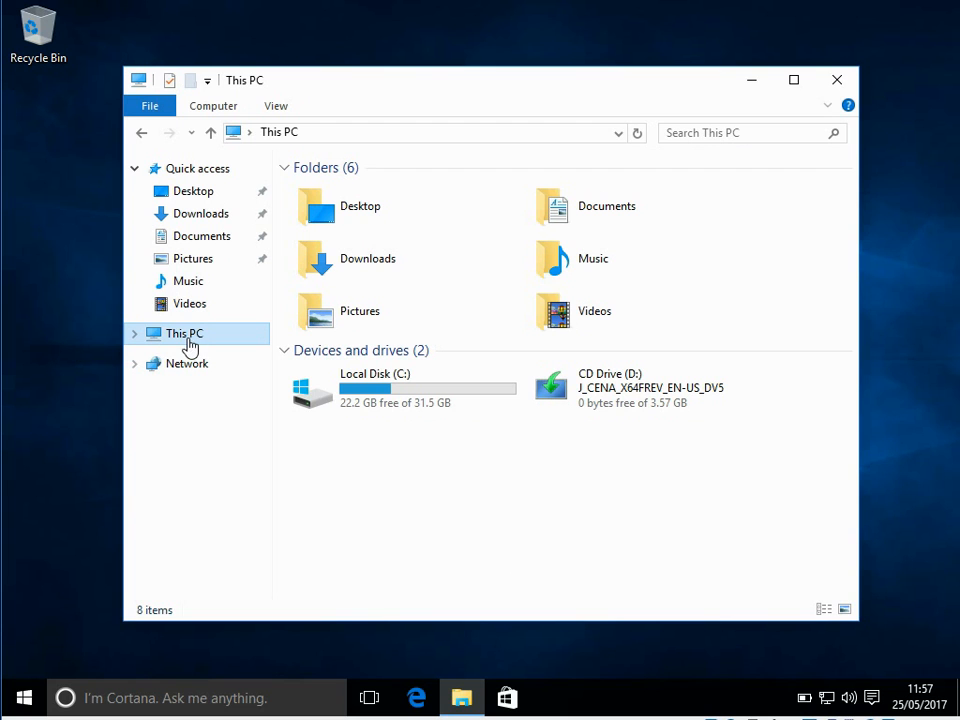
click(184, 332)
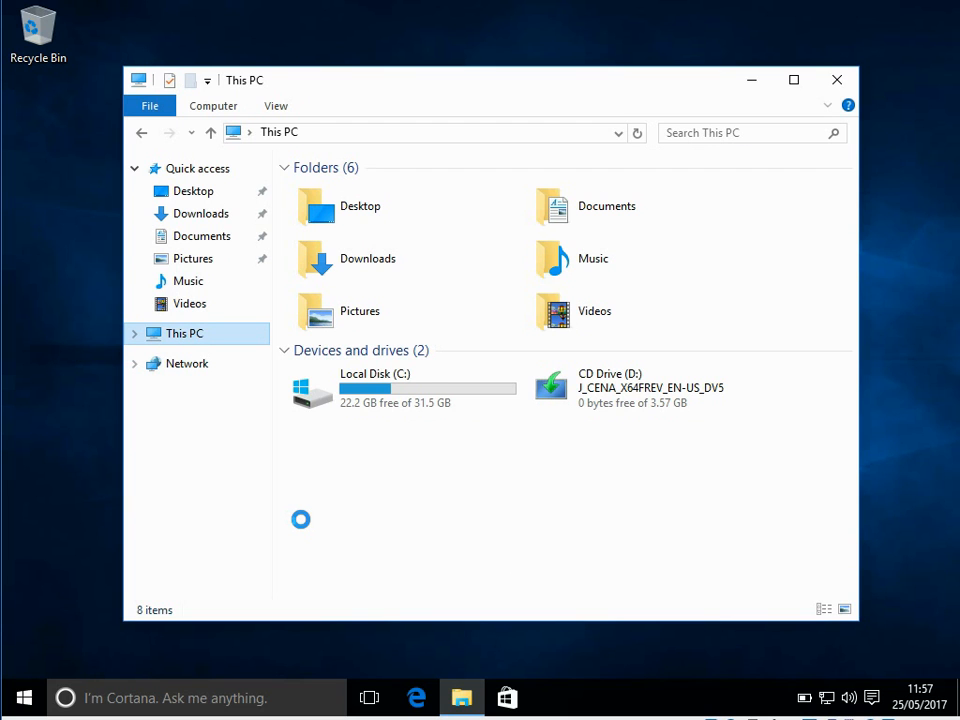
right_click(184, 332)
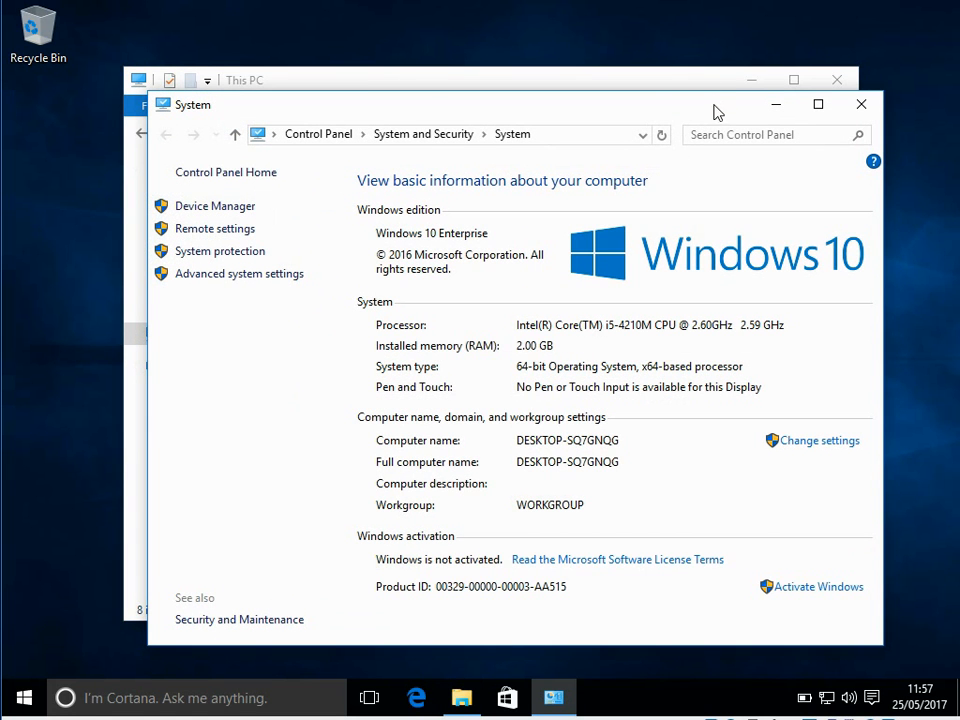
click(816, 104)
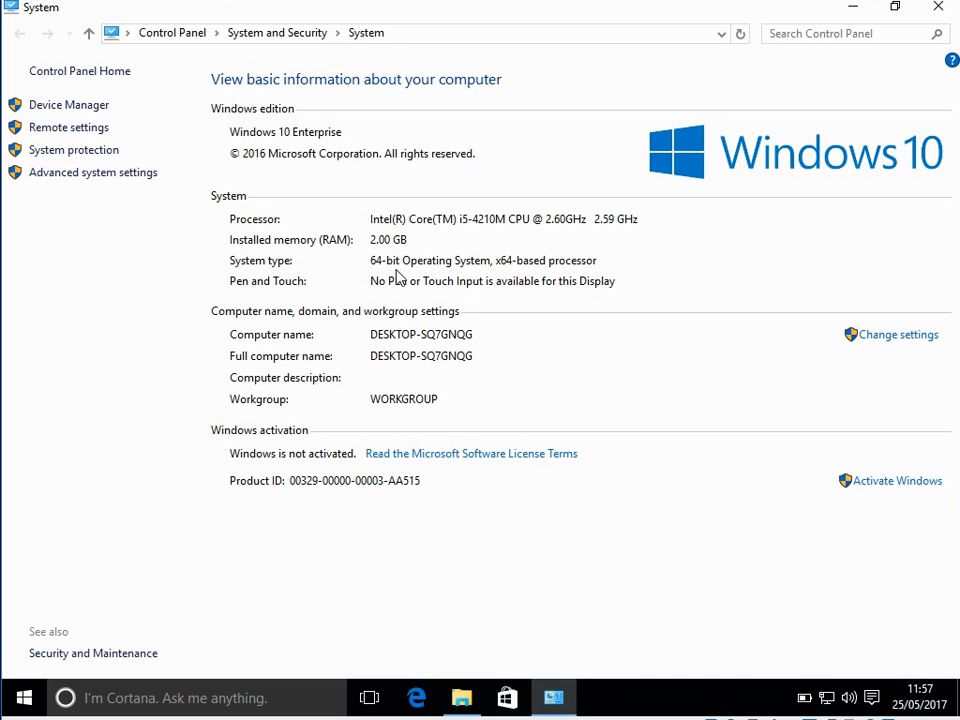
mouse_move(472, 370)
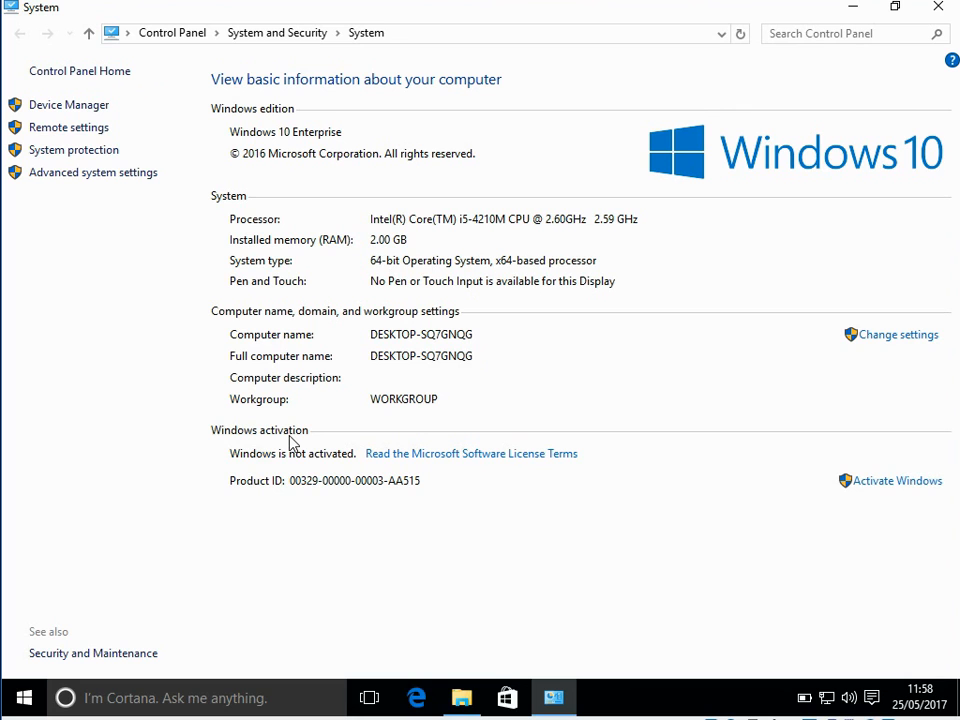
mouse_move(892, 480)
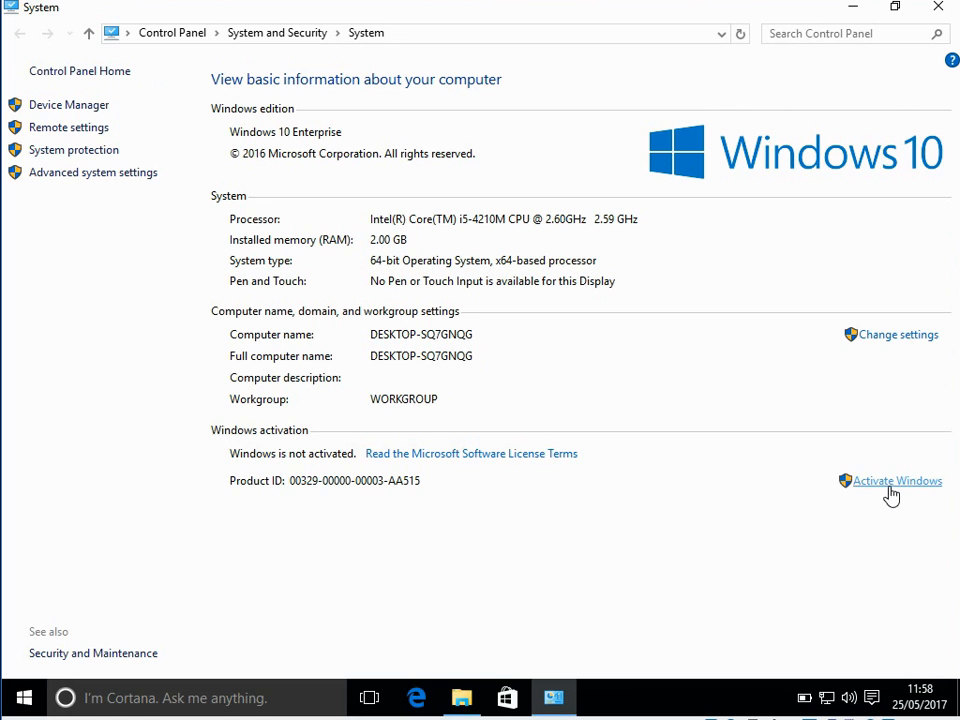
mouse_move(892, 496)
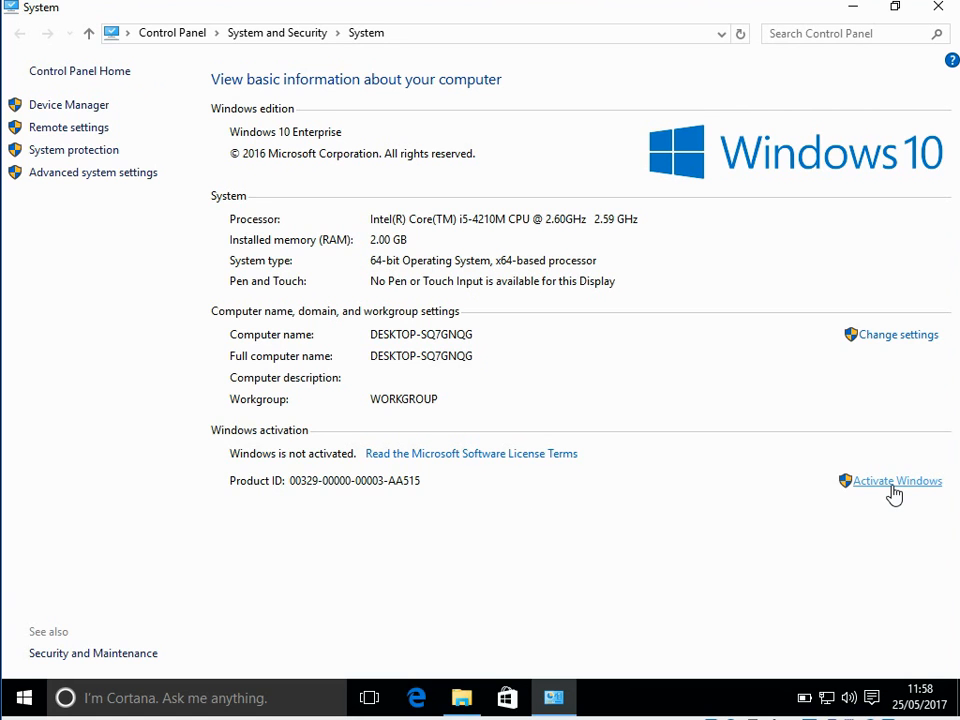
Go to Activation settings and start Change product key, raising the permission prompt.
click(896, 480)
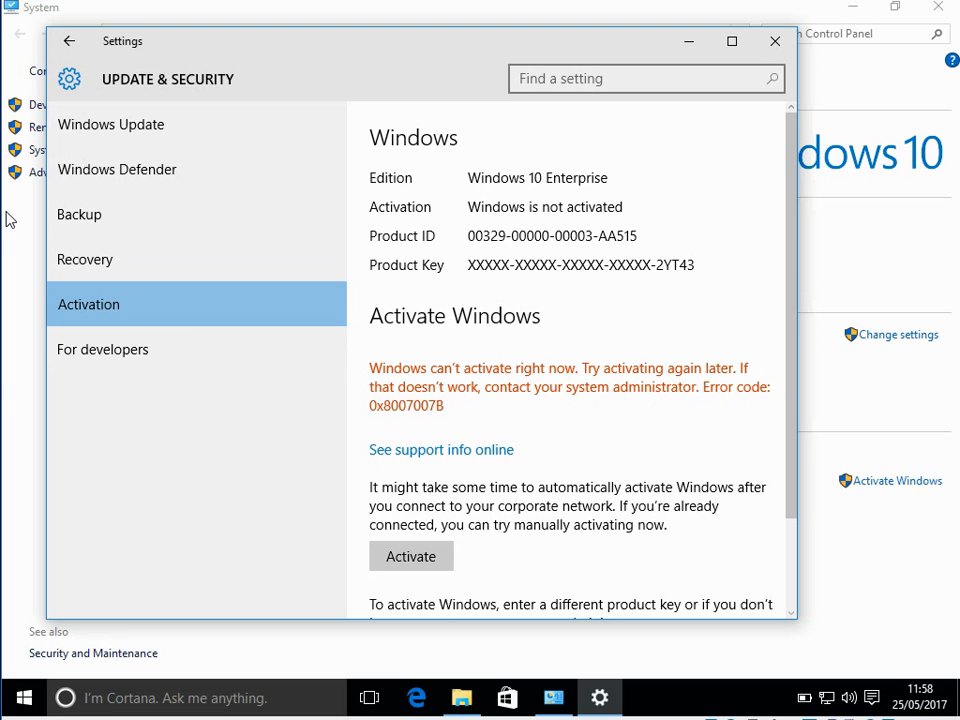
mouse_move(438, 552)
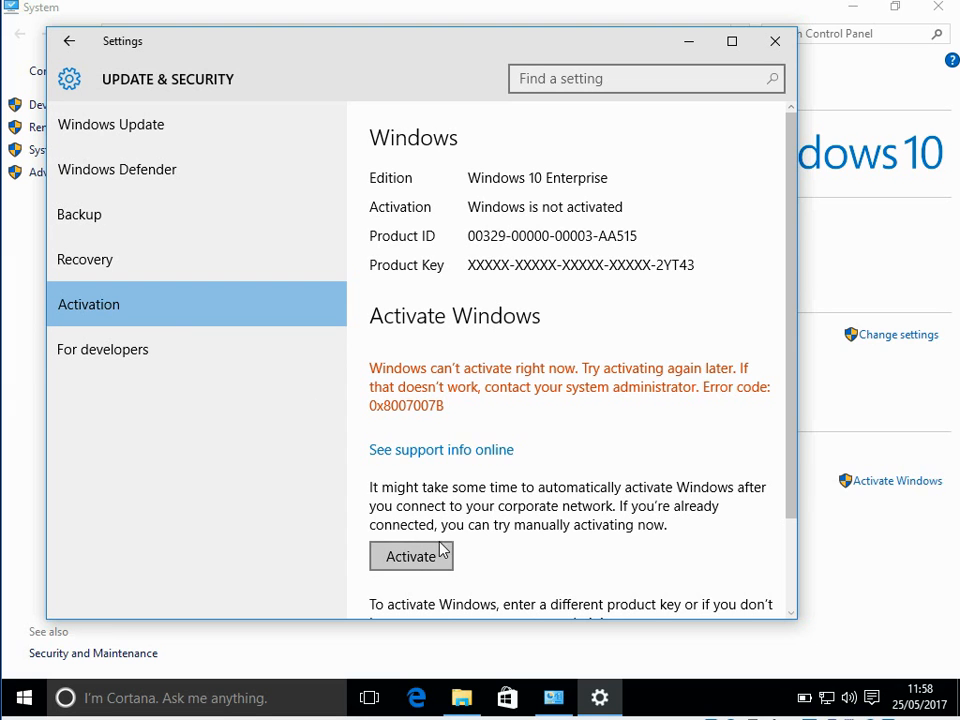
mouse_move(798, 560)
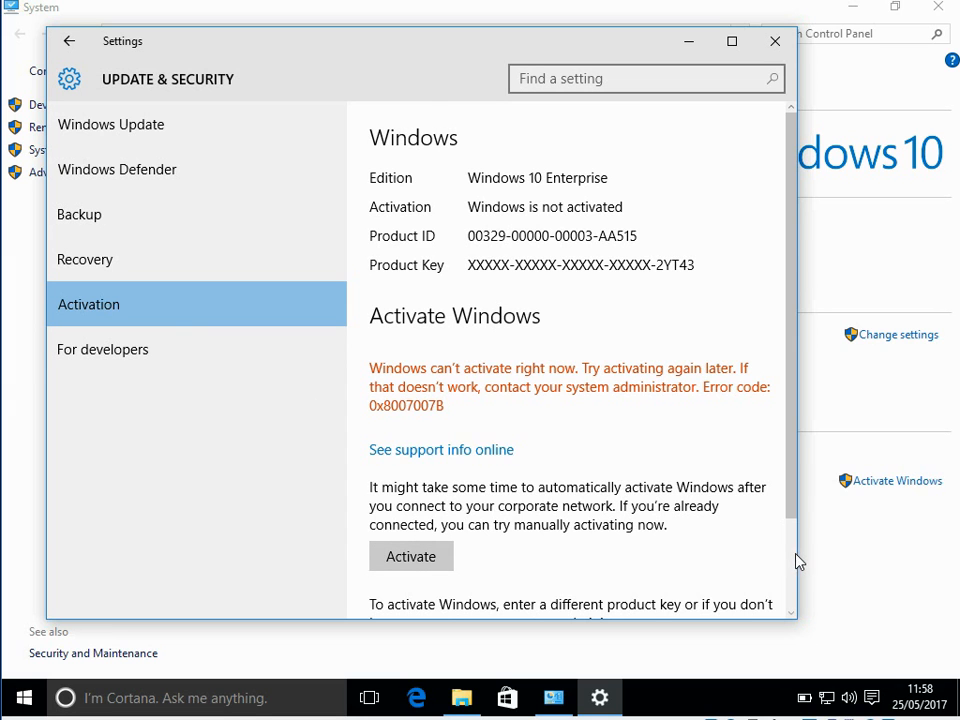
scroll(down, 3)
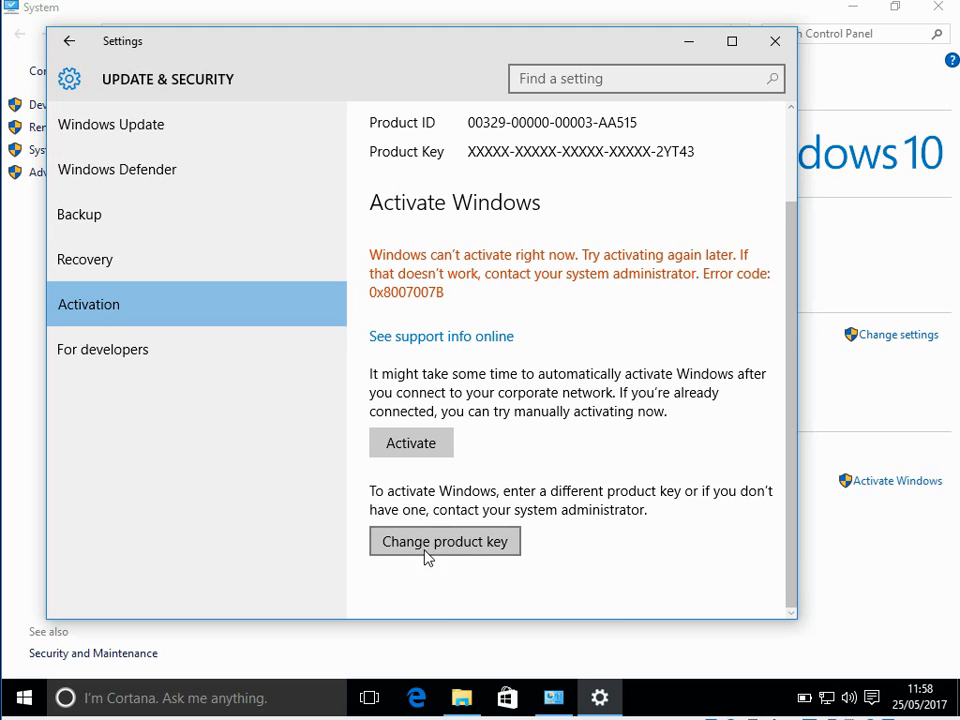
click(444, 540)
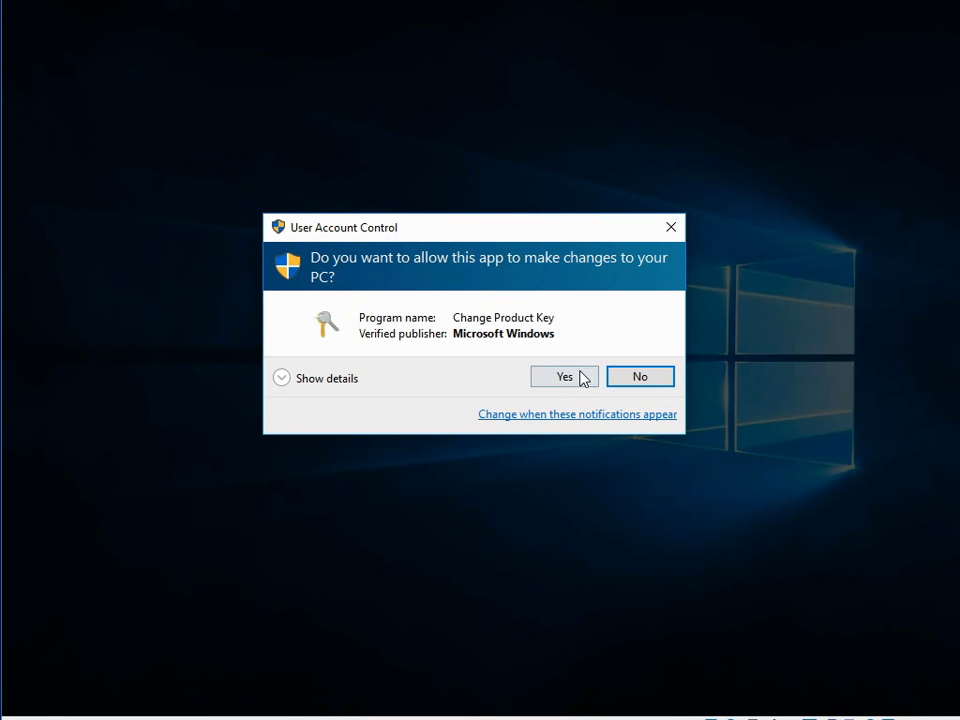
Allow the key change, then cancel the Product key dialog without entering a key.
click(564, 376)
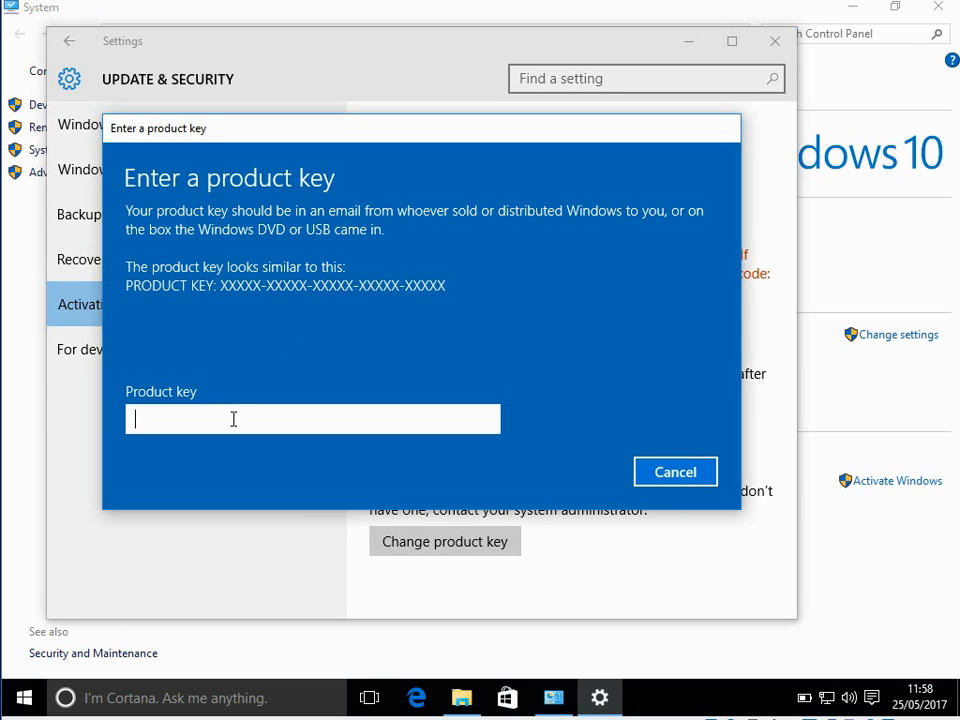
mouse_move(436, 412)
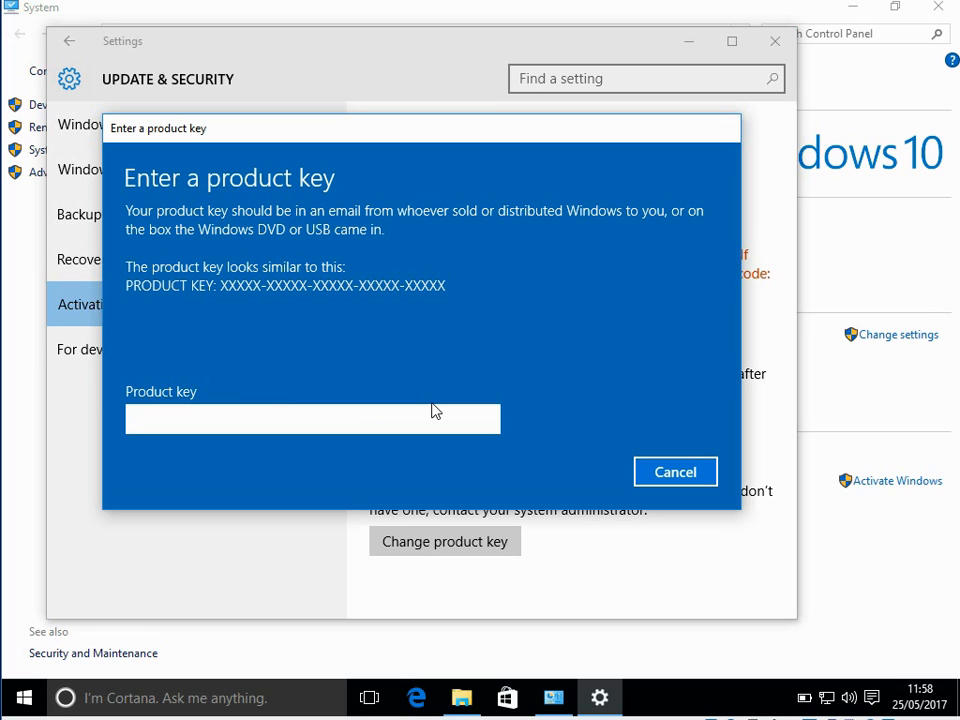
click(312, 418)
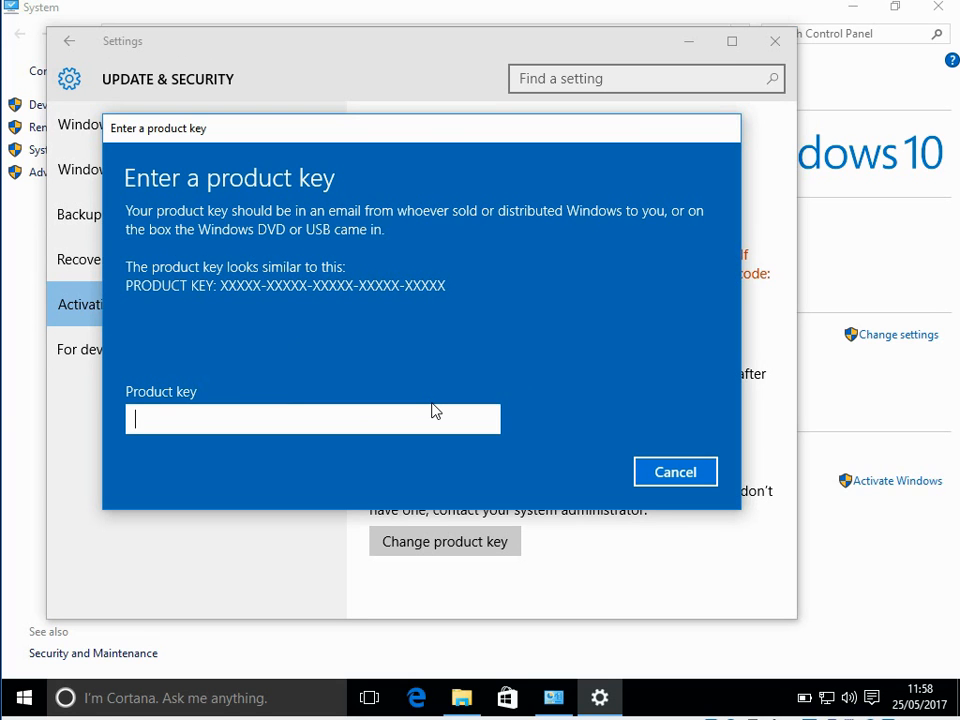
mouse_move(420, 400)
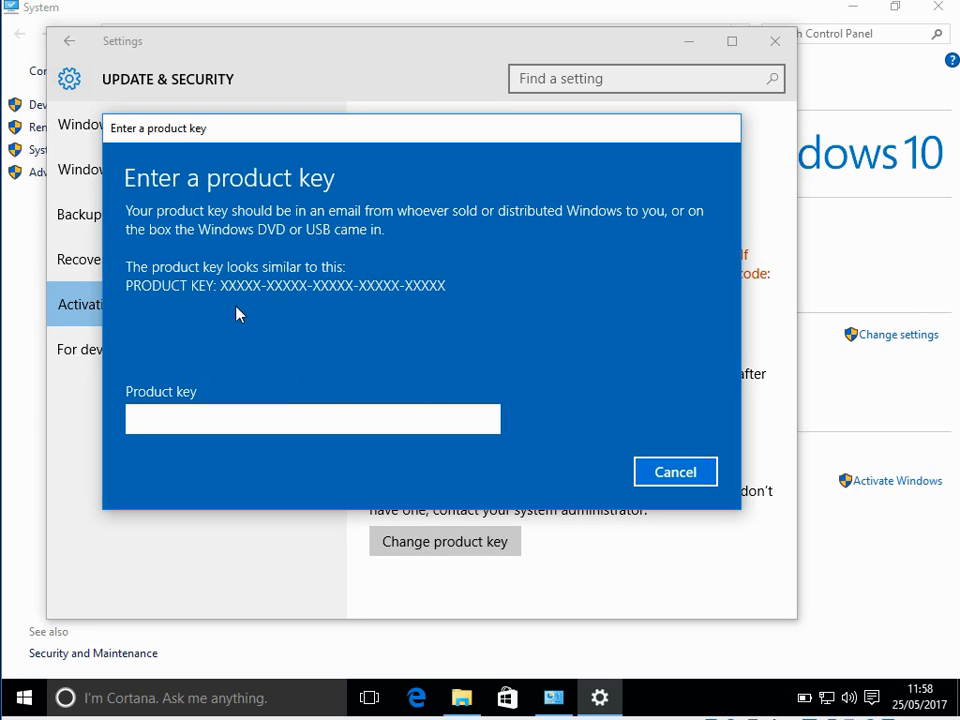
mouse_move(632, 468)
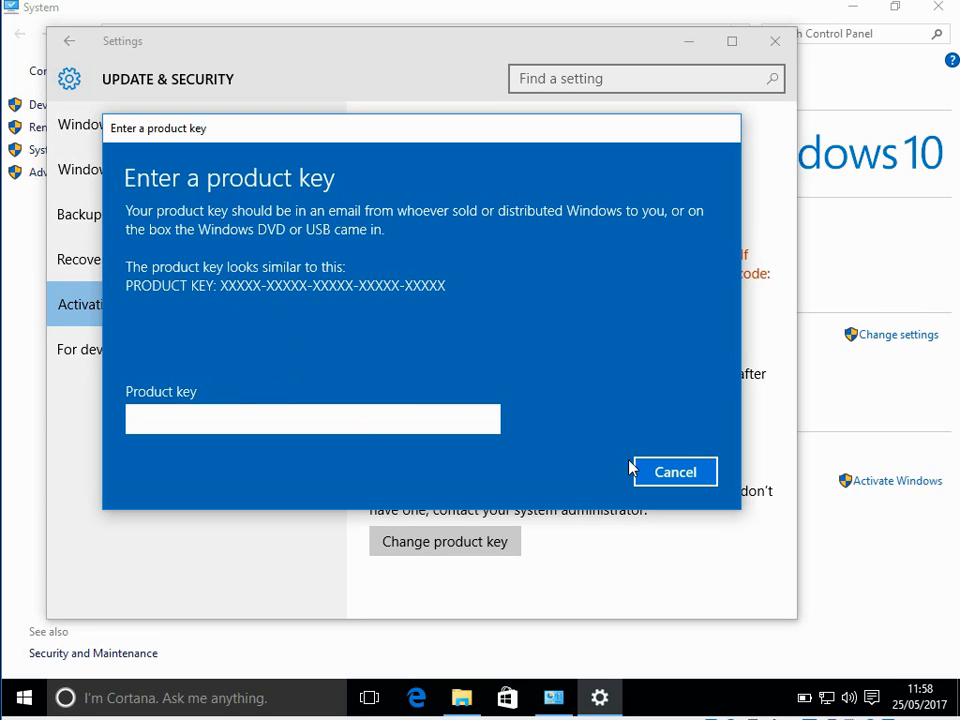
click(676, 472)
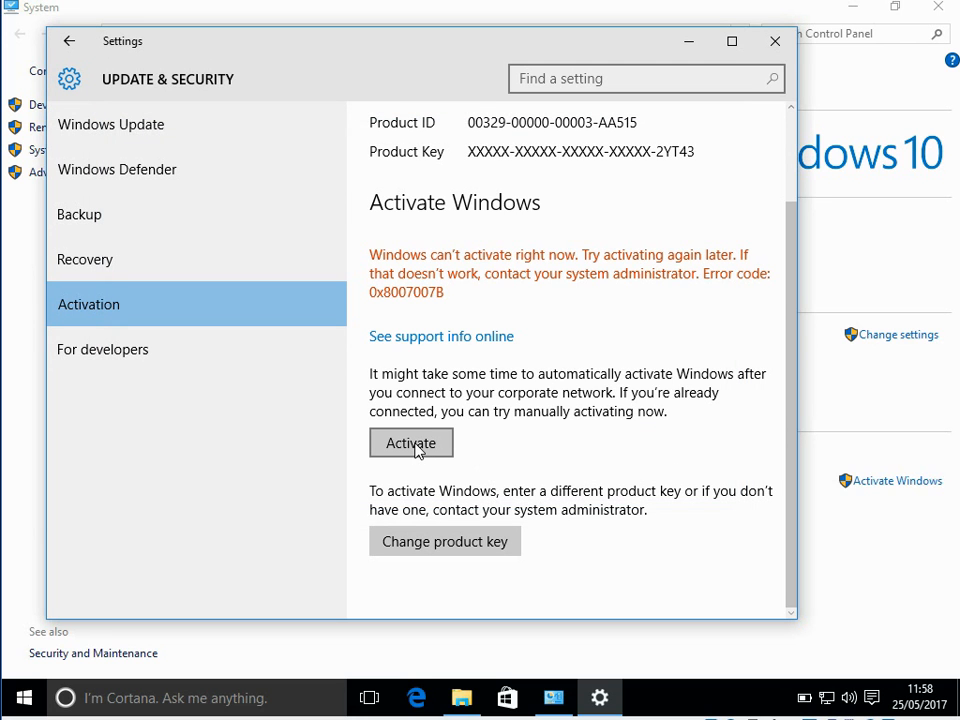
mouse_move(40, 252)
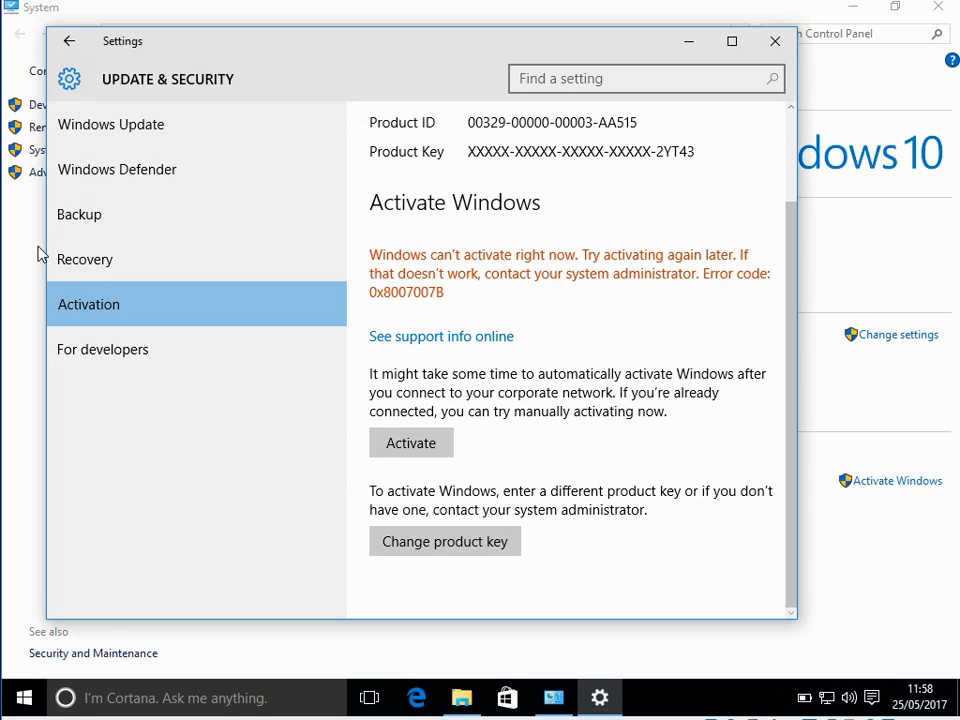
mouse_move(184, 312)
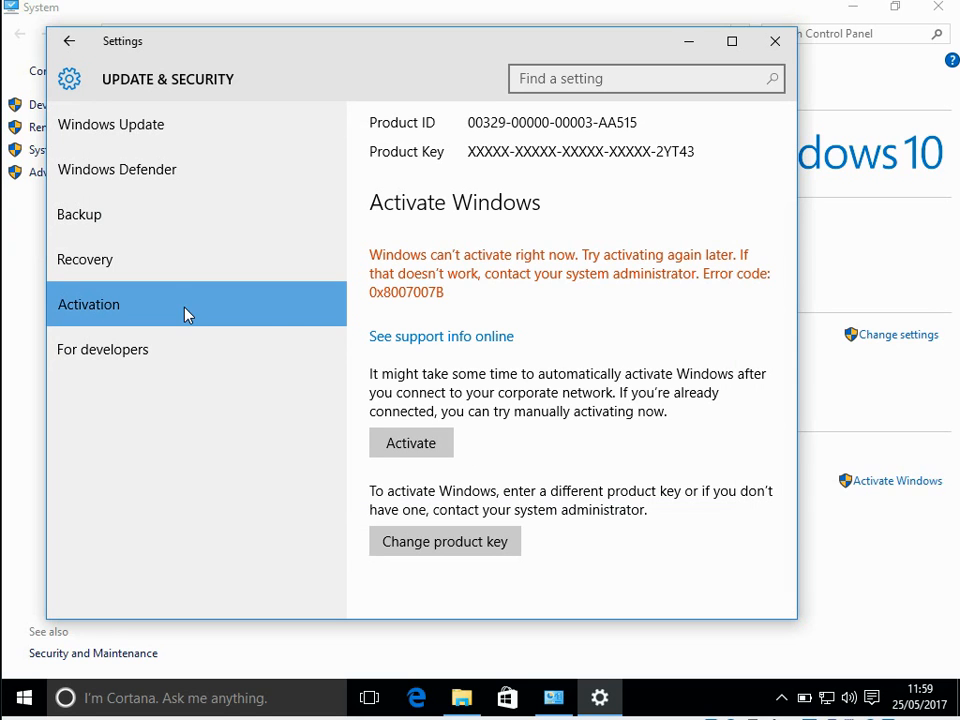
mouse_move(130, 136)
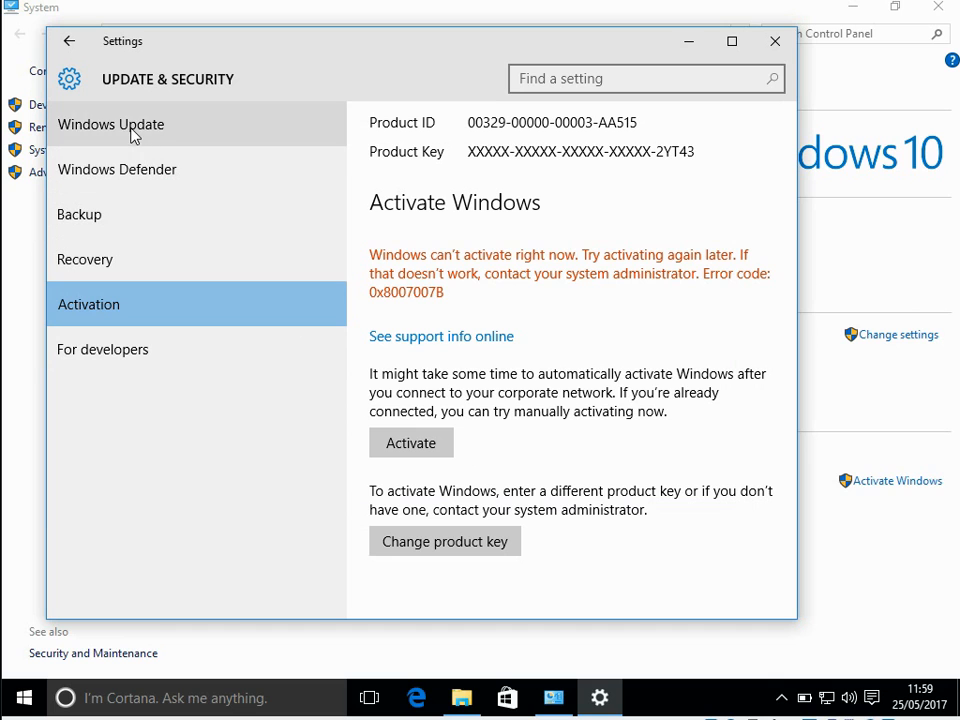
mouse_move(486, 280)
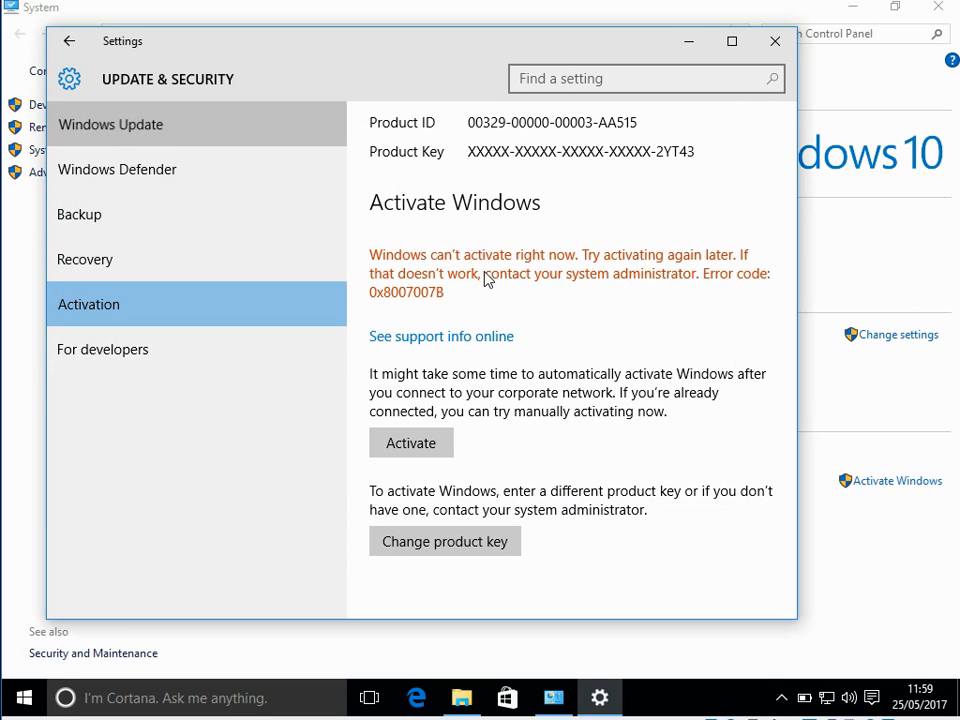
mouse_move(258, 136)
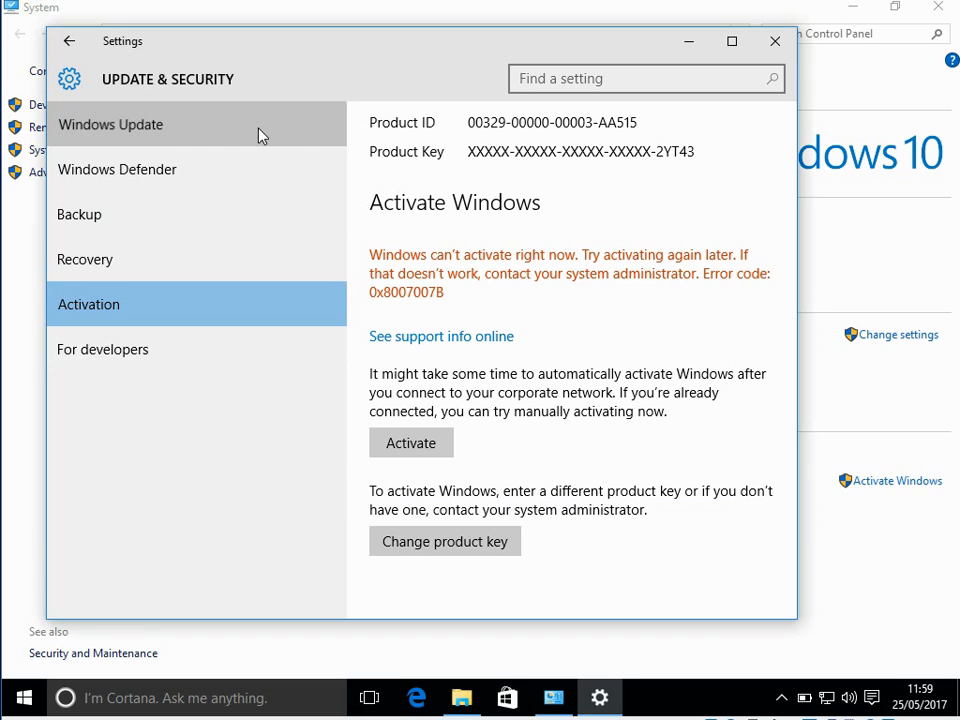
Check Windows Update, which reports no updates available.
click(112, 124)
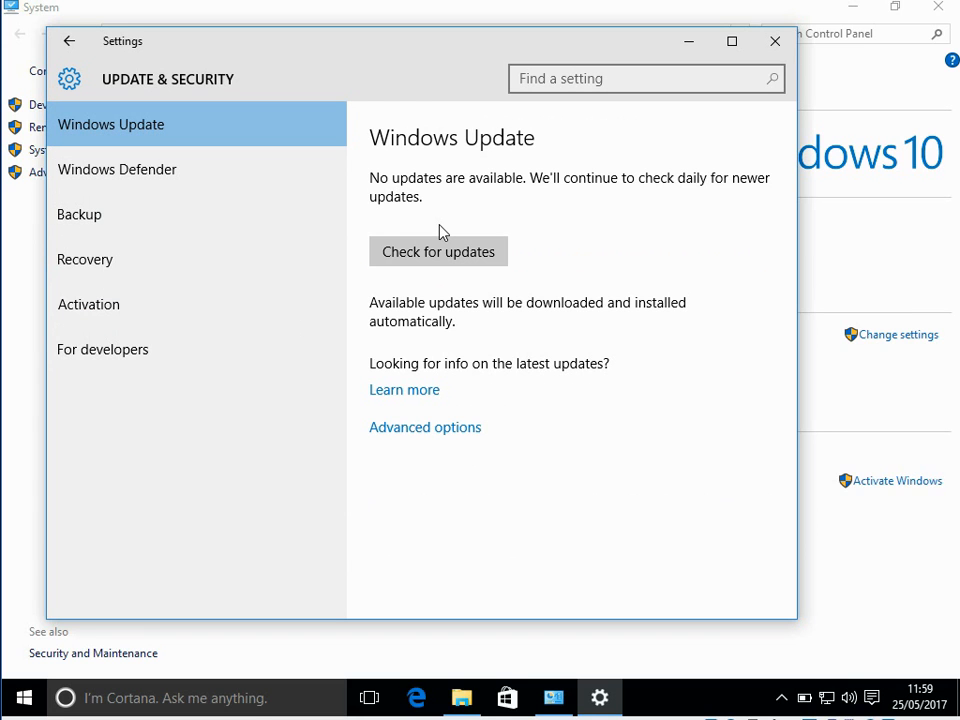
mouse_move(448, 258)
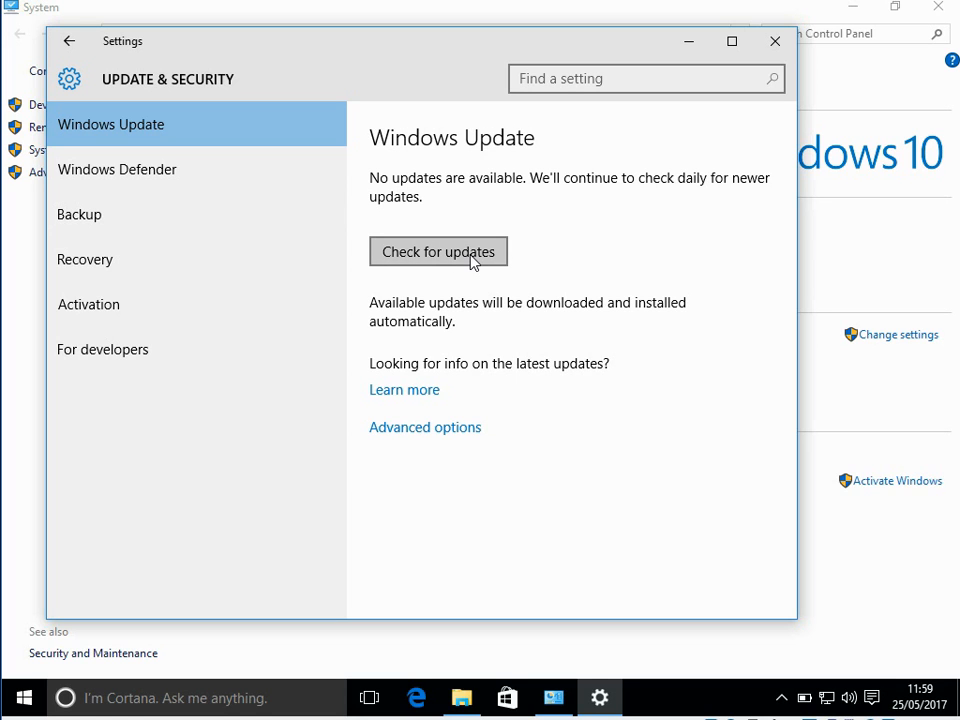
mouse_move(508, 268)
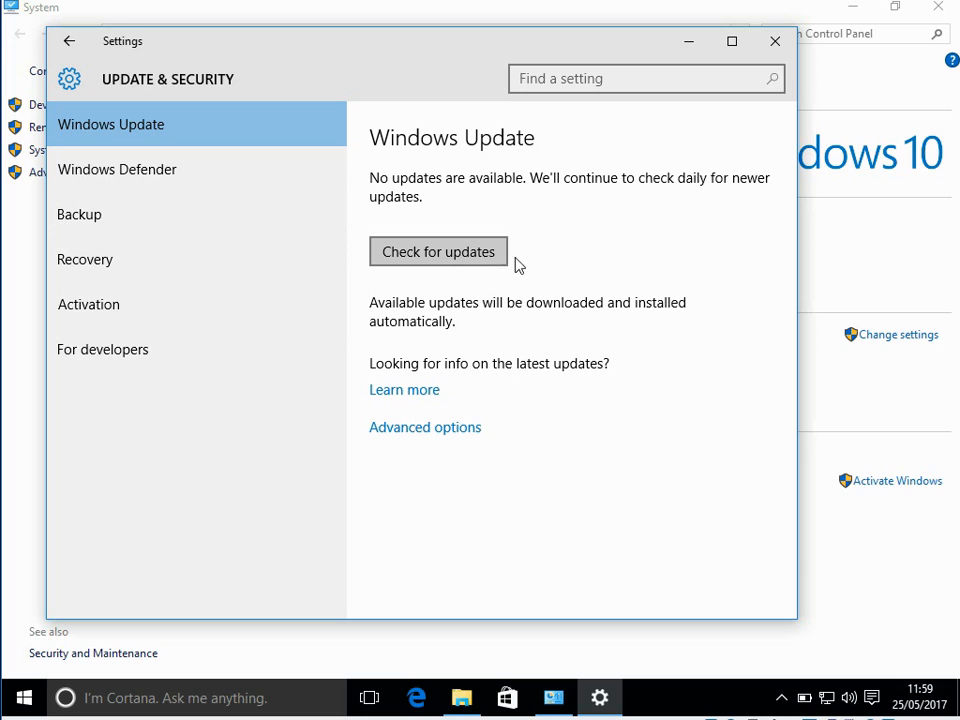
mouse_move(578, 252)
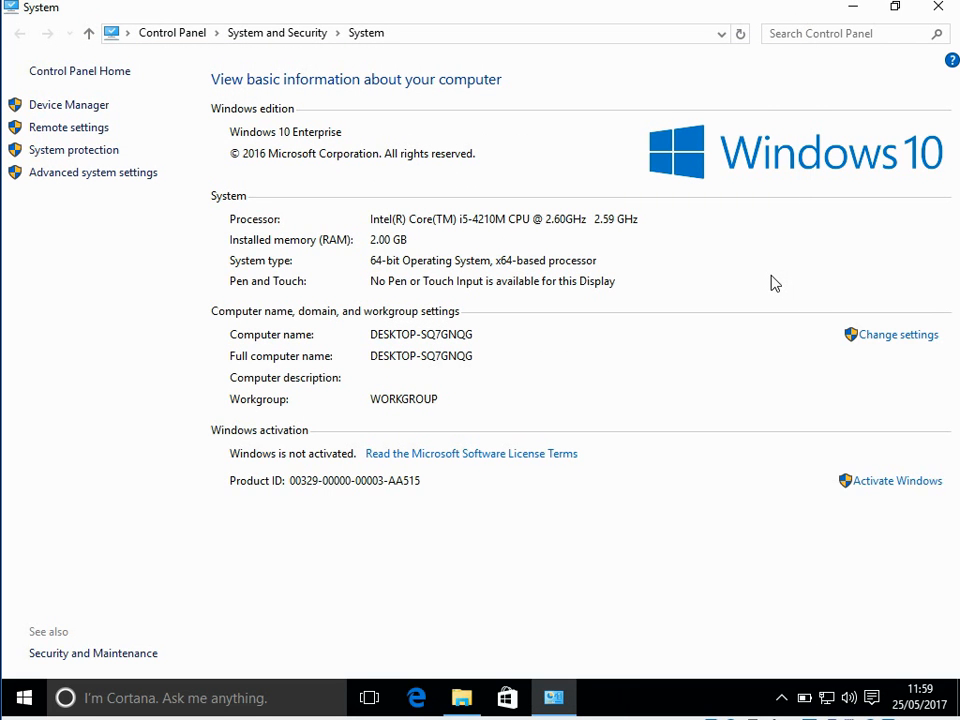
mouse_move(638, 370)
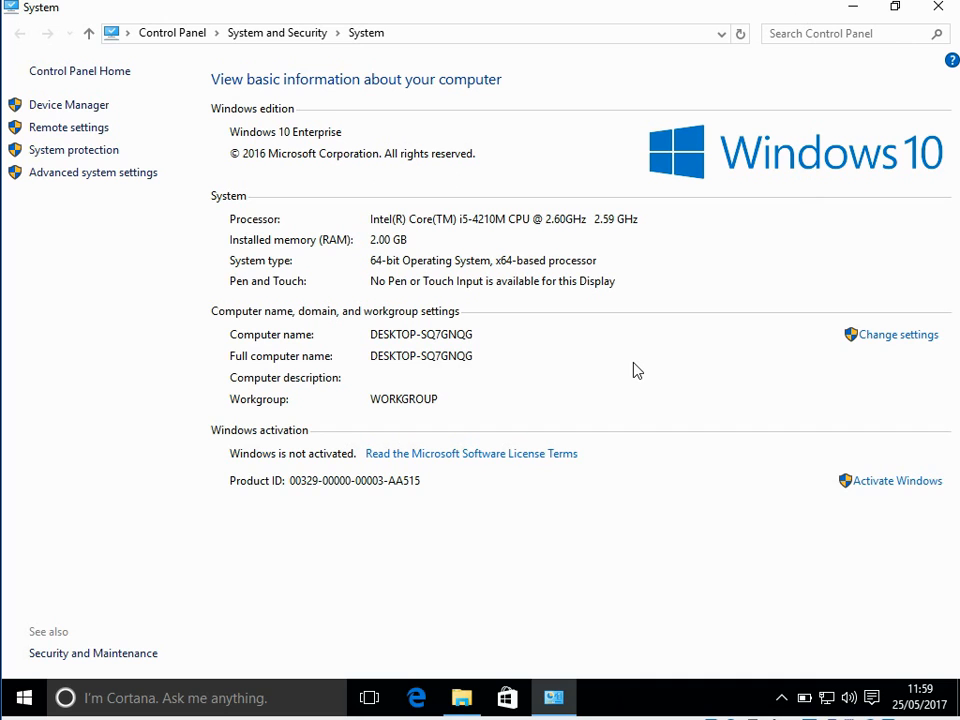
mouse_move(520, 344)
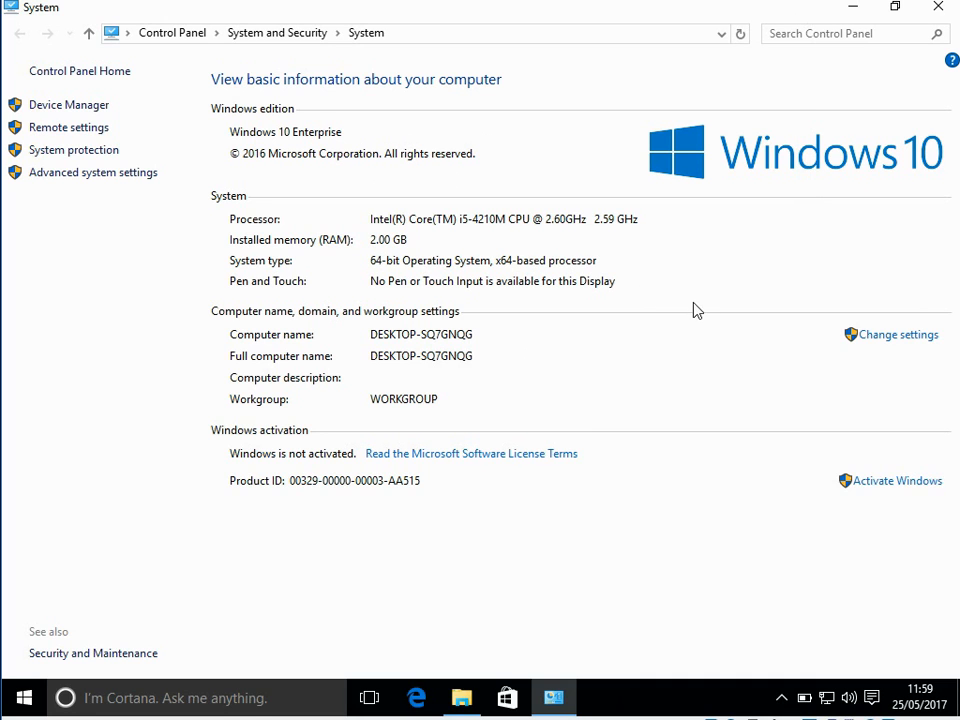
mouse_move(616, 318)
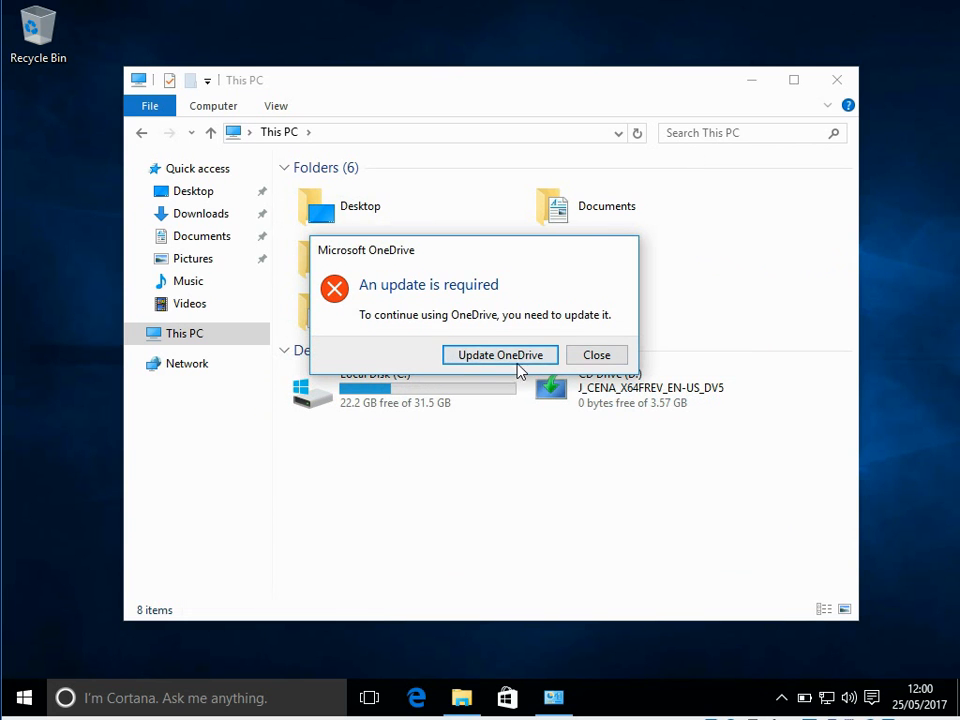
click(596, 354)
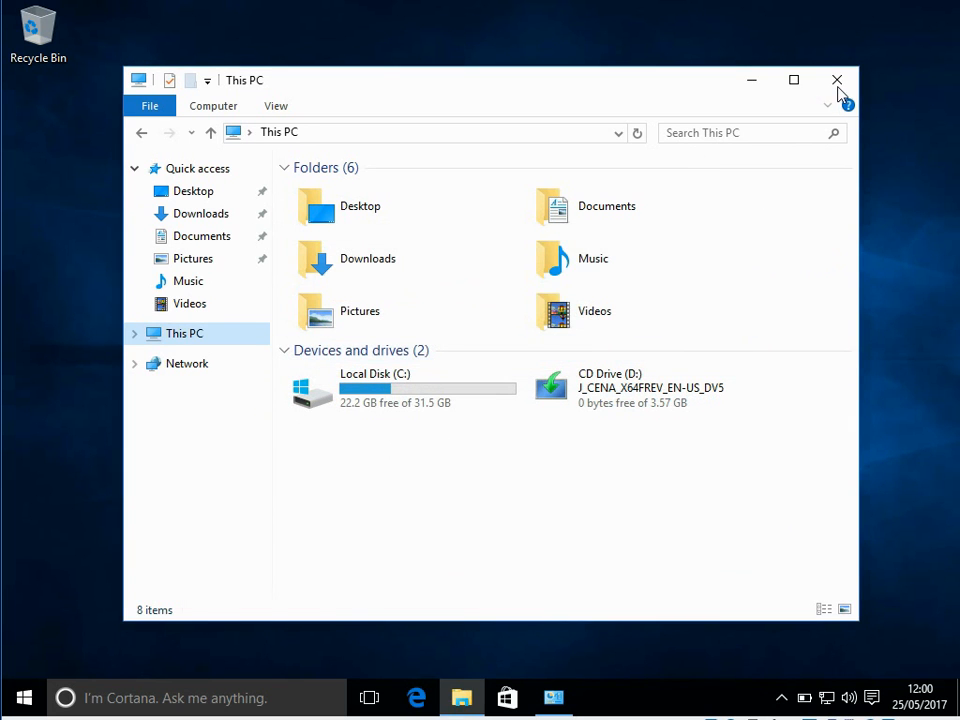
click(836, 80)
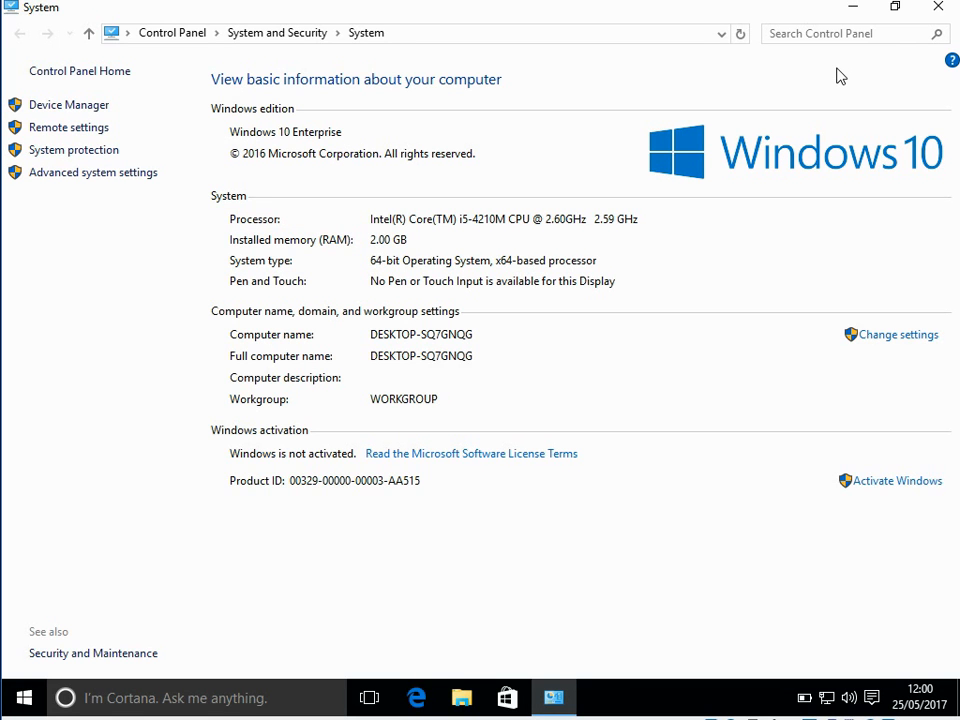
mouse_move(122, 124)
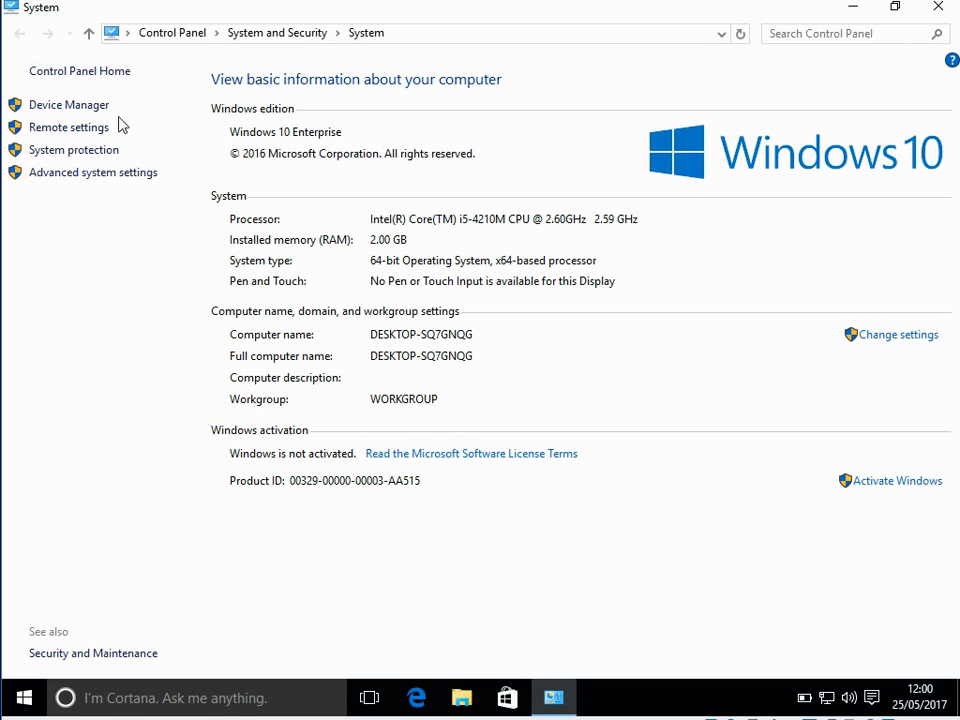
mouse_move(22, 144)
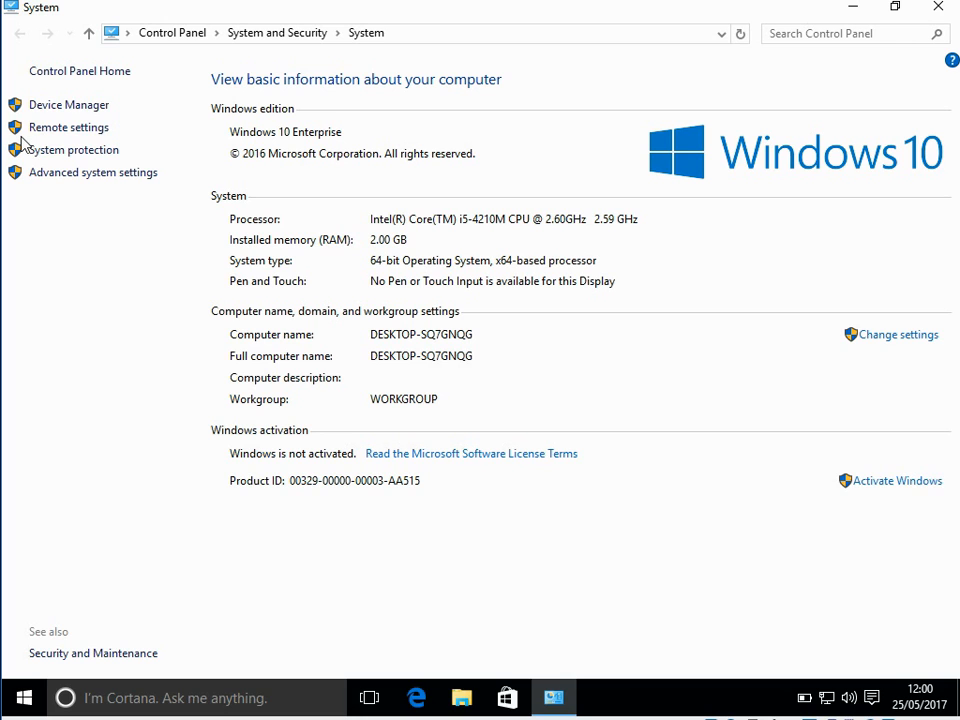